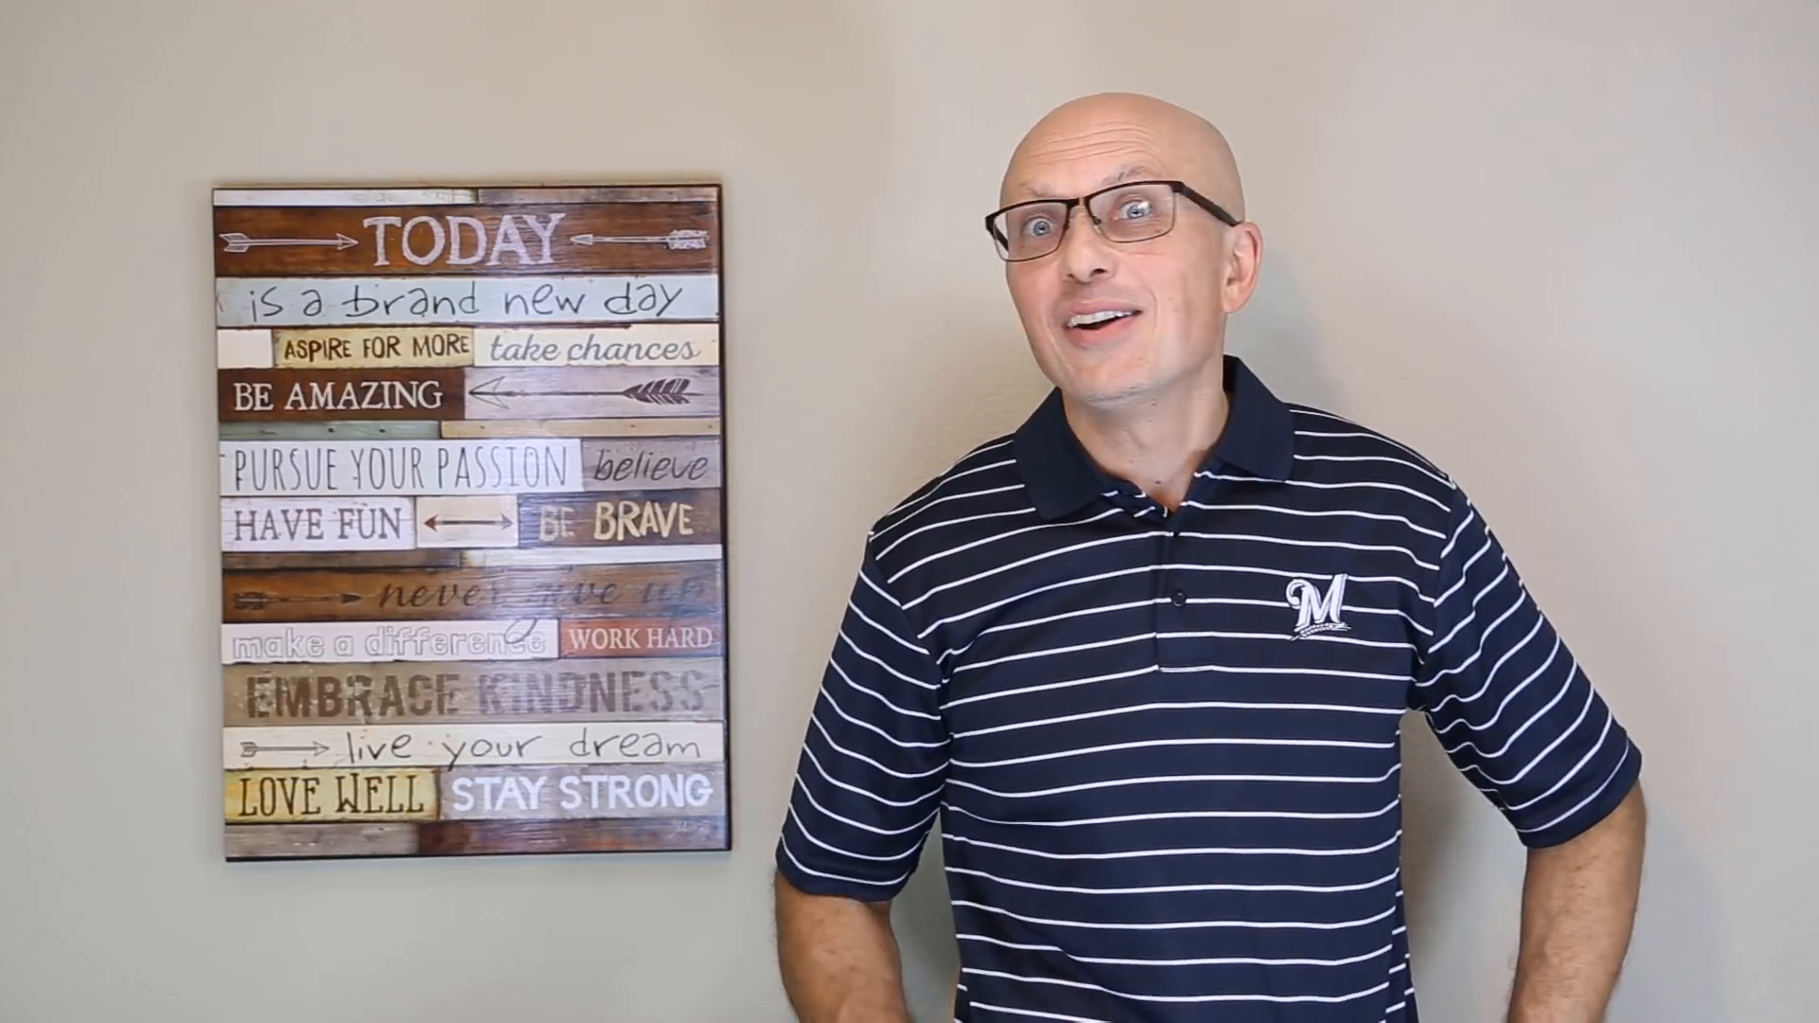
Launch Excel and open the Formula tutorial workbook from the start screen.
{"action": "left_click", "coordinate": [1091, 994]}
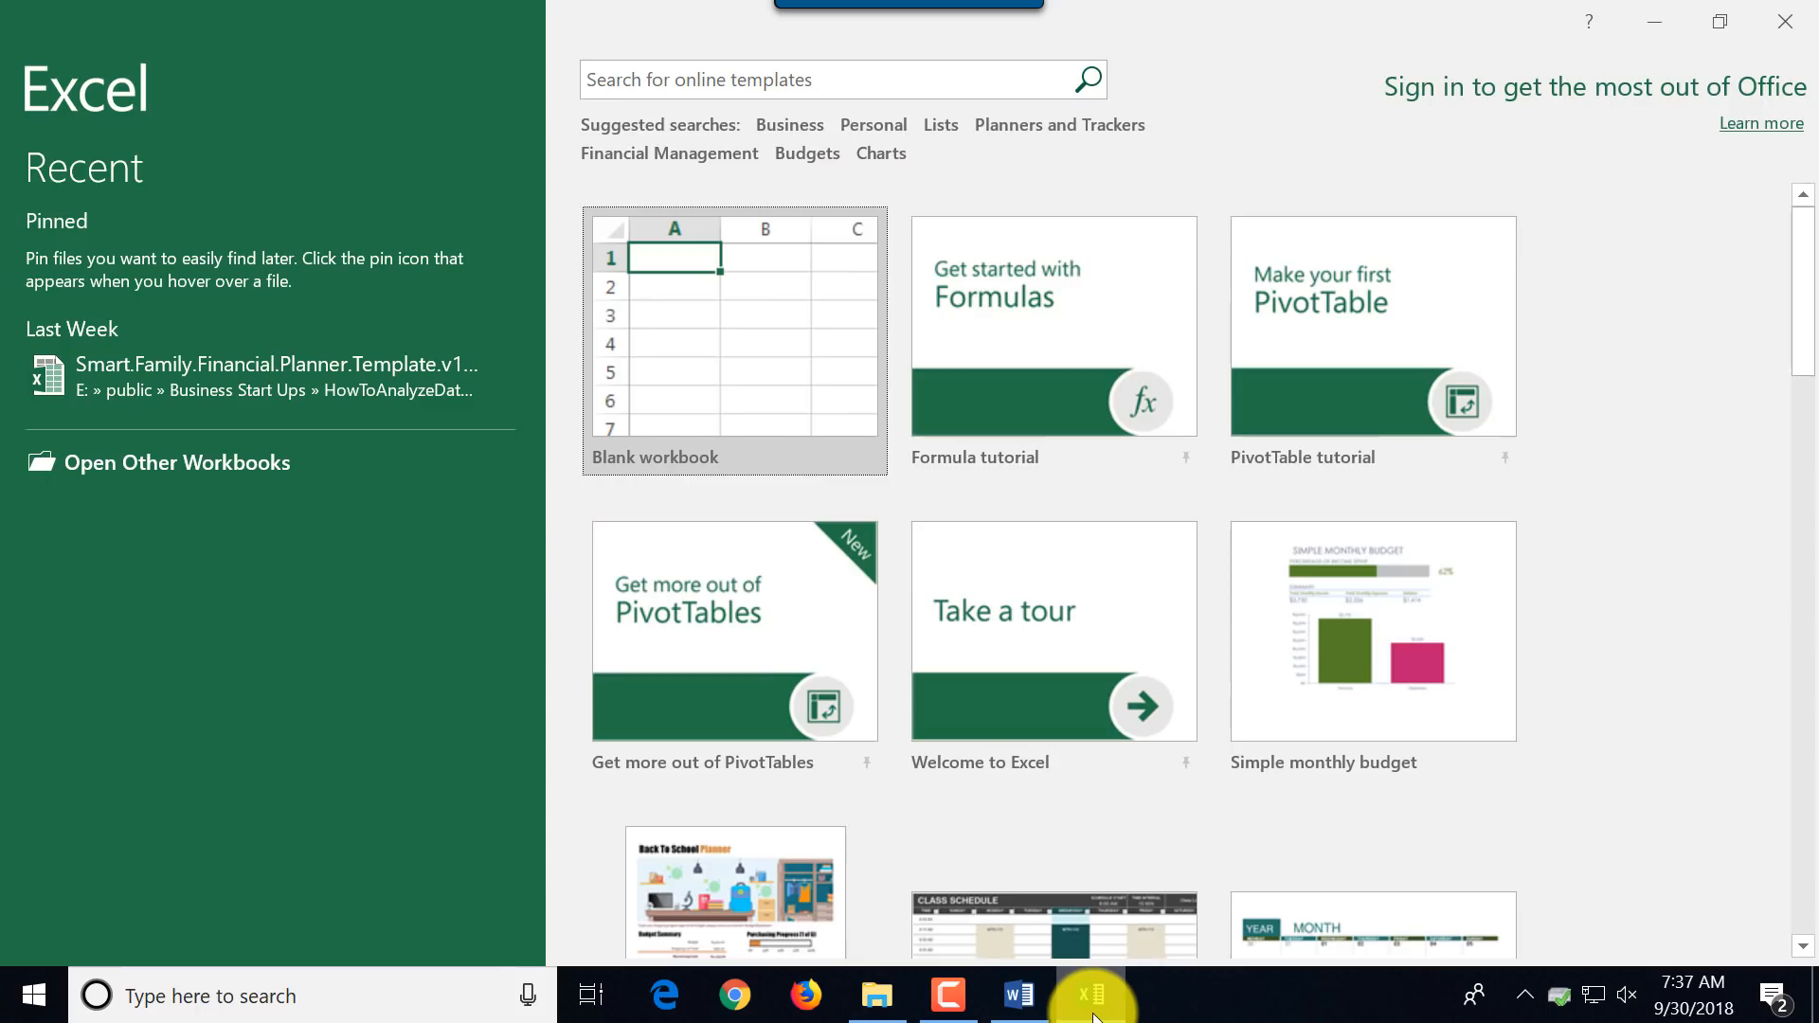
{"action": "mouse_move", "coordinate": [1062, 390]}
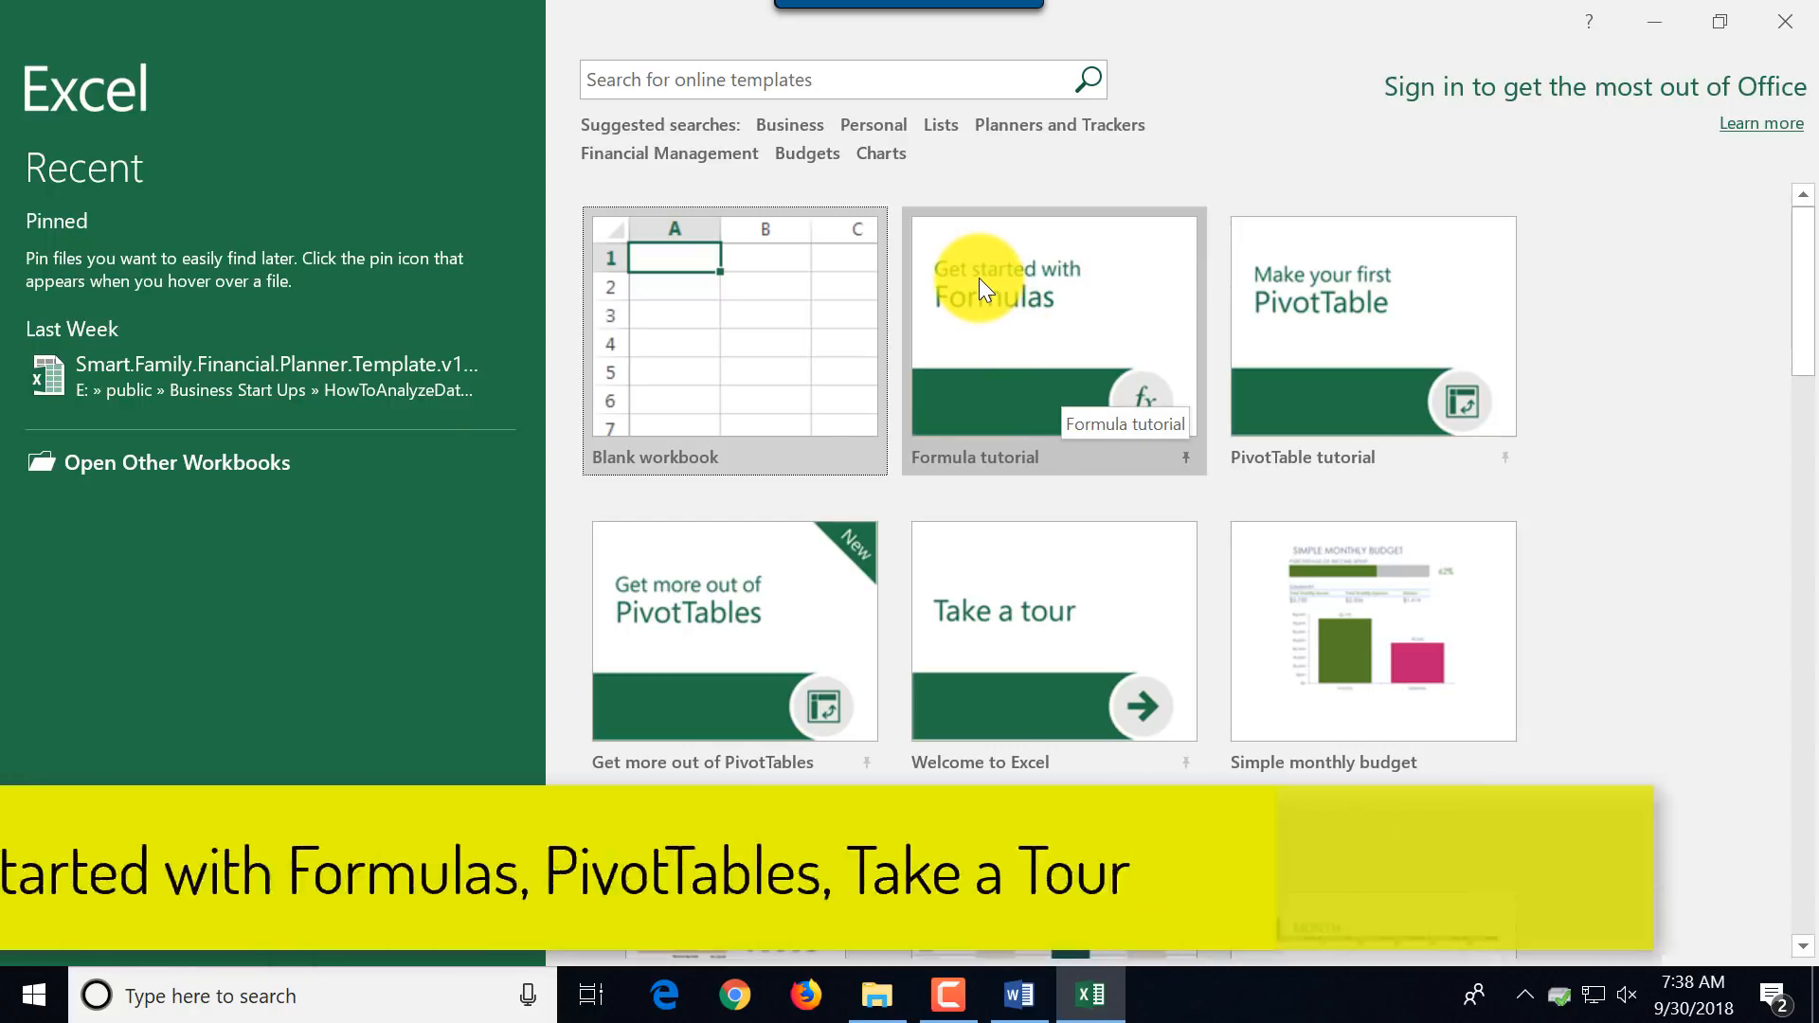
{"action": "mouse_move", "coordinate": [1211, 418]}
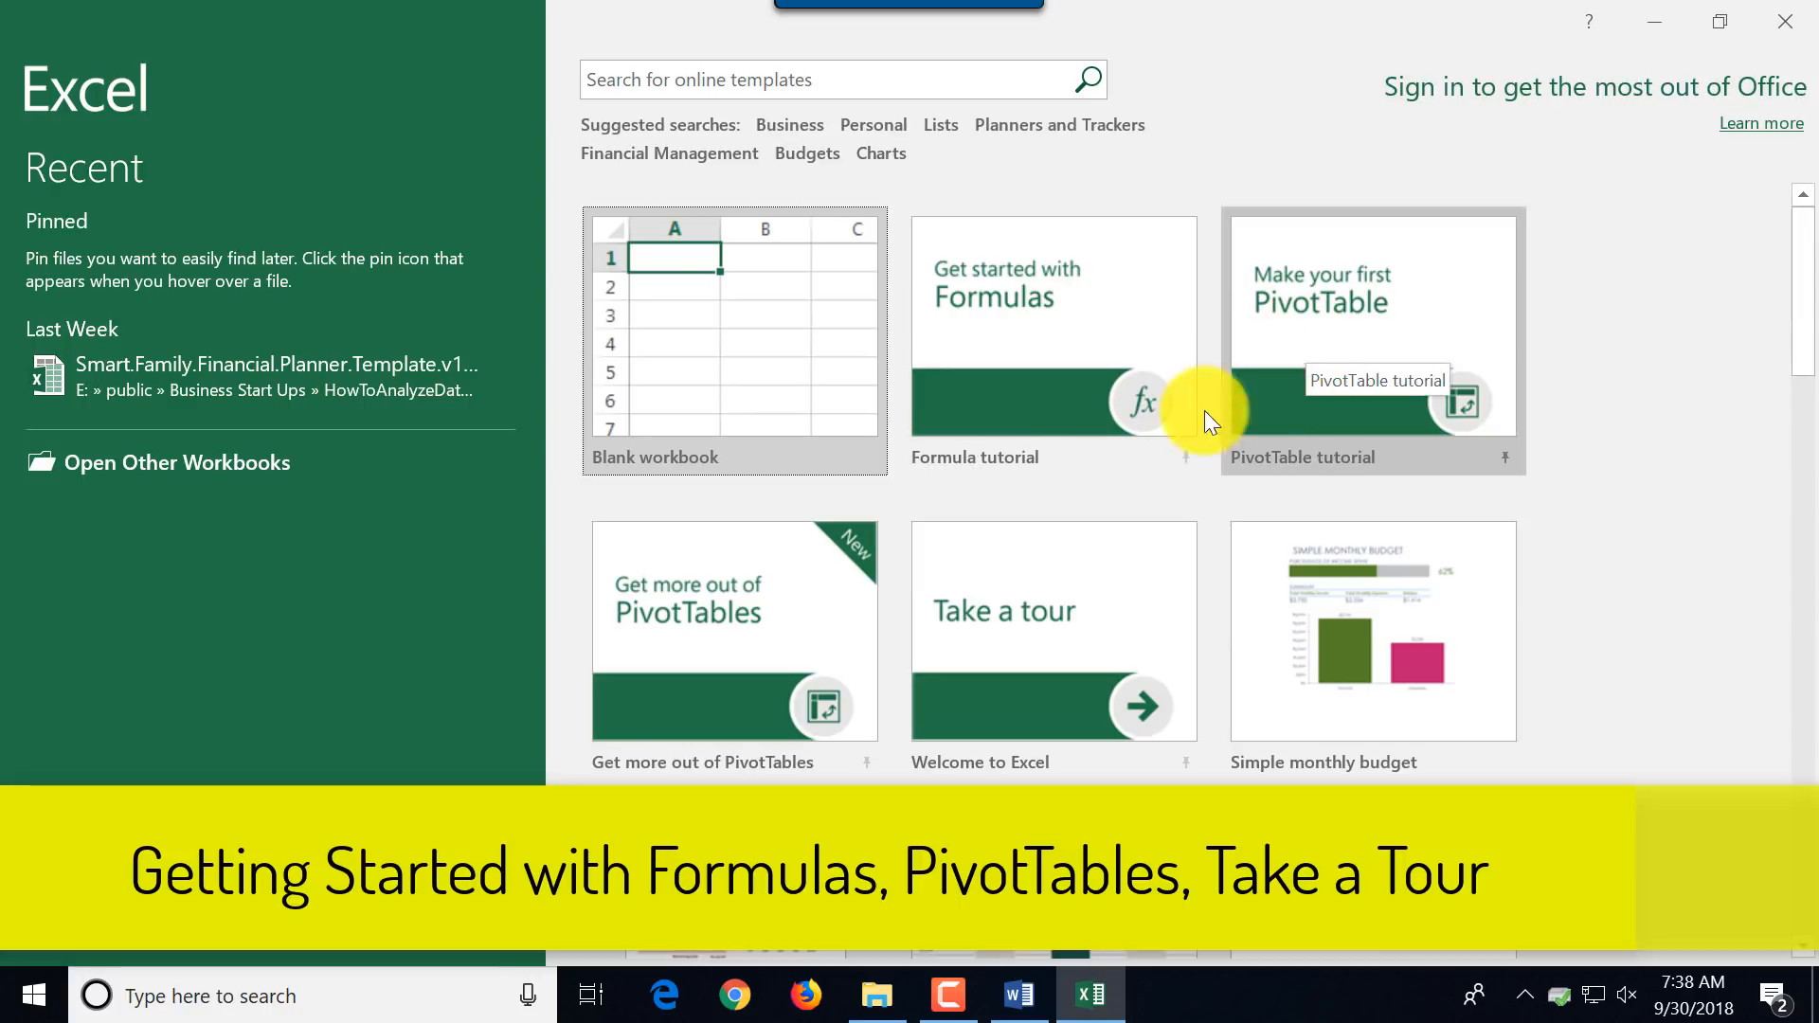
{"action": "mouse_move", "coordinate": [1067, 355]}
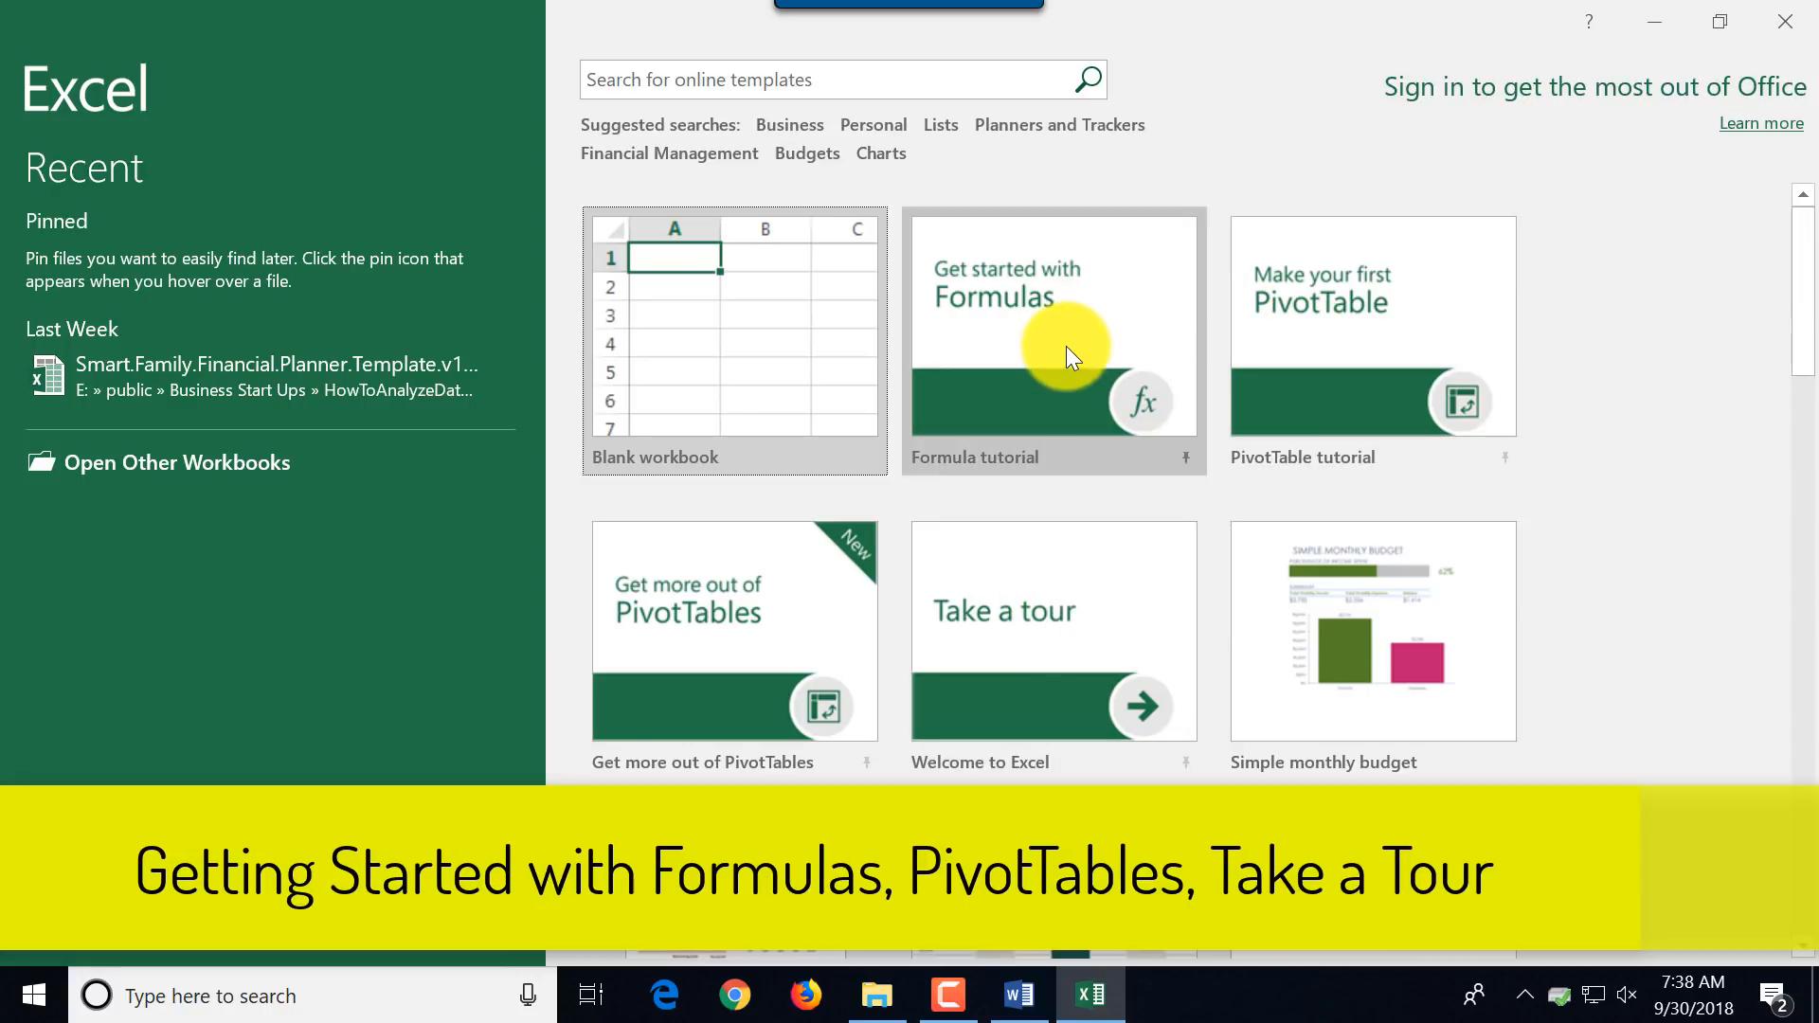
{"action": "left_click", "coordinate": [1052, 338]}
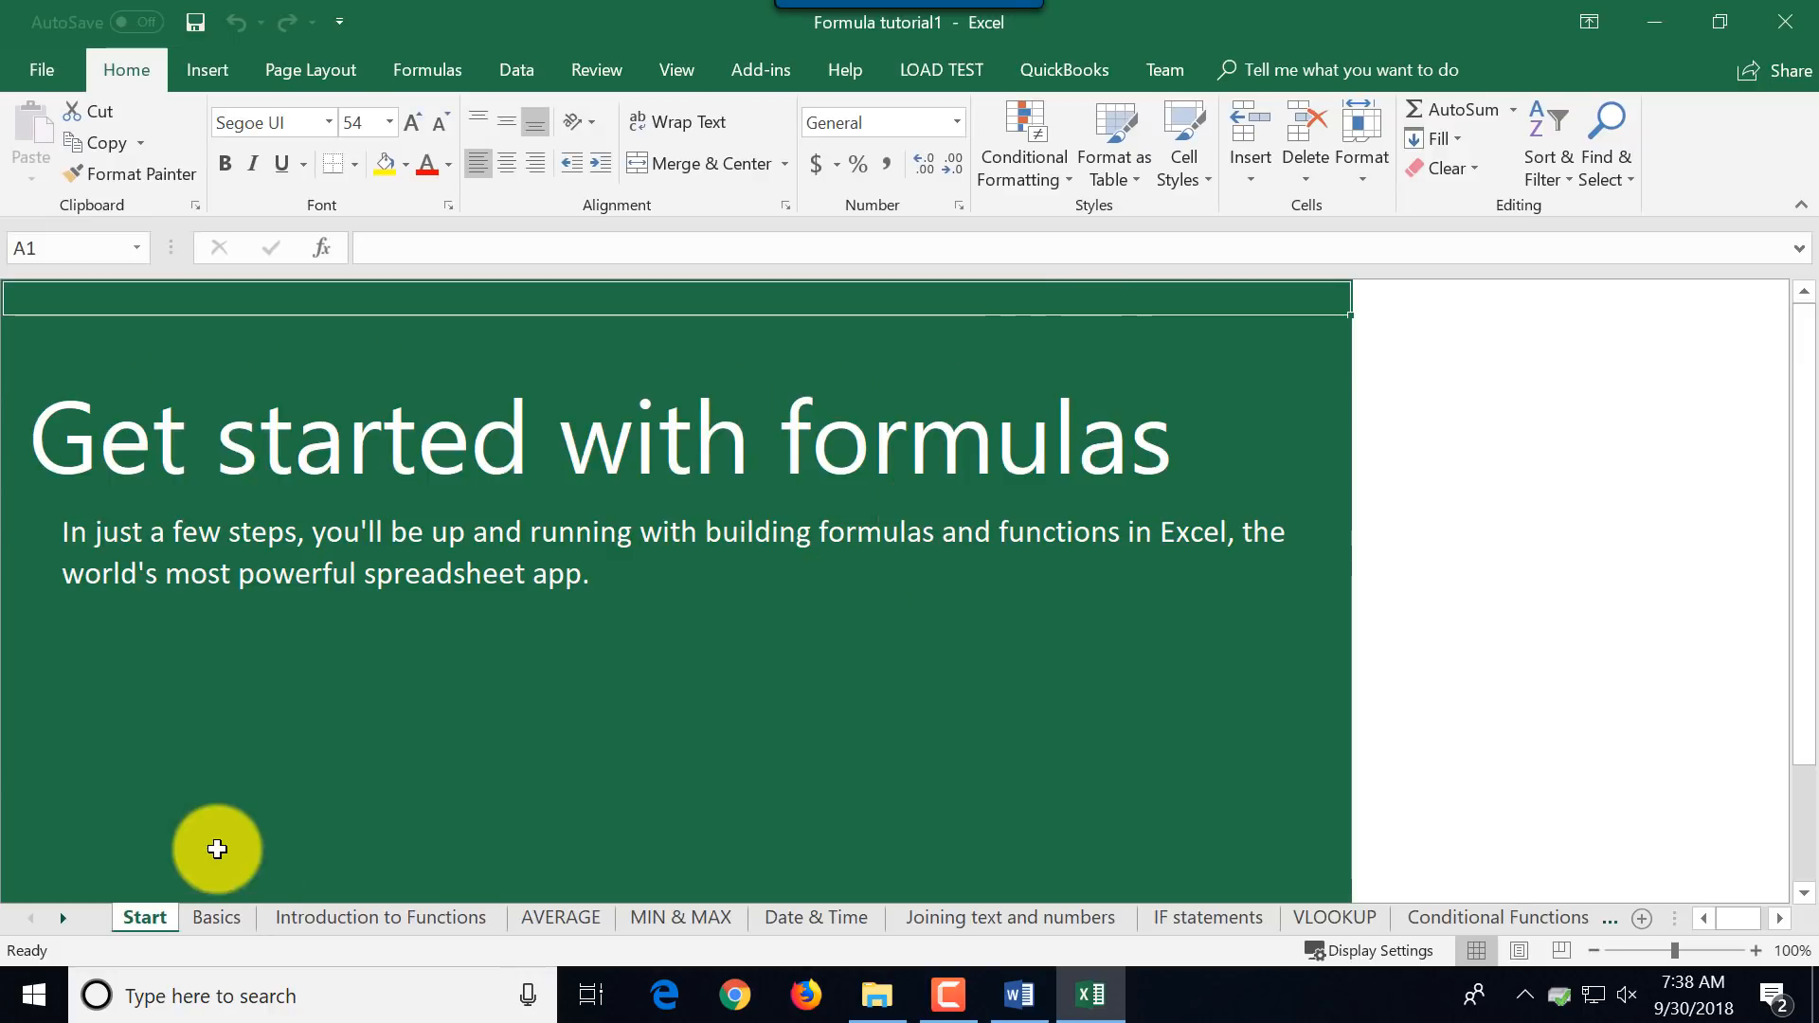
Browse the Basics, AVERAGE and Date & Time lesson sheets.
{"action": "left_click", "coordinate": [216, 917]}
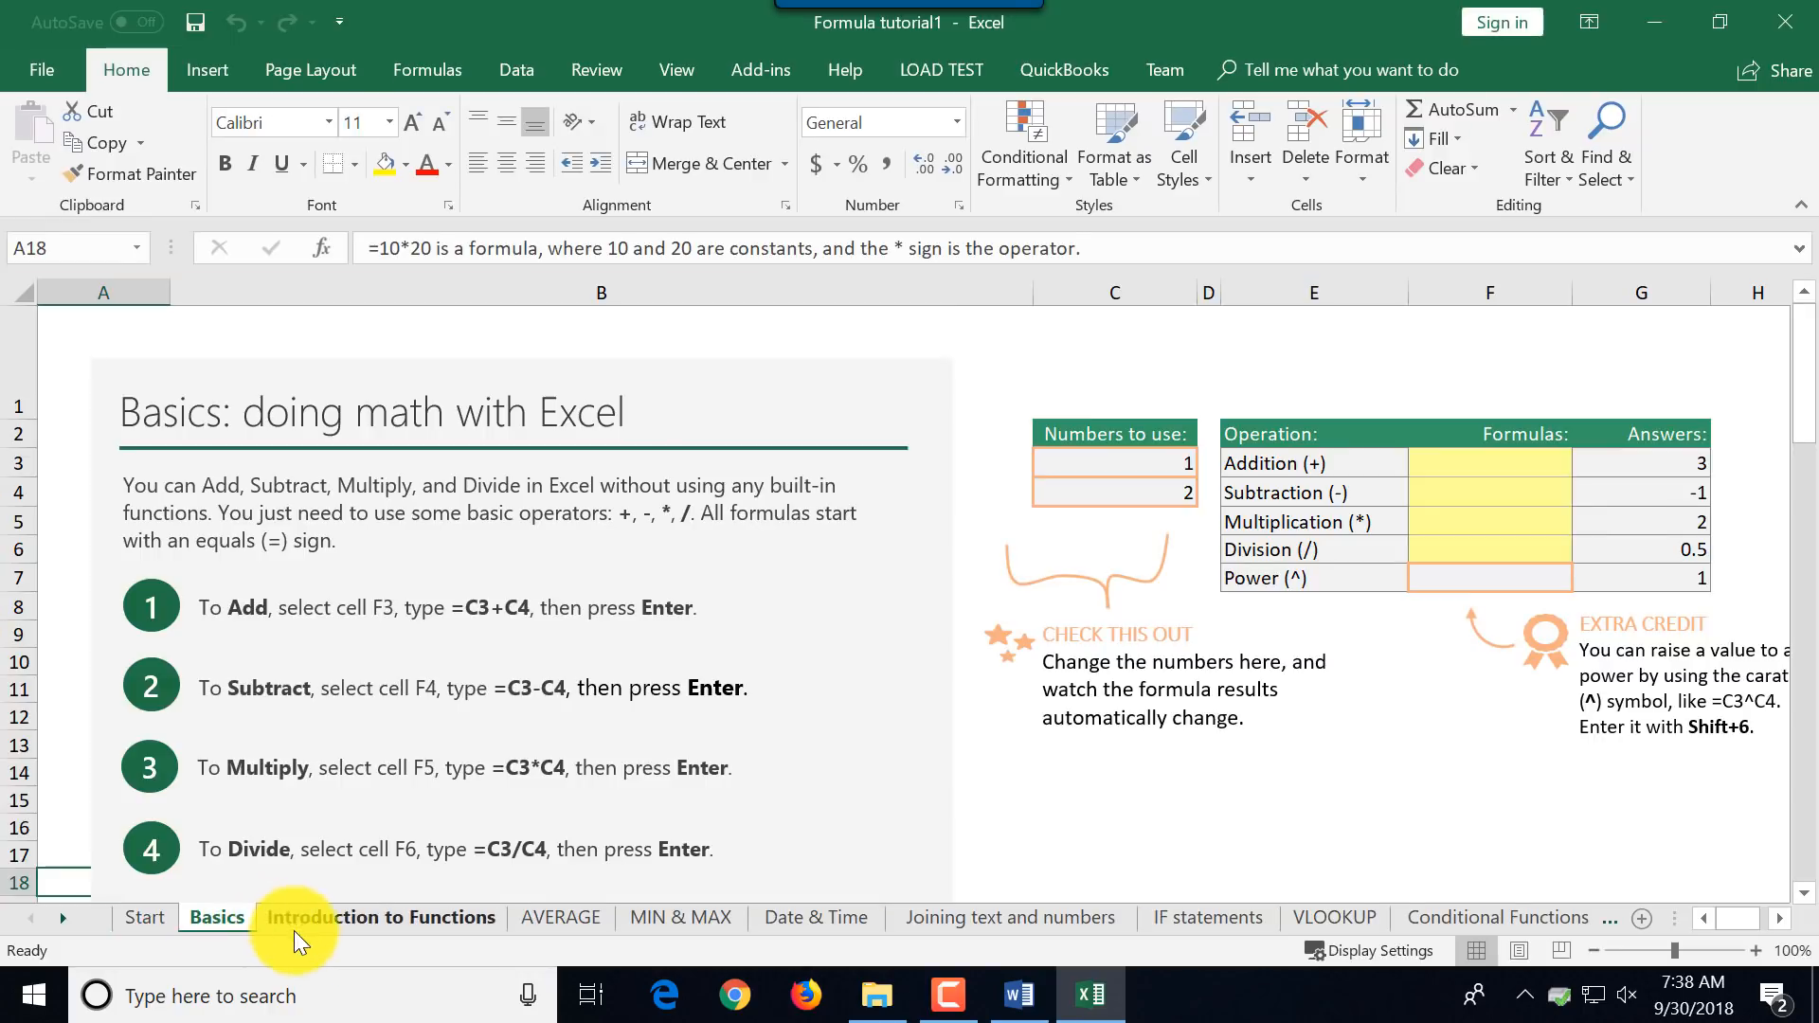
{"action": "left_click", "coordinate": [561, 917]}
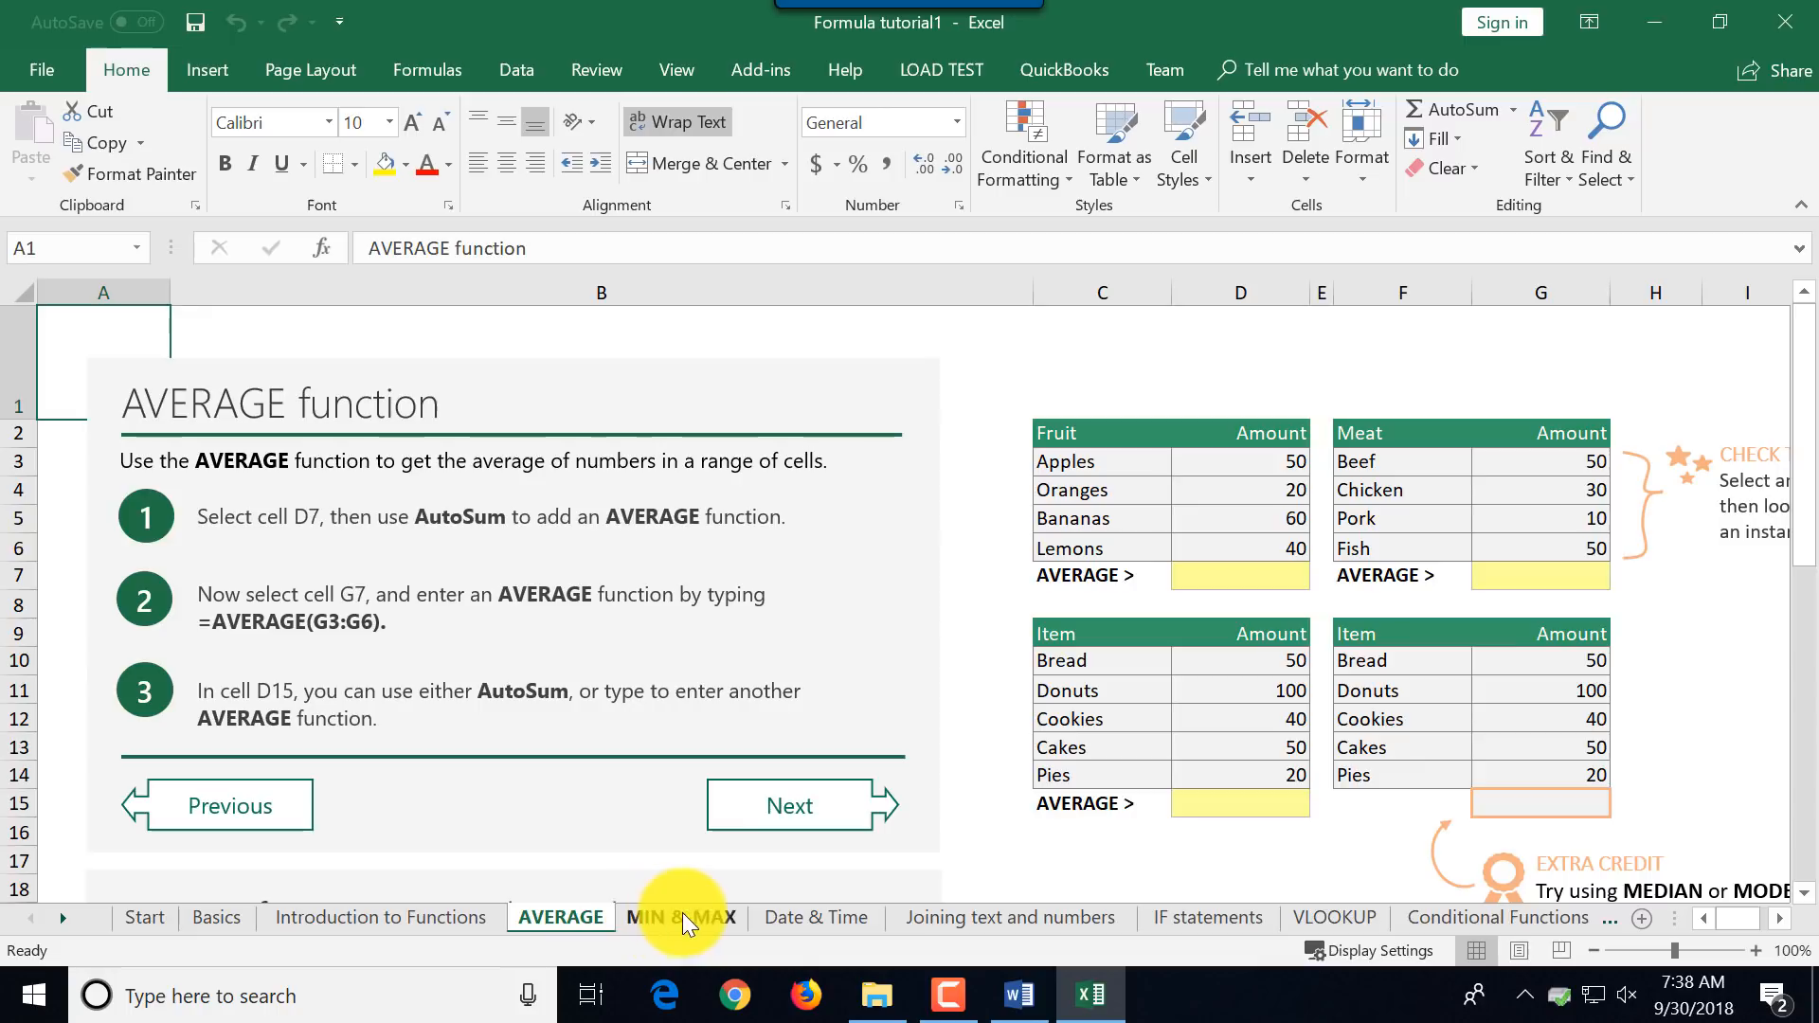
{"action": "left_click", "coordinate": [815, 917]}
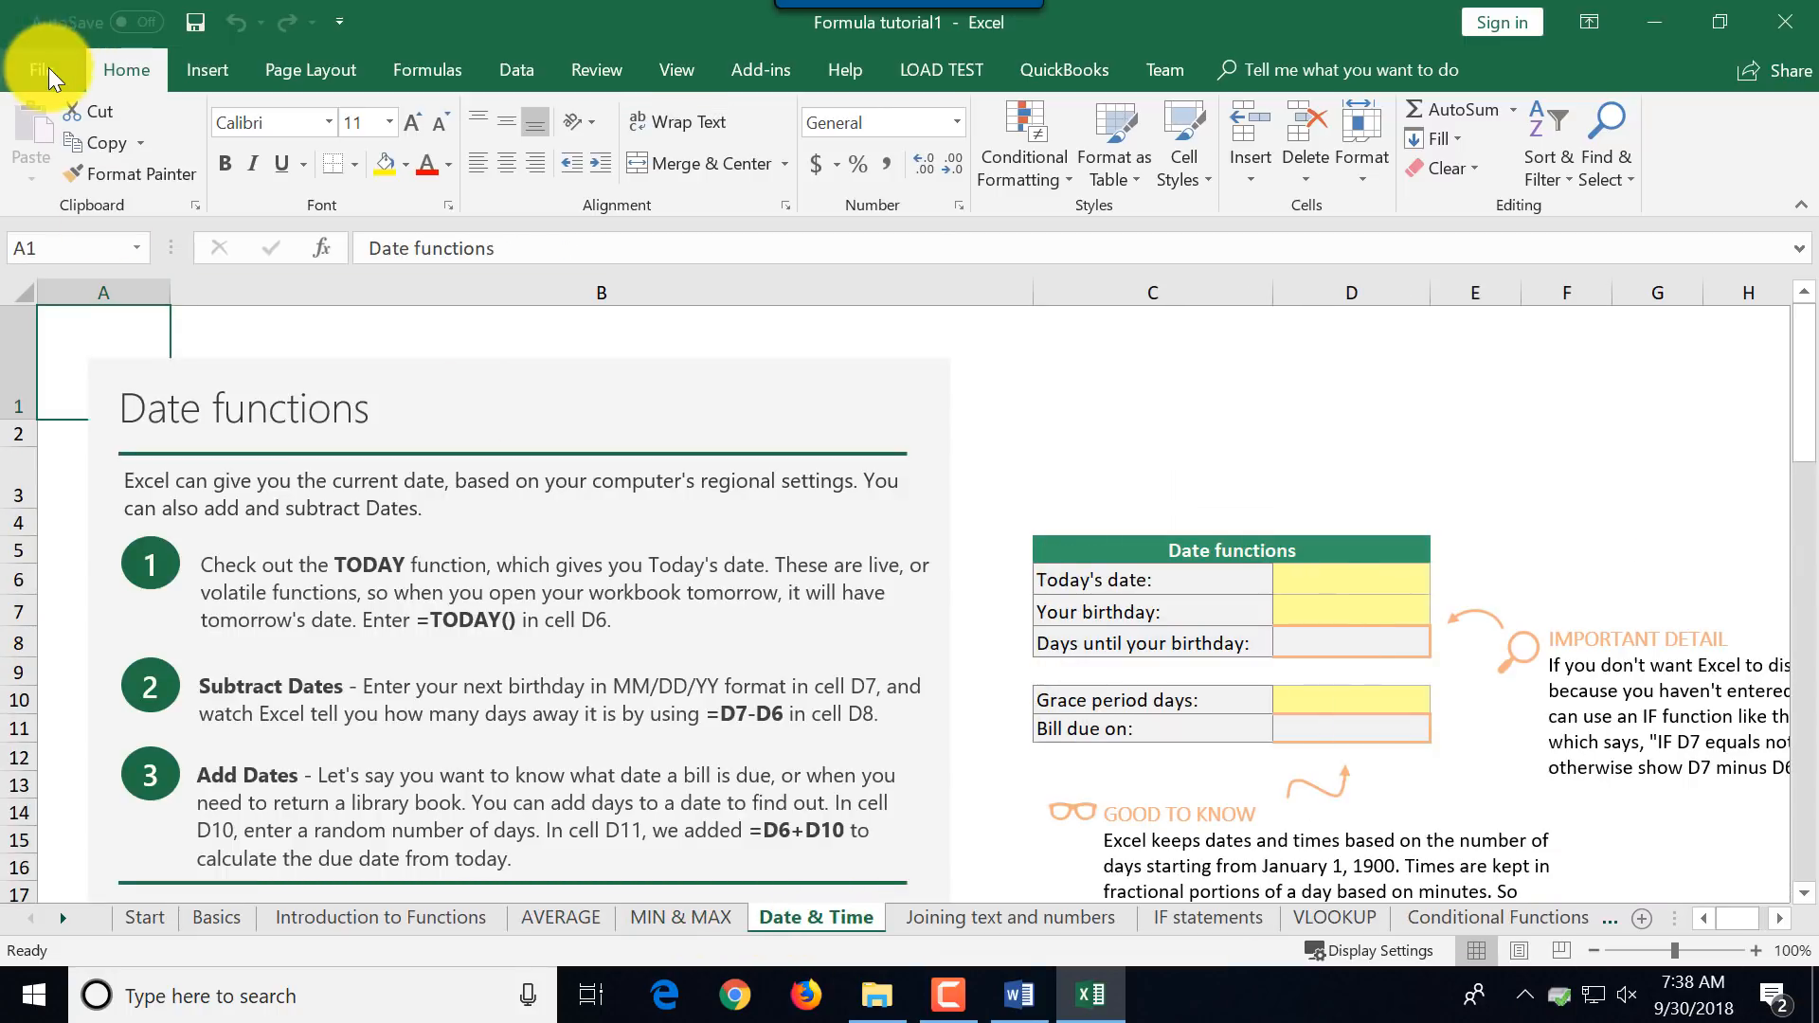
Start a new blank workbook (Book1) from the File > New choices.
{"action": "left_click", "coordinate": [38, 70]}
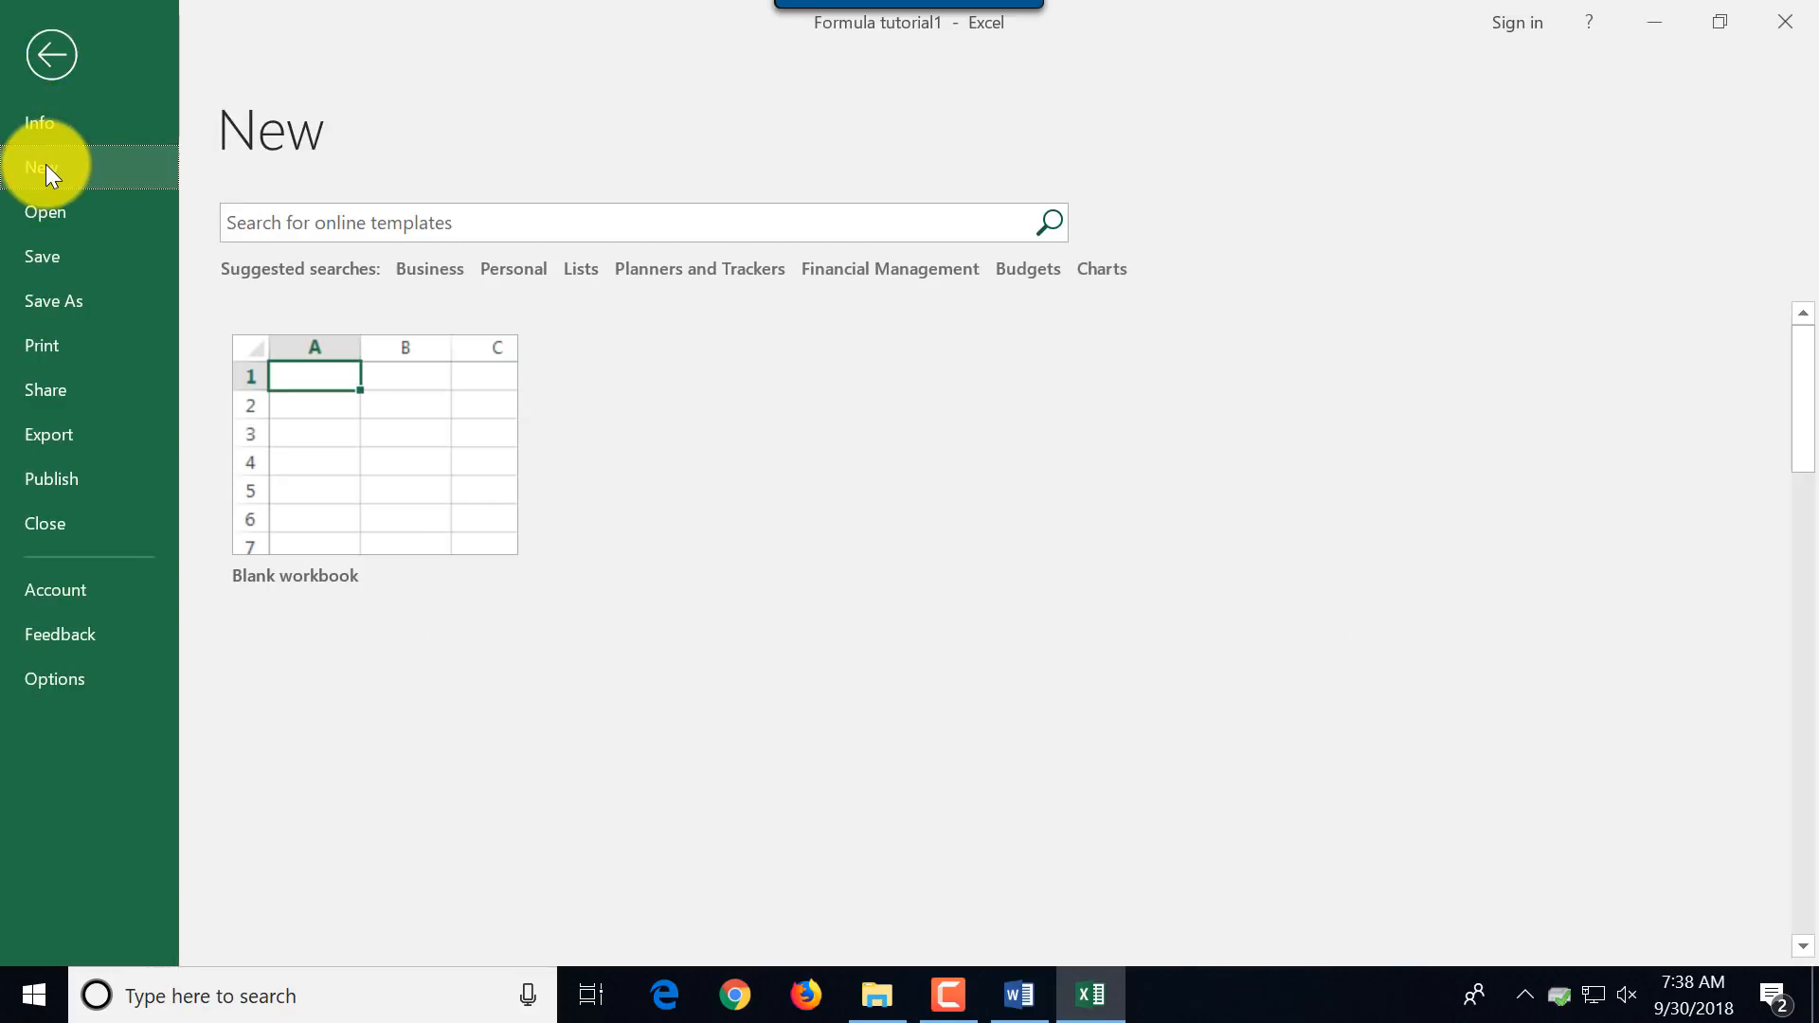
{"action": "left_click", "coordinate": [49, 55]}
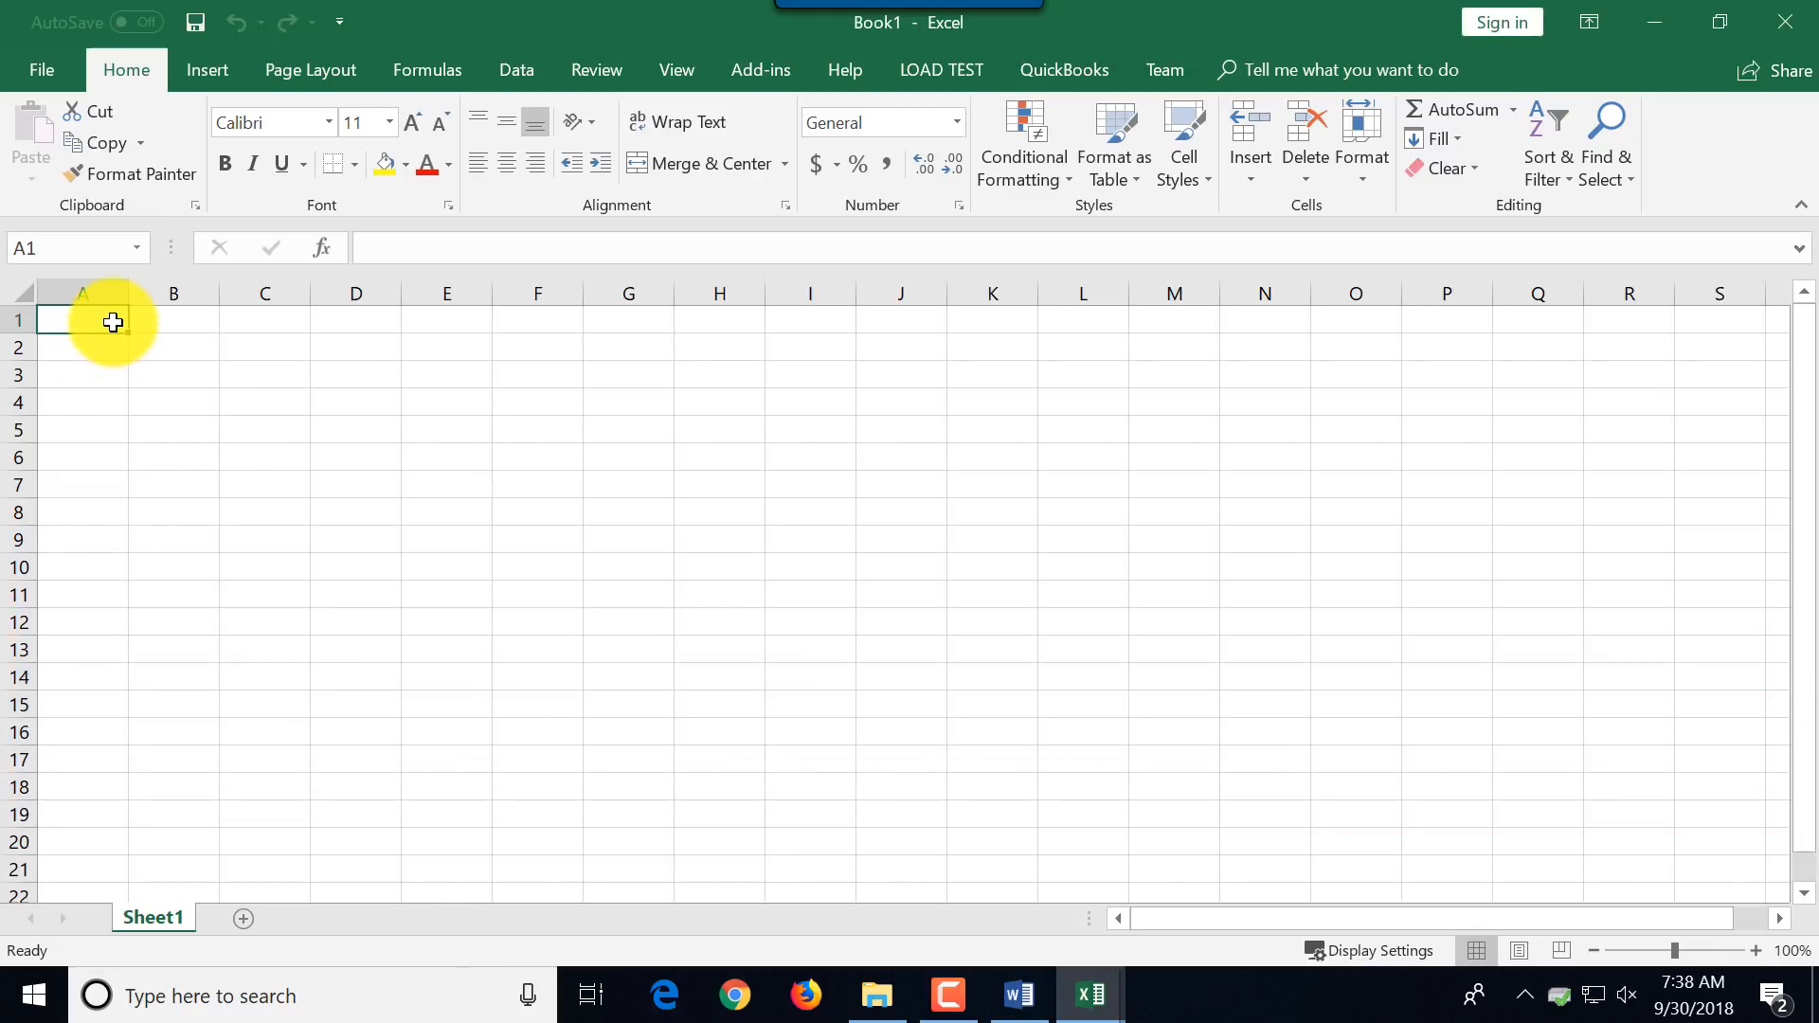
{"action": "mouse_move", "coordinate": [127, 127]}
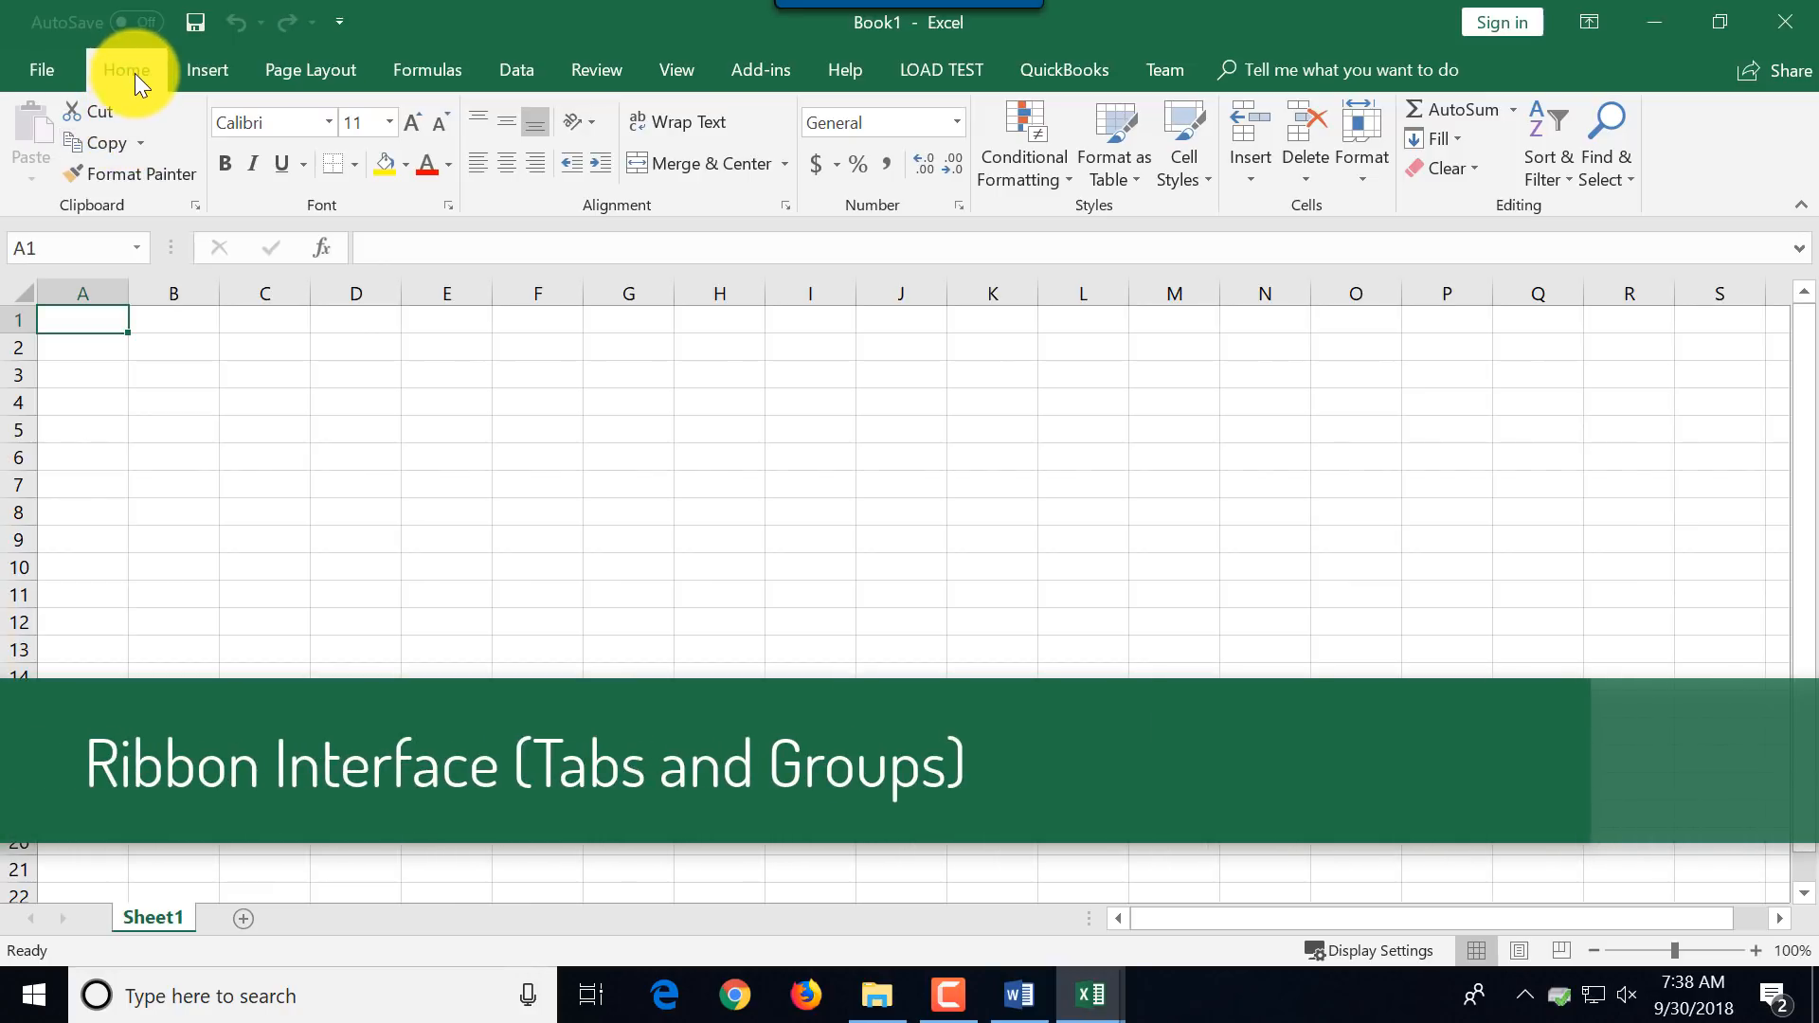
Review the Insert, Page Layout, Data and Add-ins ribbon command groups.
{"action": "left_click", "coordinate": [206, 70]}
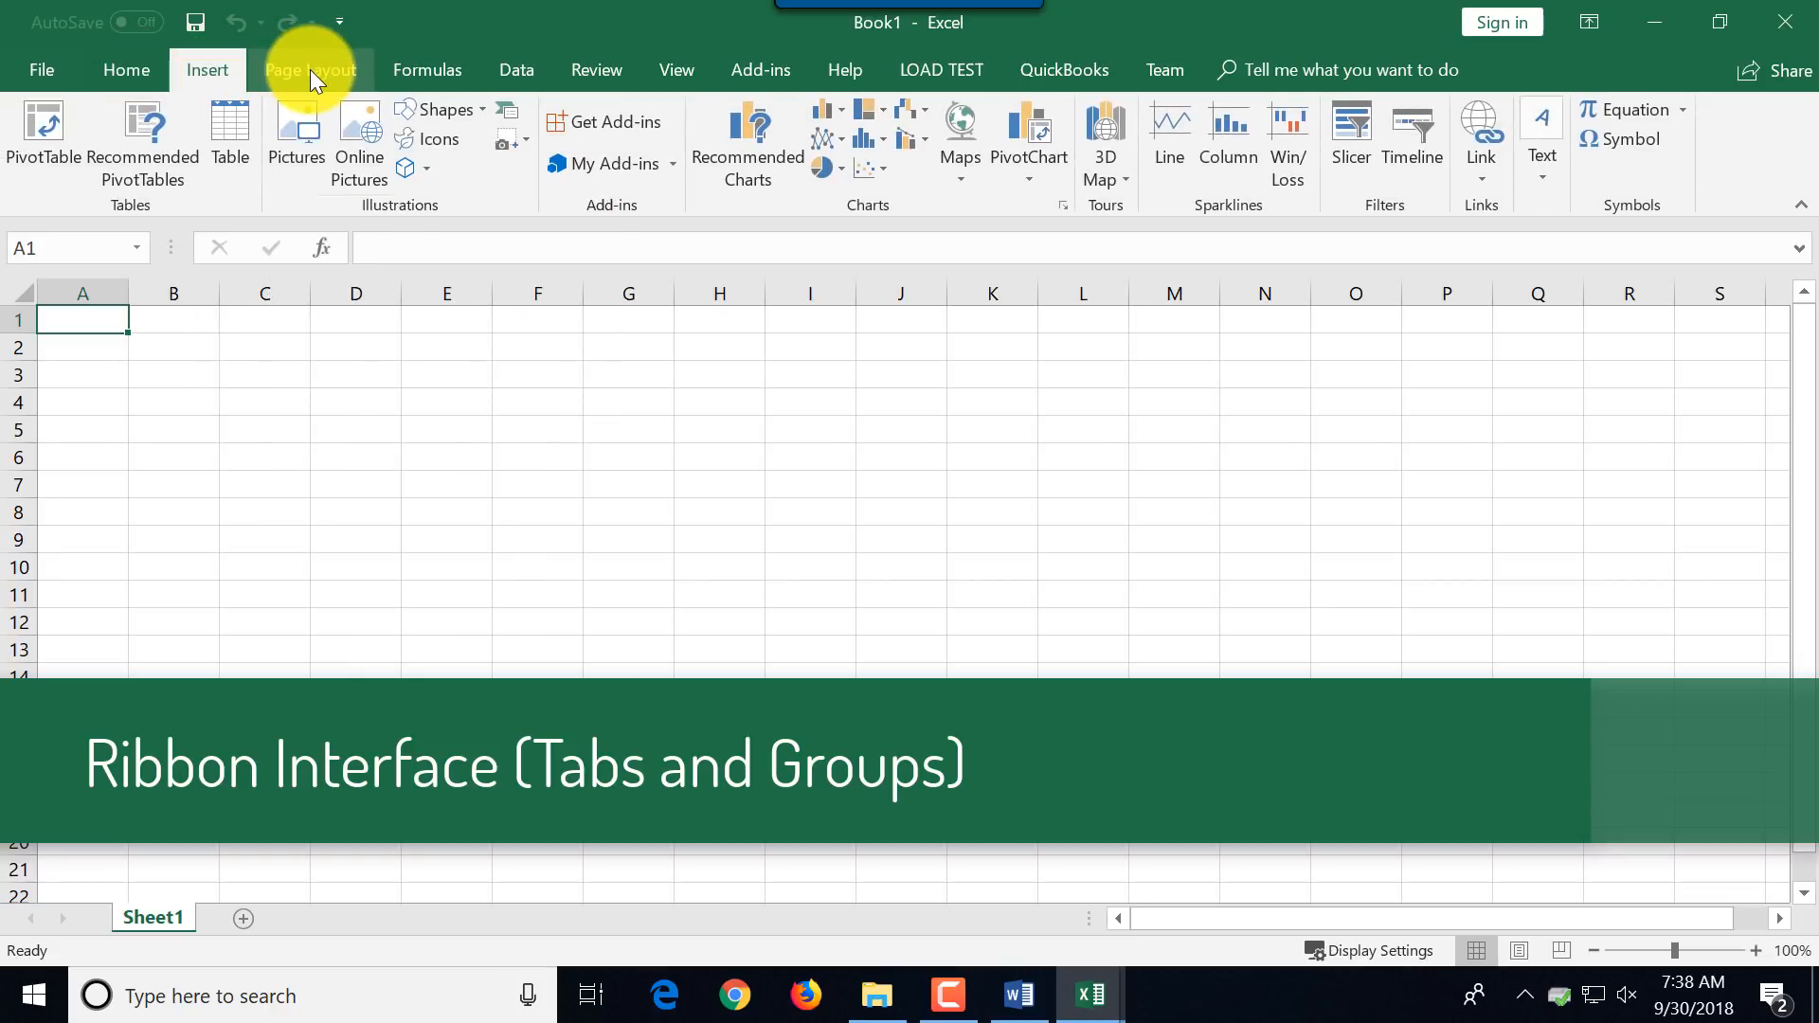
{"action": "left_click", "coordinate": [515, 70]}
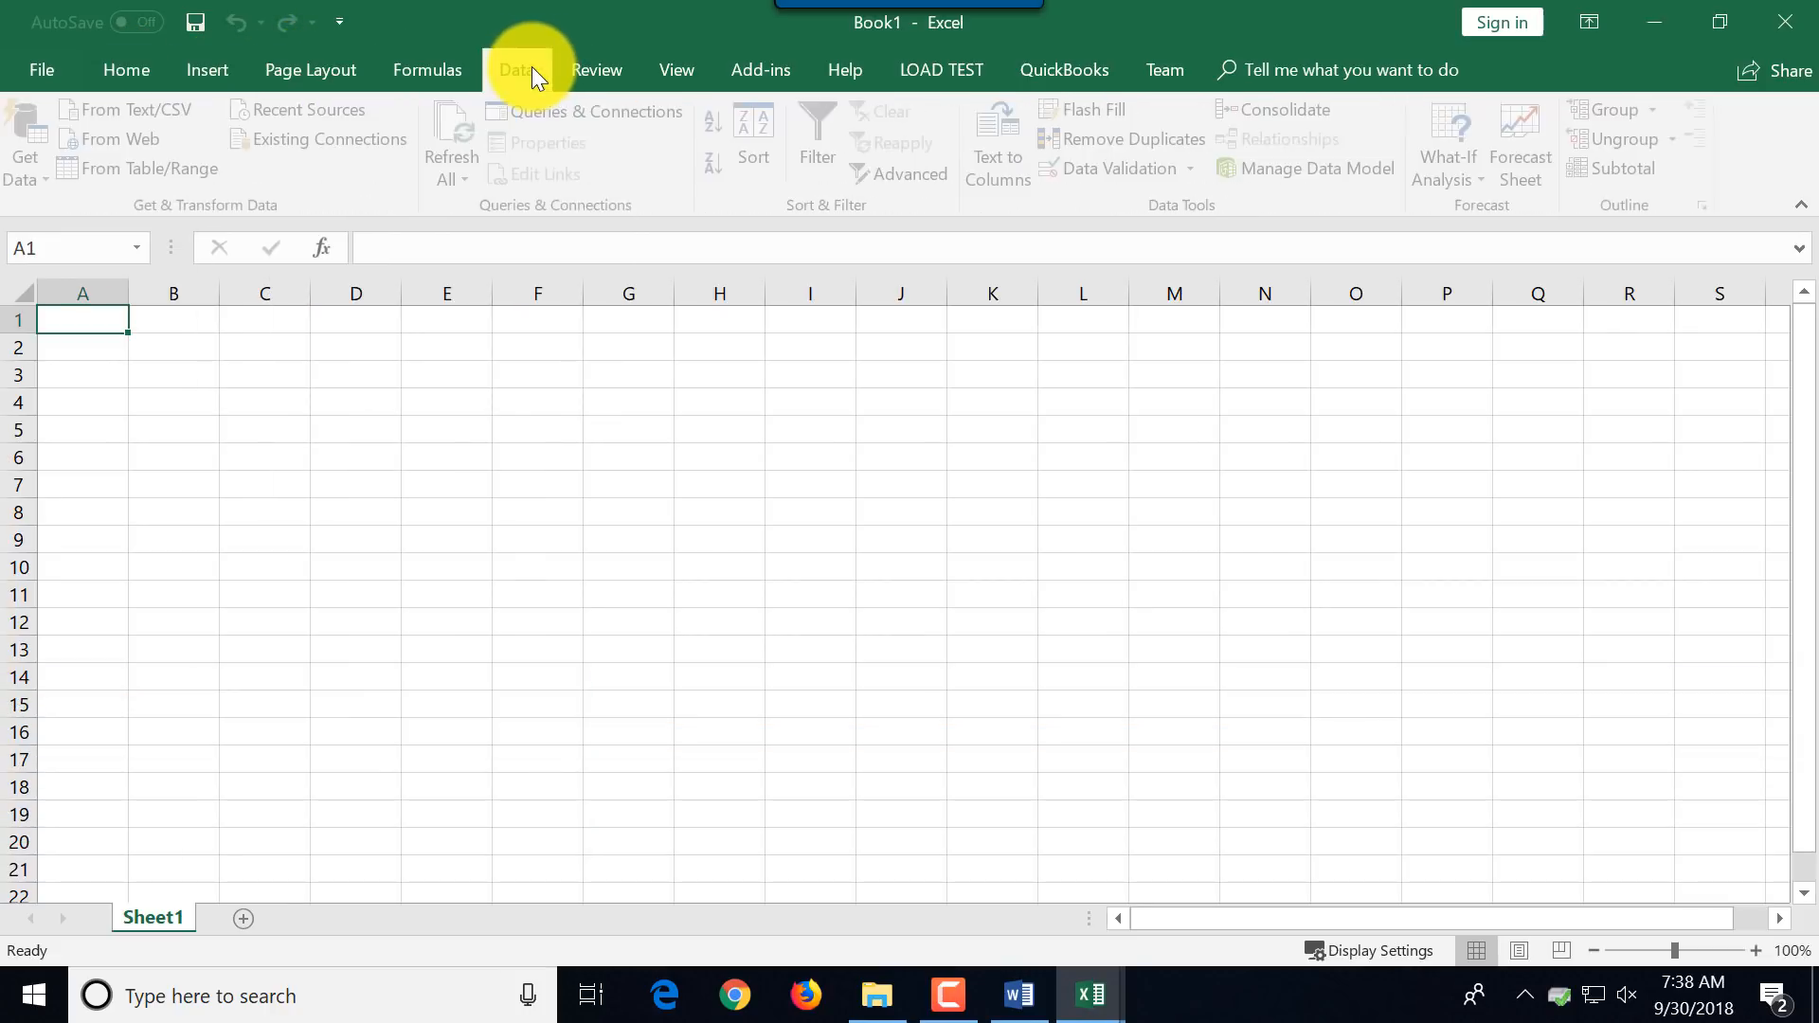
{"action": "left_click", "coordinate": [597, 70]}
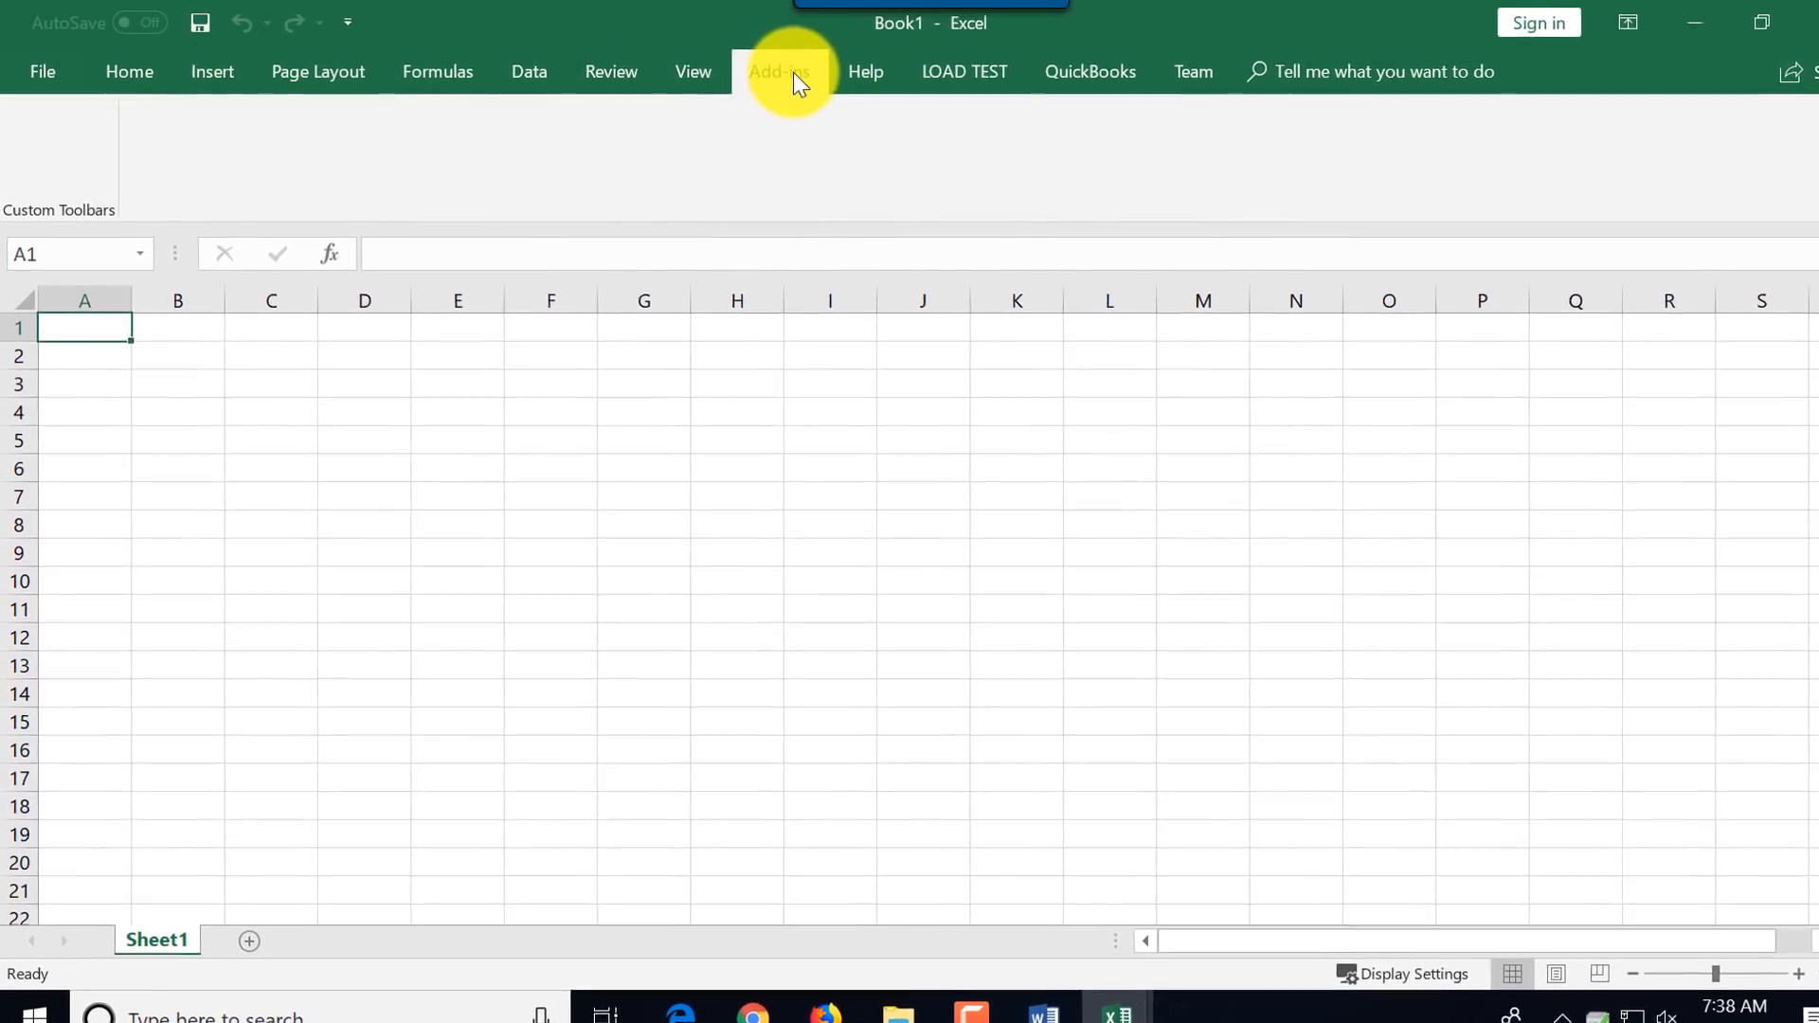
{"action": "left_click", "coordinate": [128, 70]}
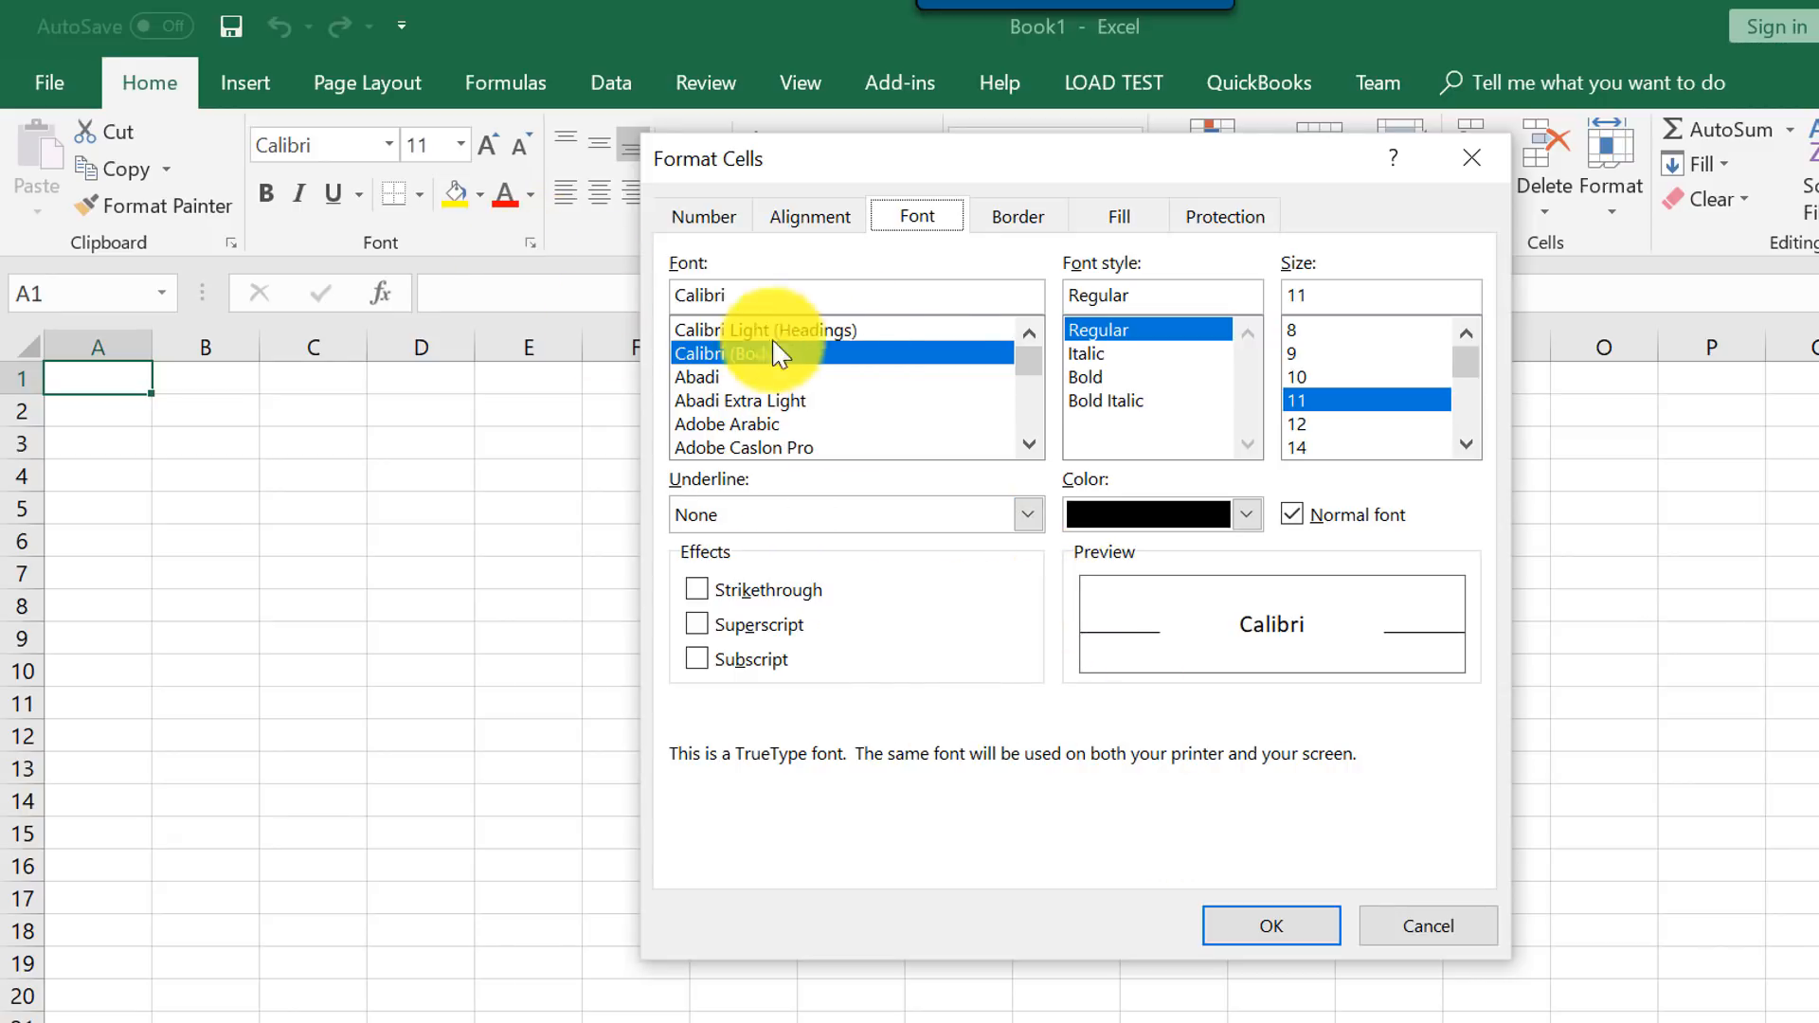
{"action": "mouse_move", "coordinate": [798, 548]}
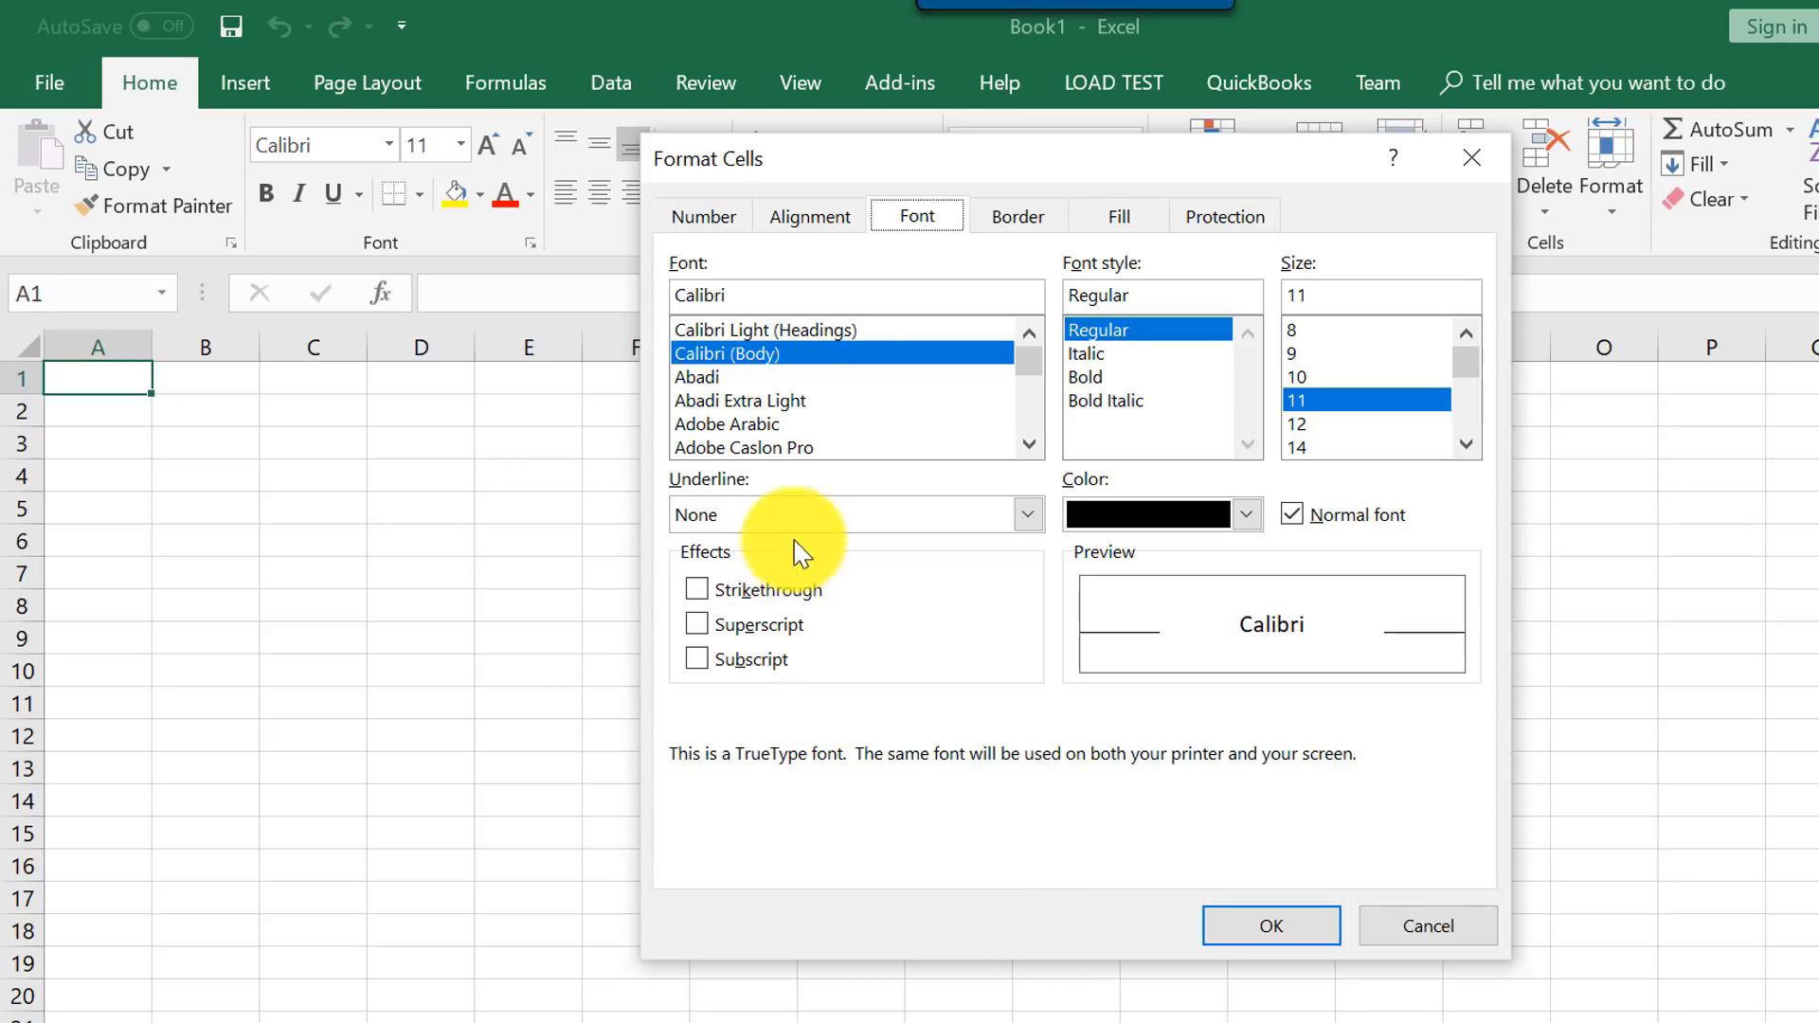
{"action": "mouse_move", "coordinate": [1146, 627]}
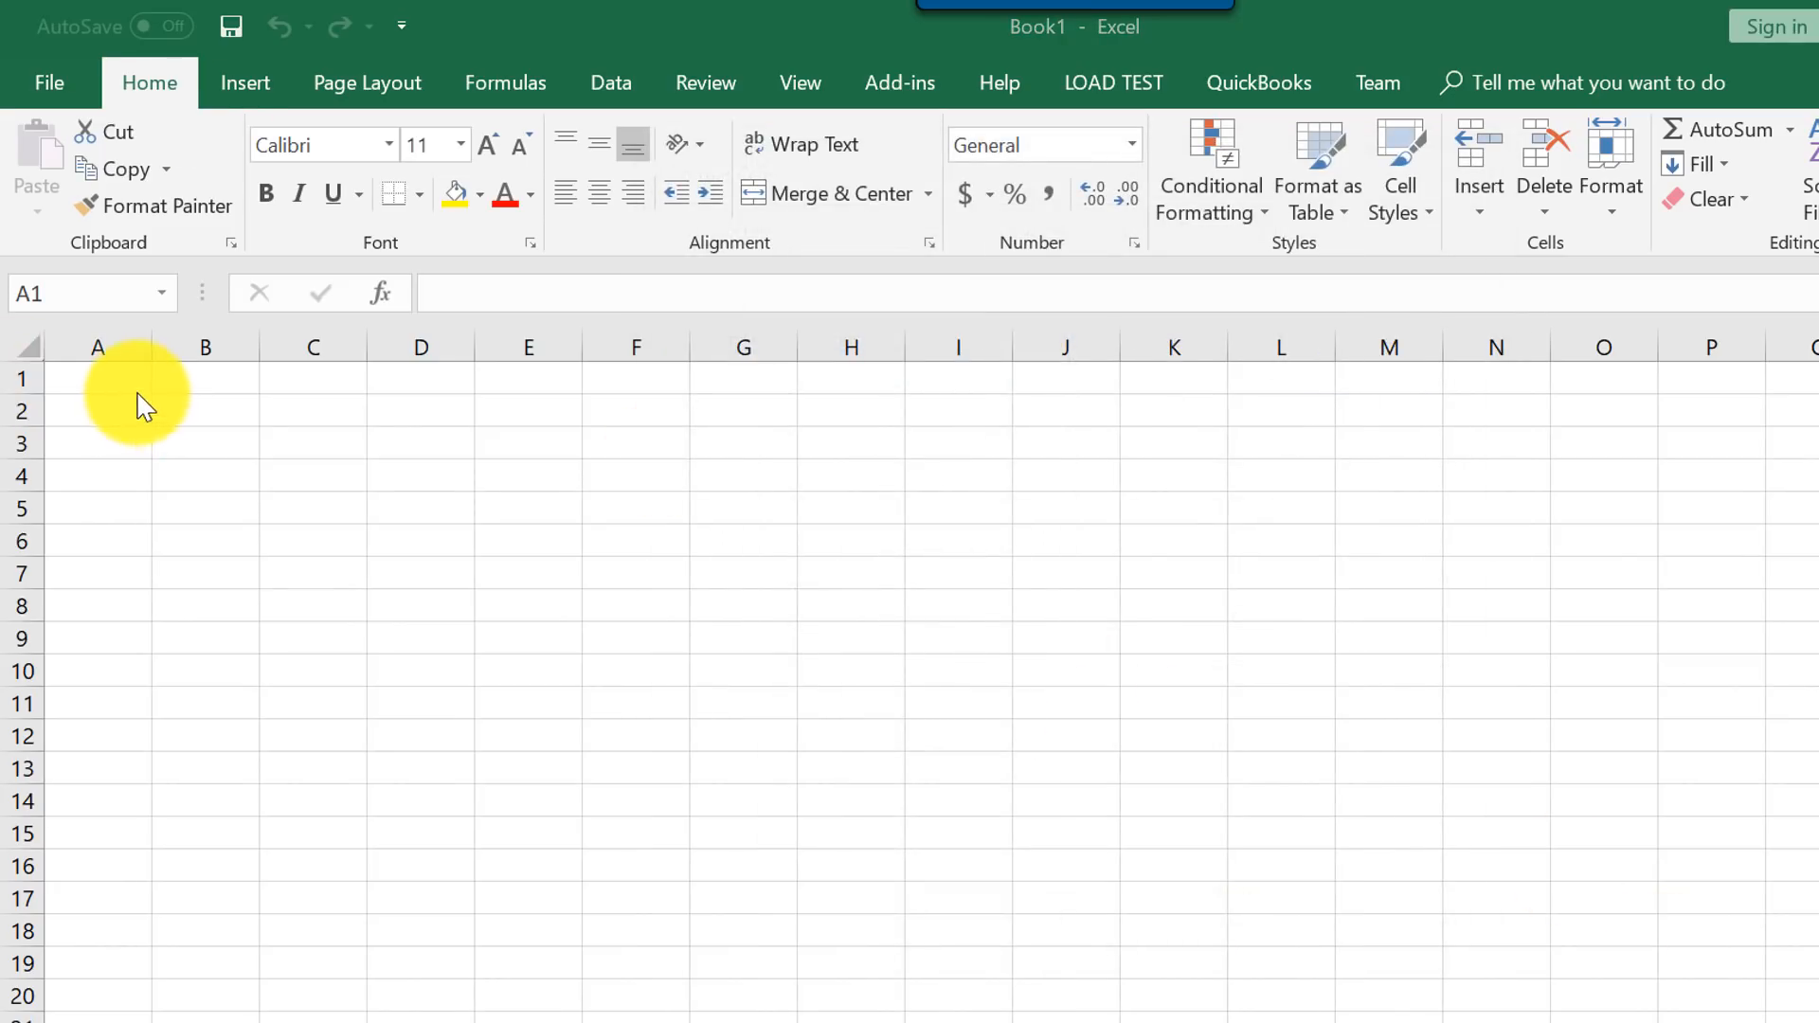
{"action": "mouse_move", "coordinate": [1054, 371]}
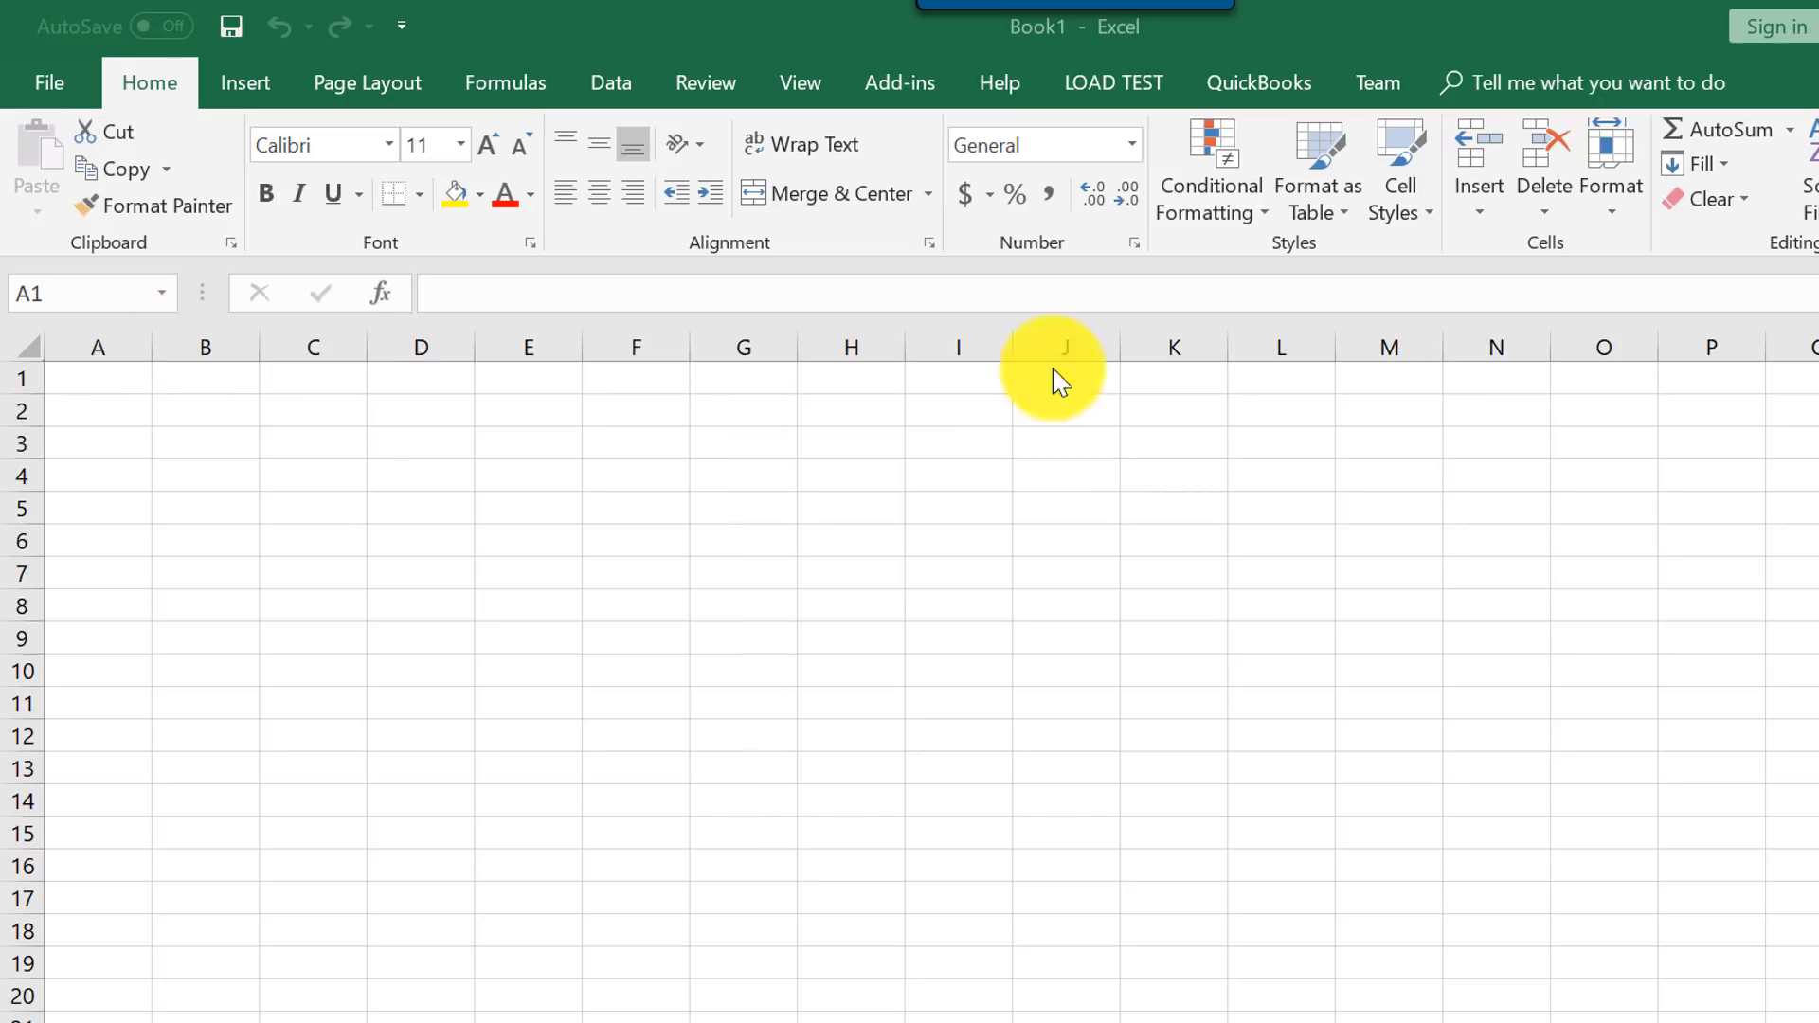
Enter the heading 'Monthly Income' in cell B2 and reselect it.
{"action": "left_click", "coordinate": [205, 411]}
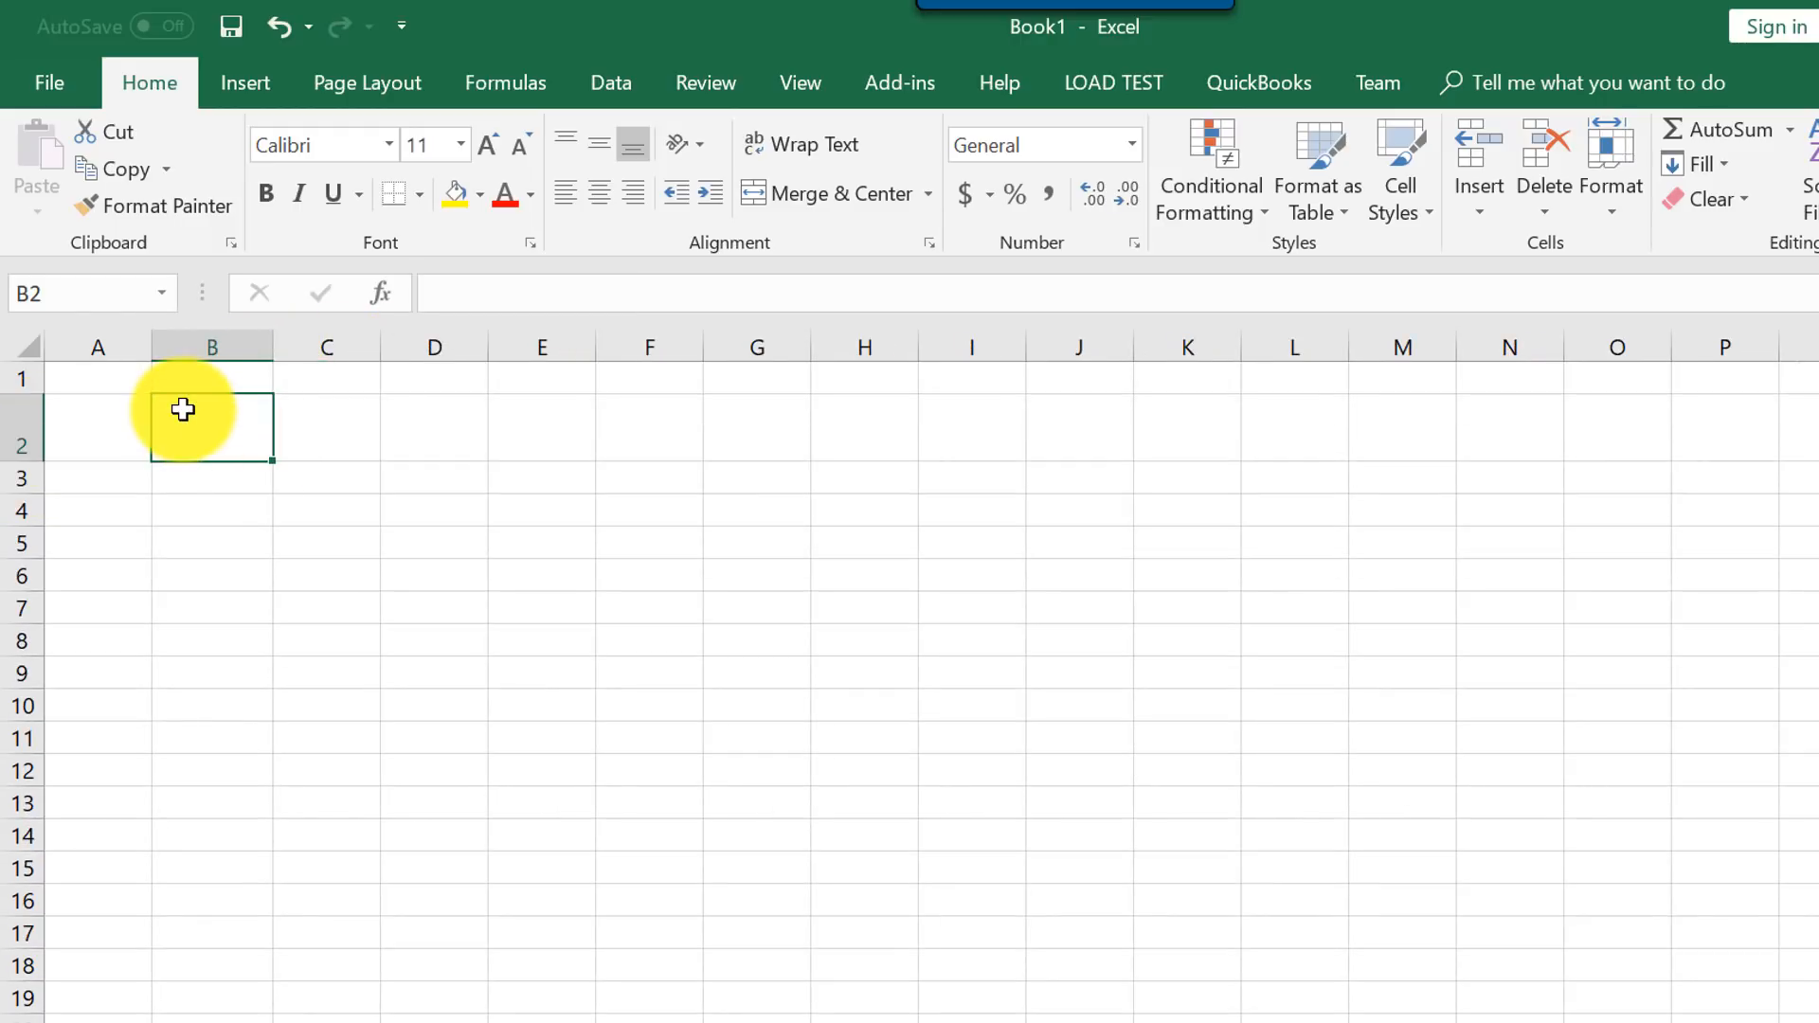
{"action": "type", "text": "Monthly"}
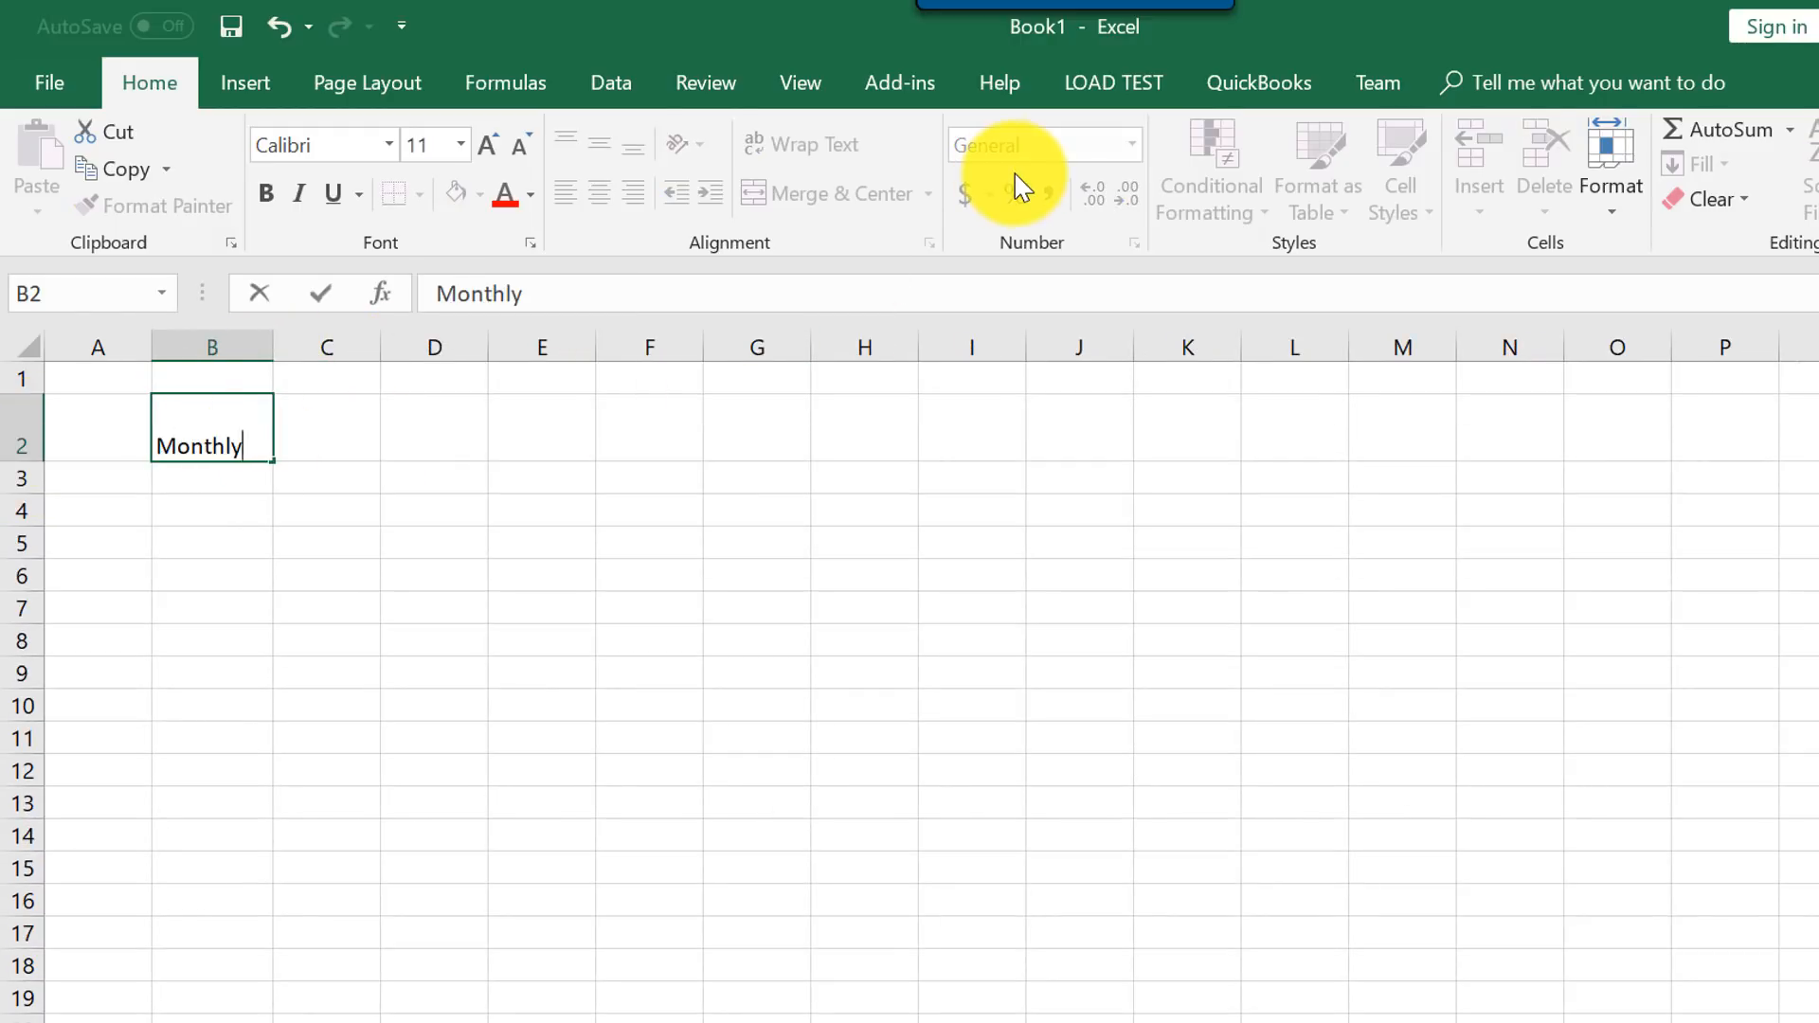
{"action": "type", "text": "Income"}
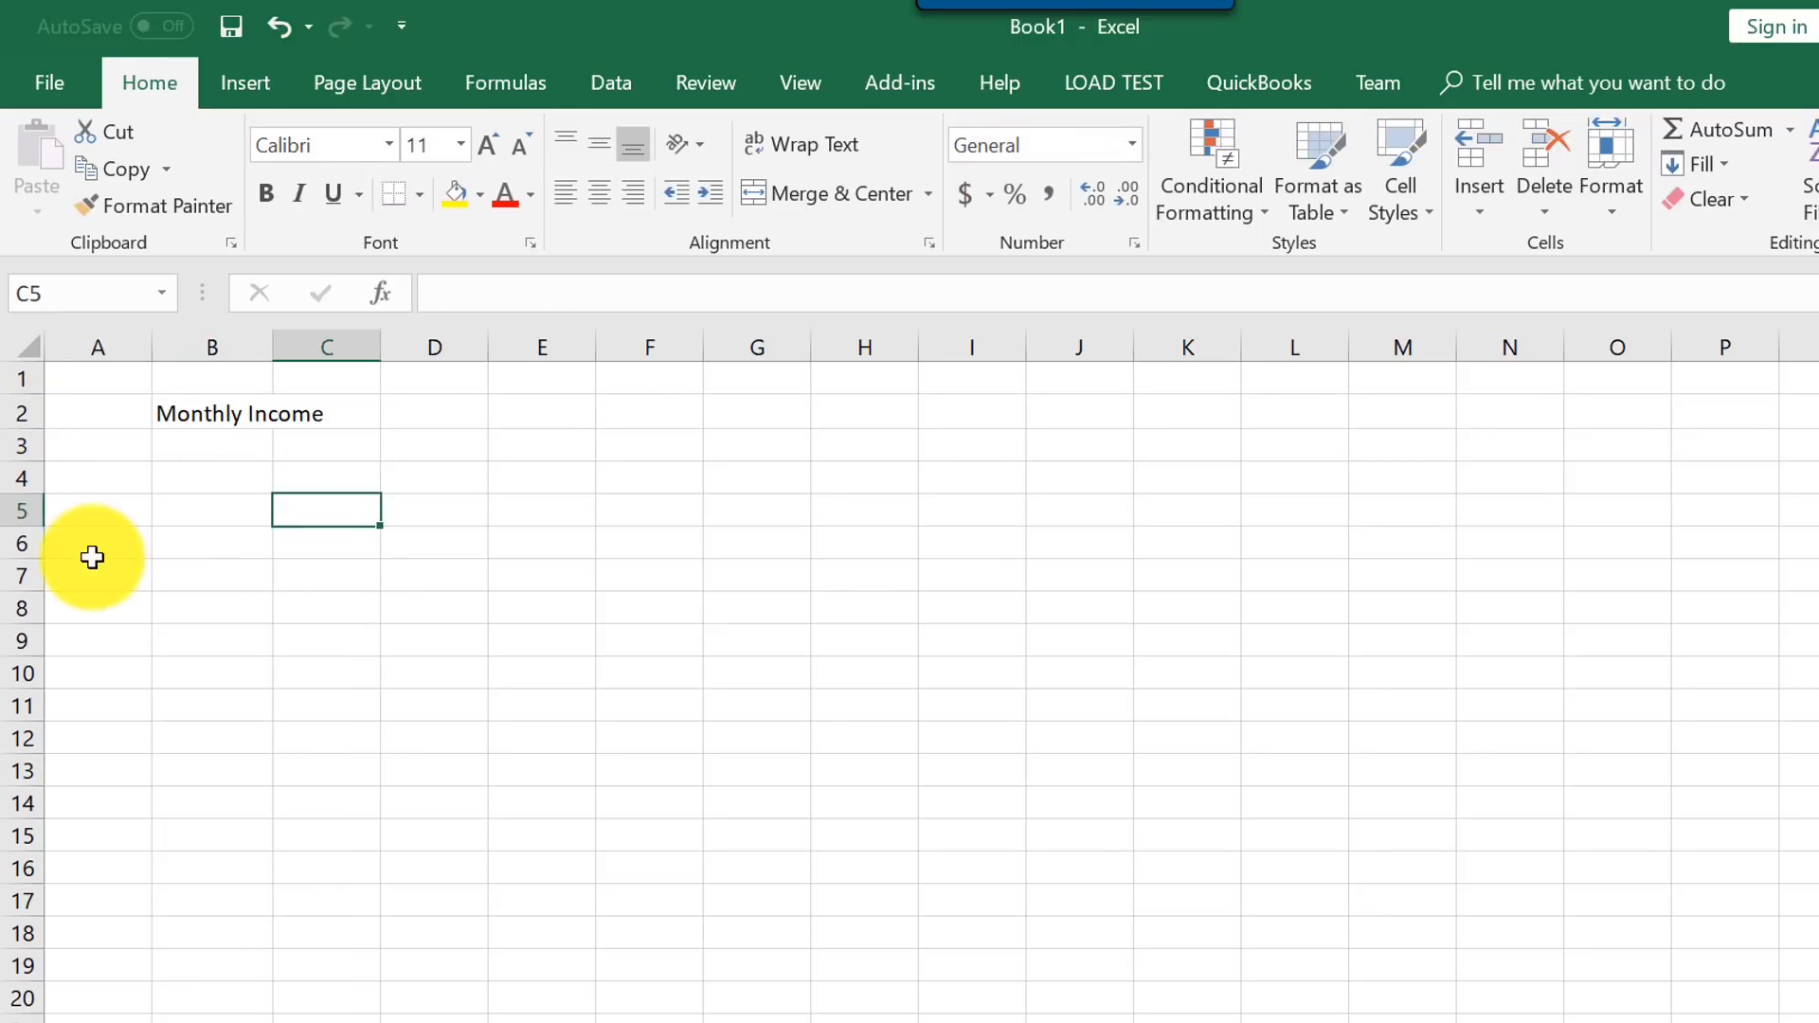
{"action": "left_click", "coordinate": [210, 510]}
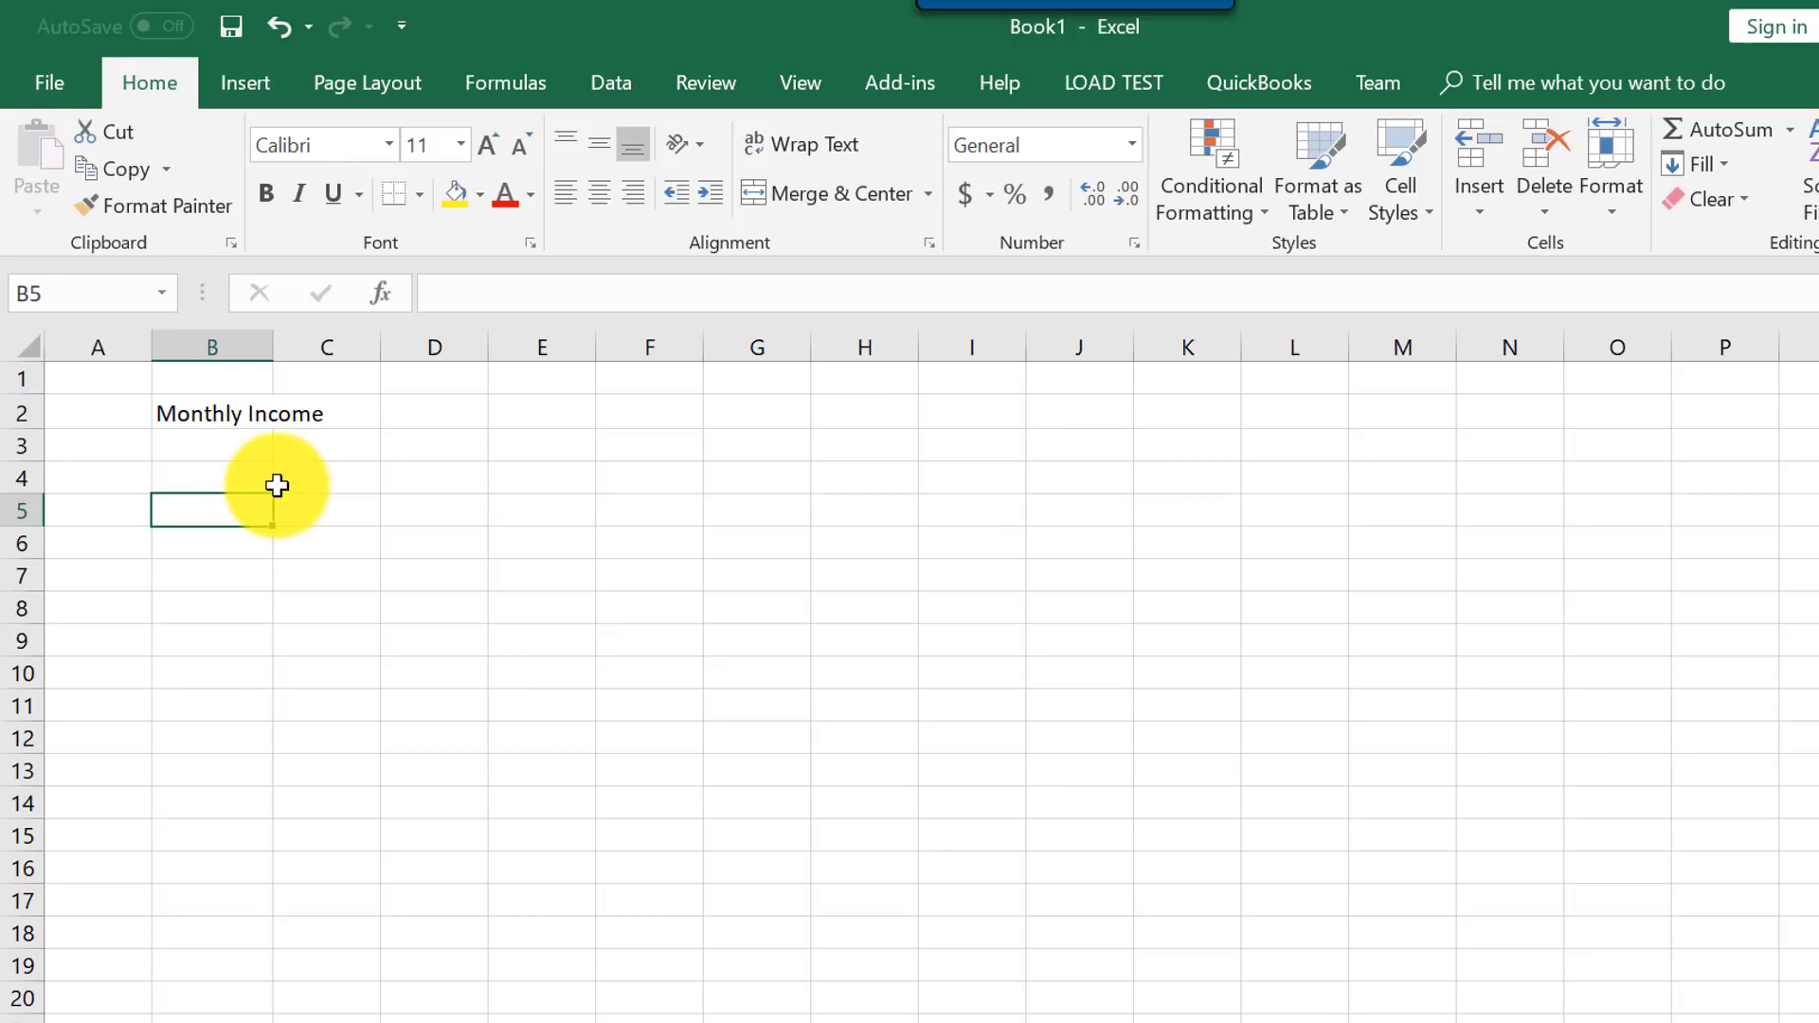
{"action": "left_click", "coordinate": [238, 413]}
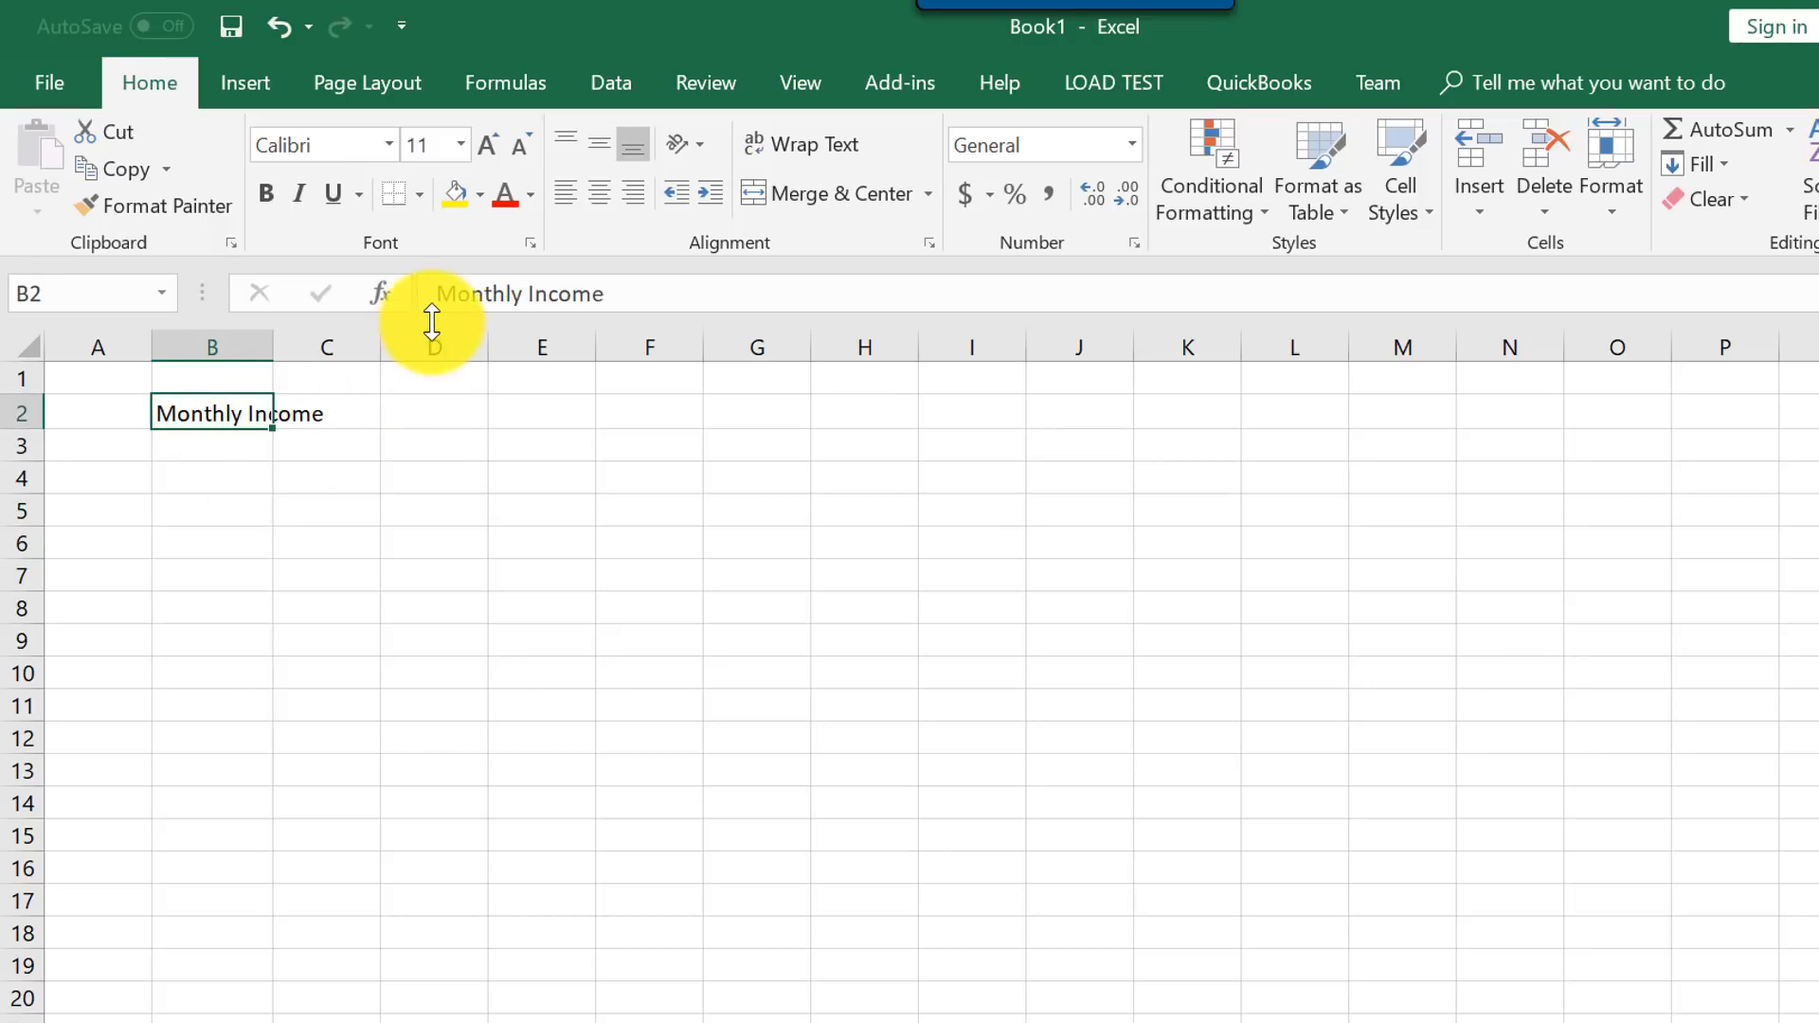
{"action": "mouse_move", "coordinate": [265, 193]}
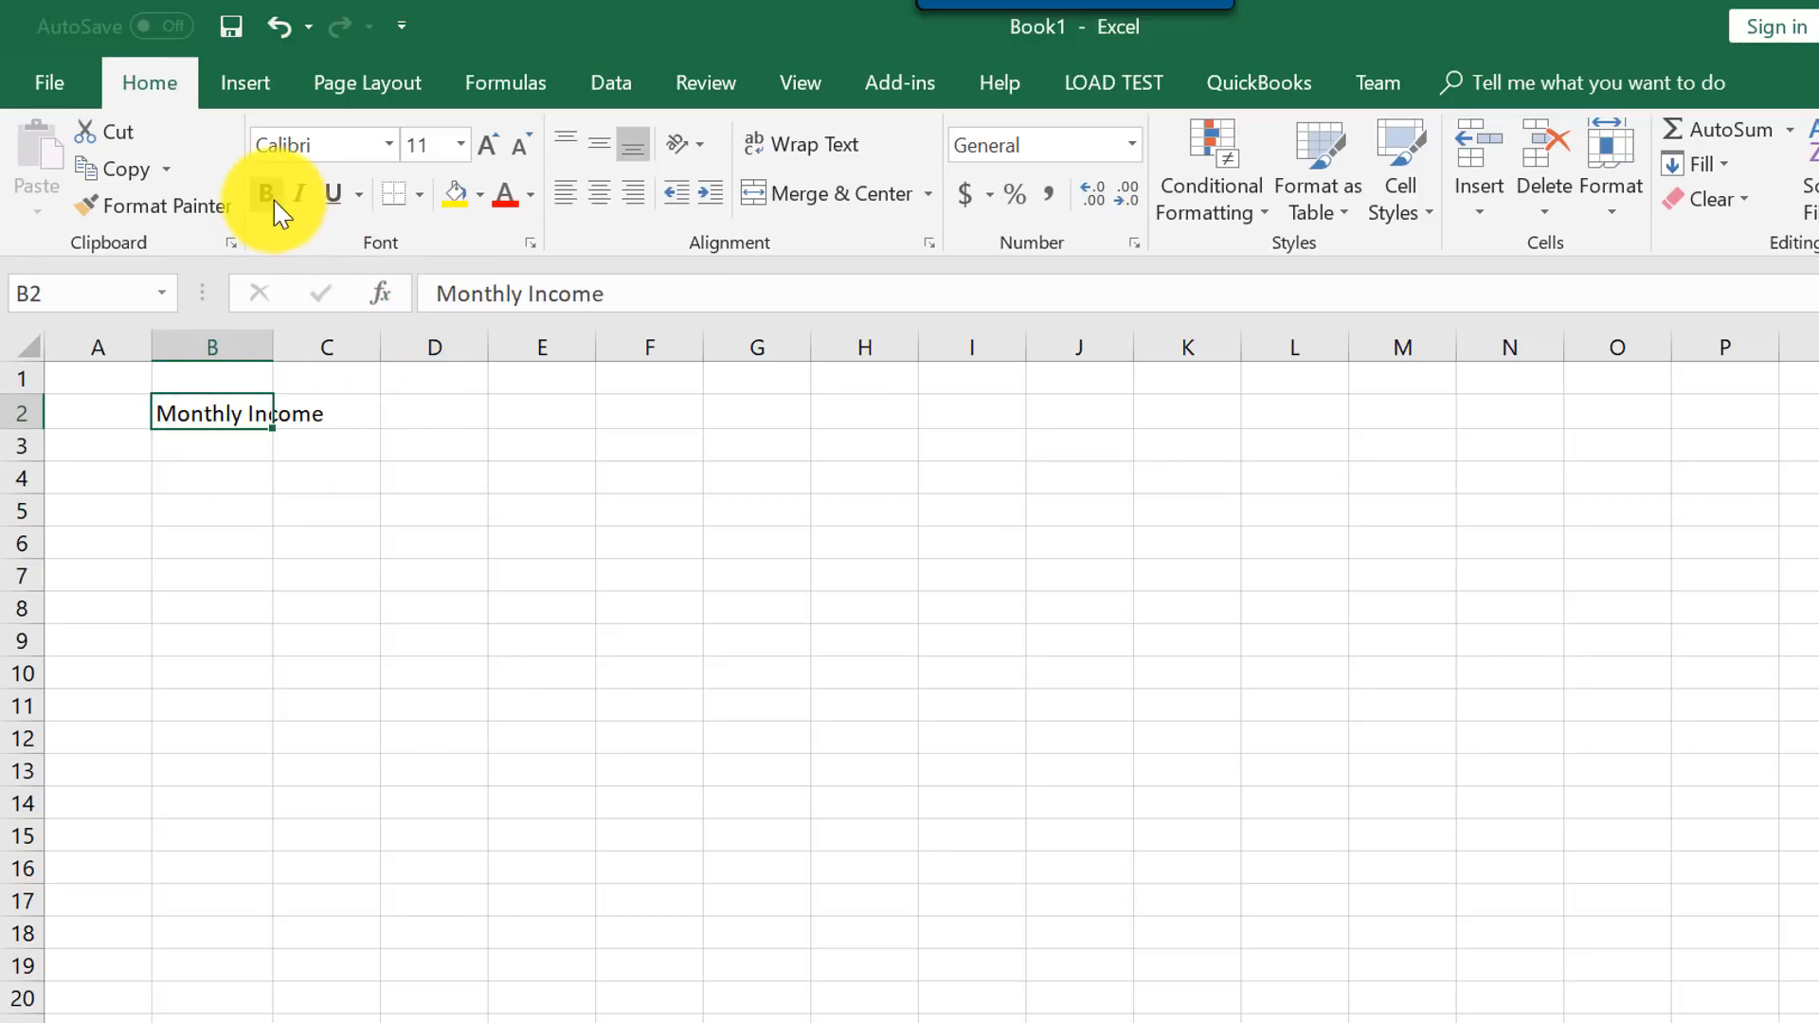
{"action": "left_click", "coordinate": [298, 194]}
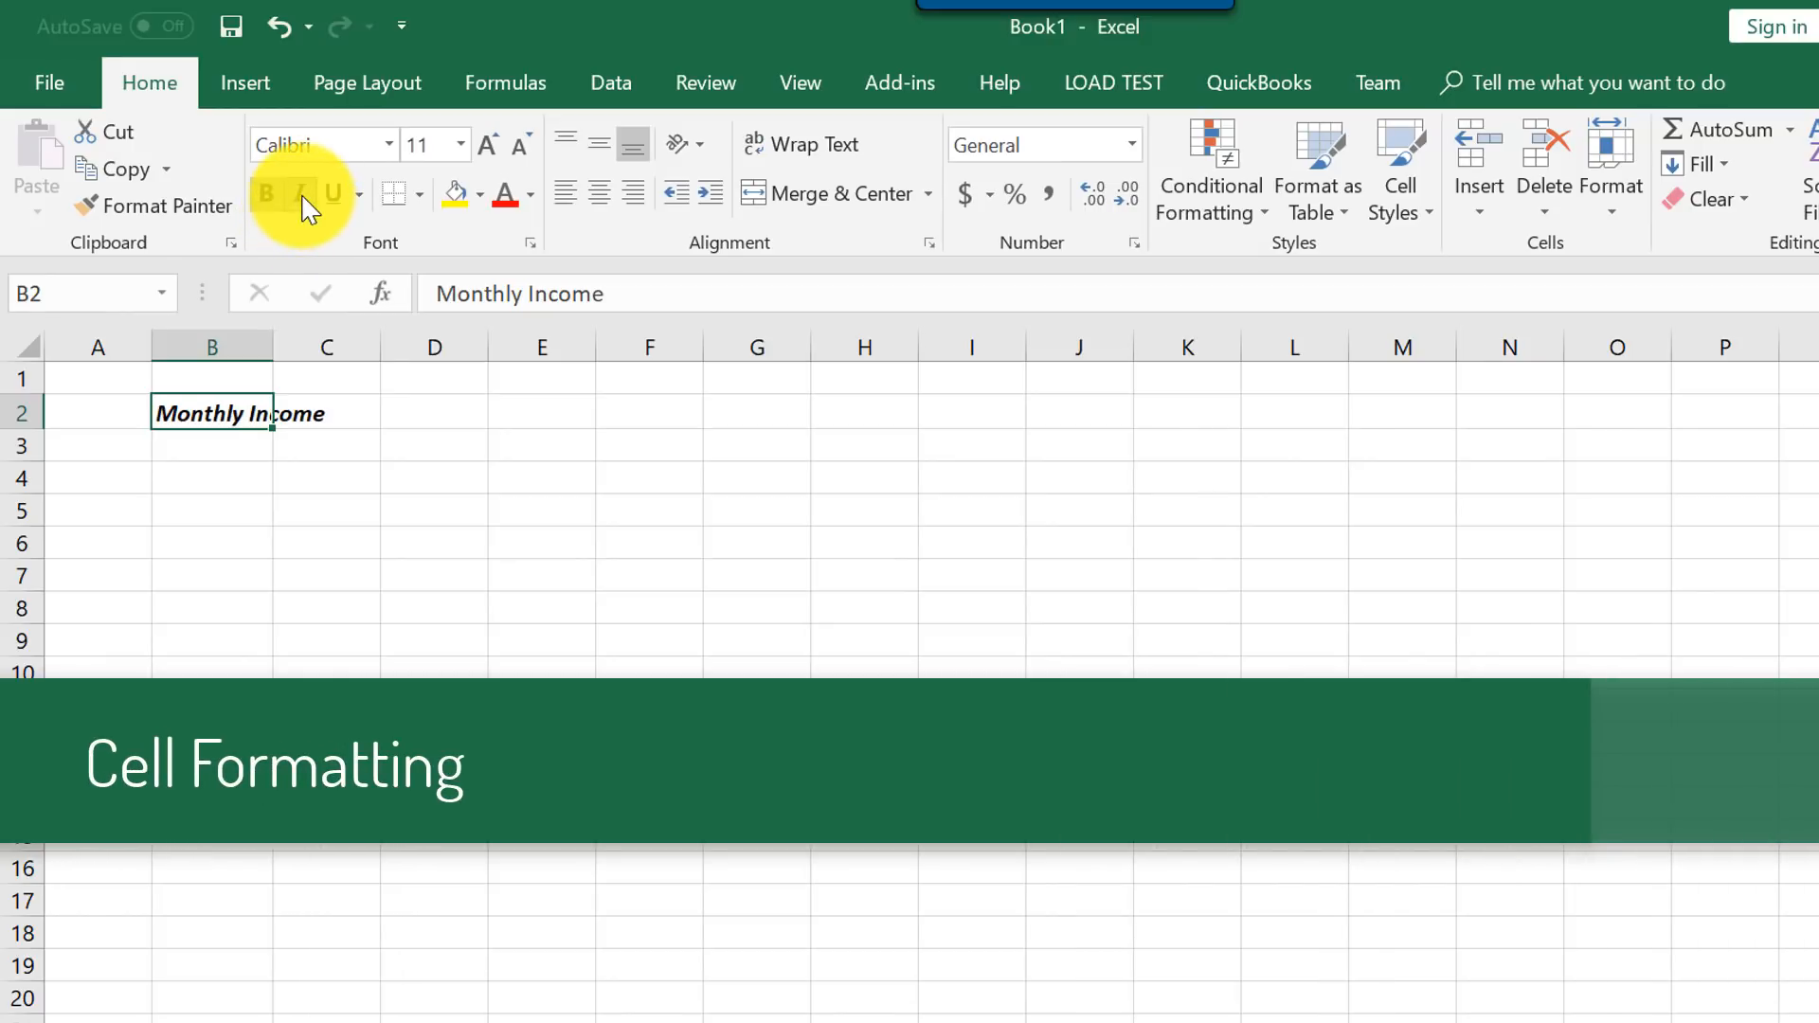
{"action": "left_click", "coordinate": [266, 193]}
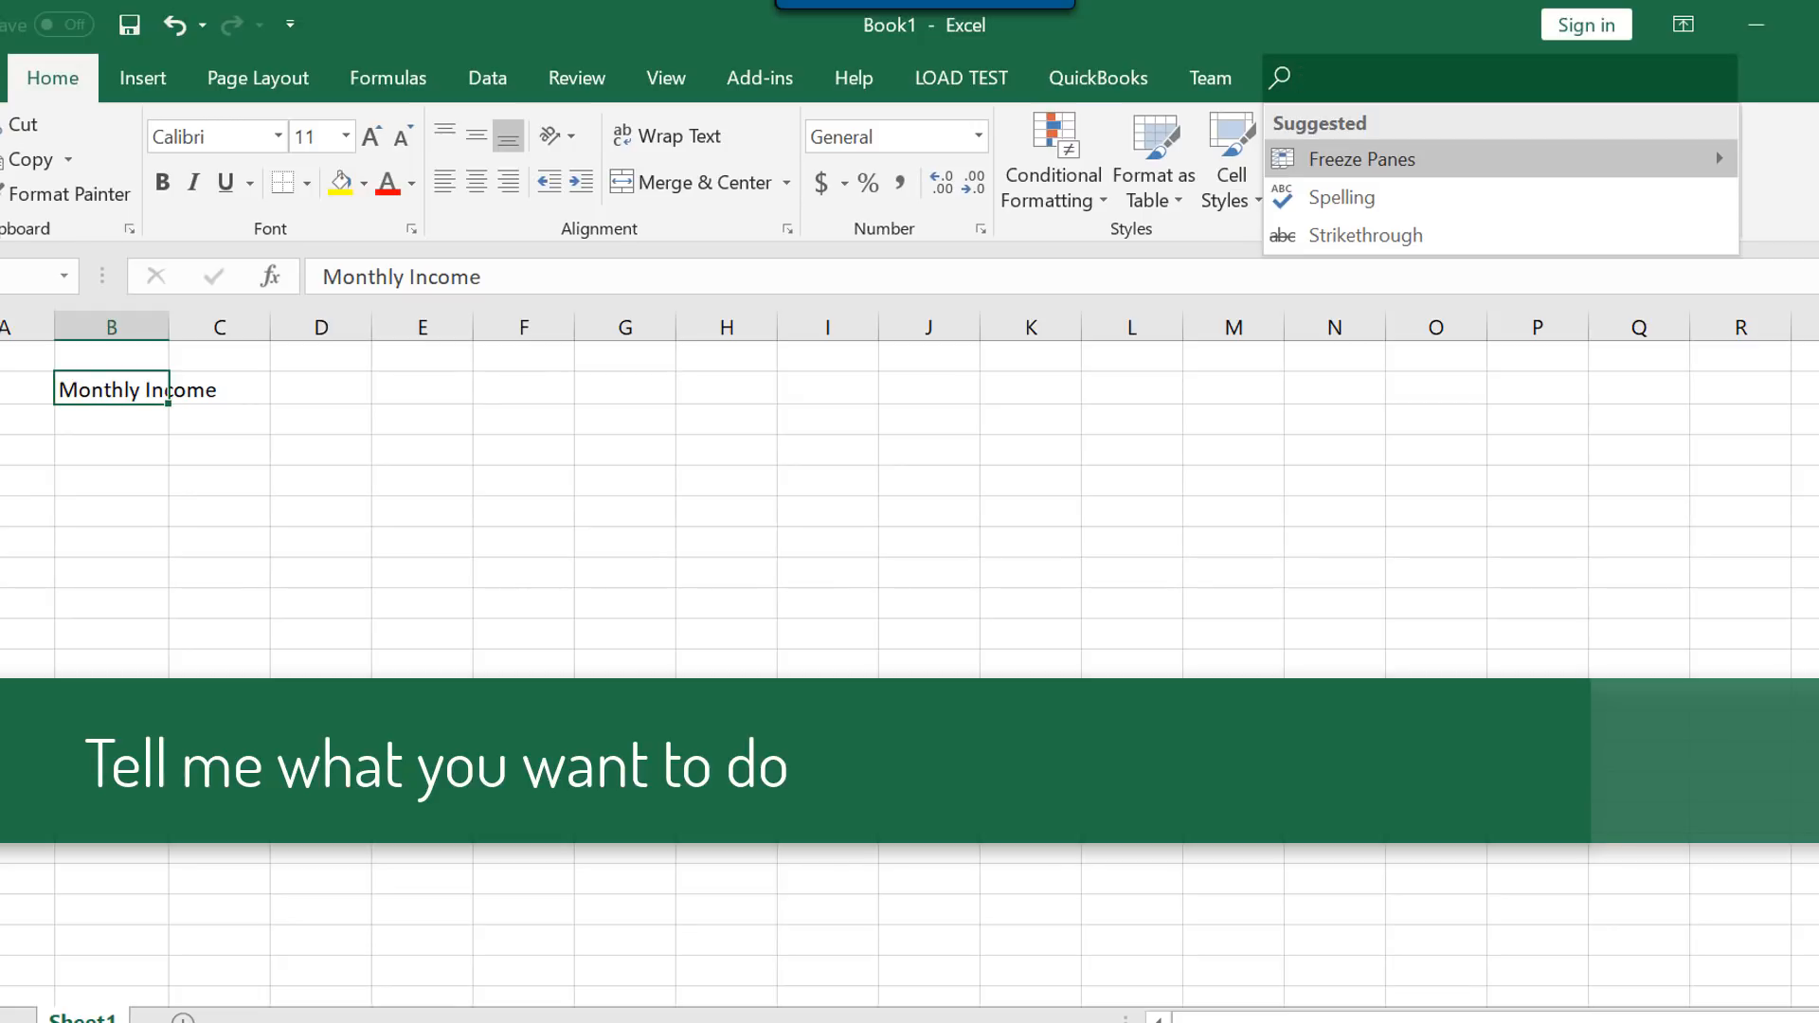
{"action": "type", "text": "Bol"}
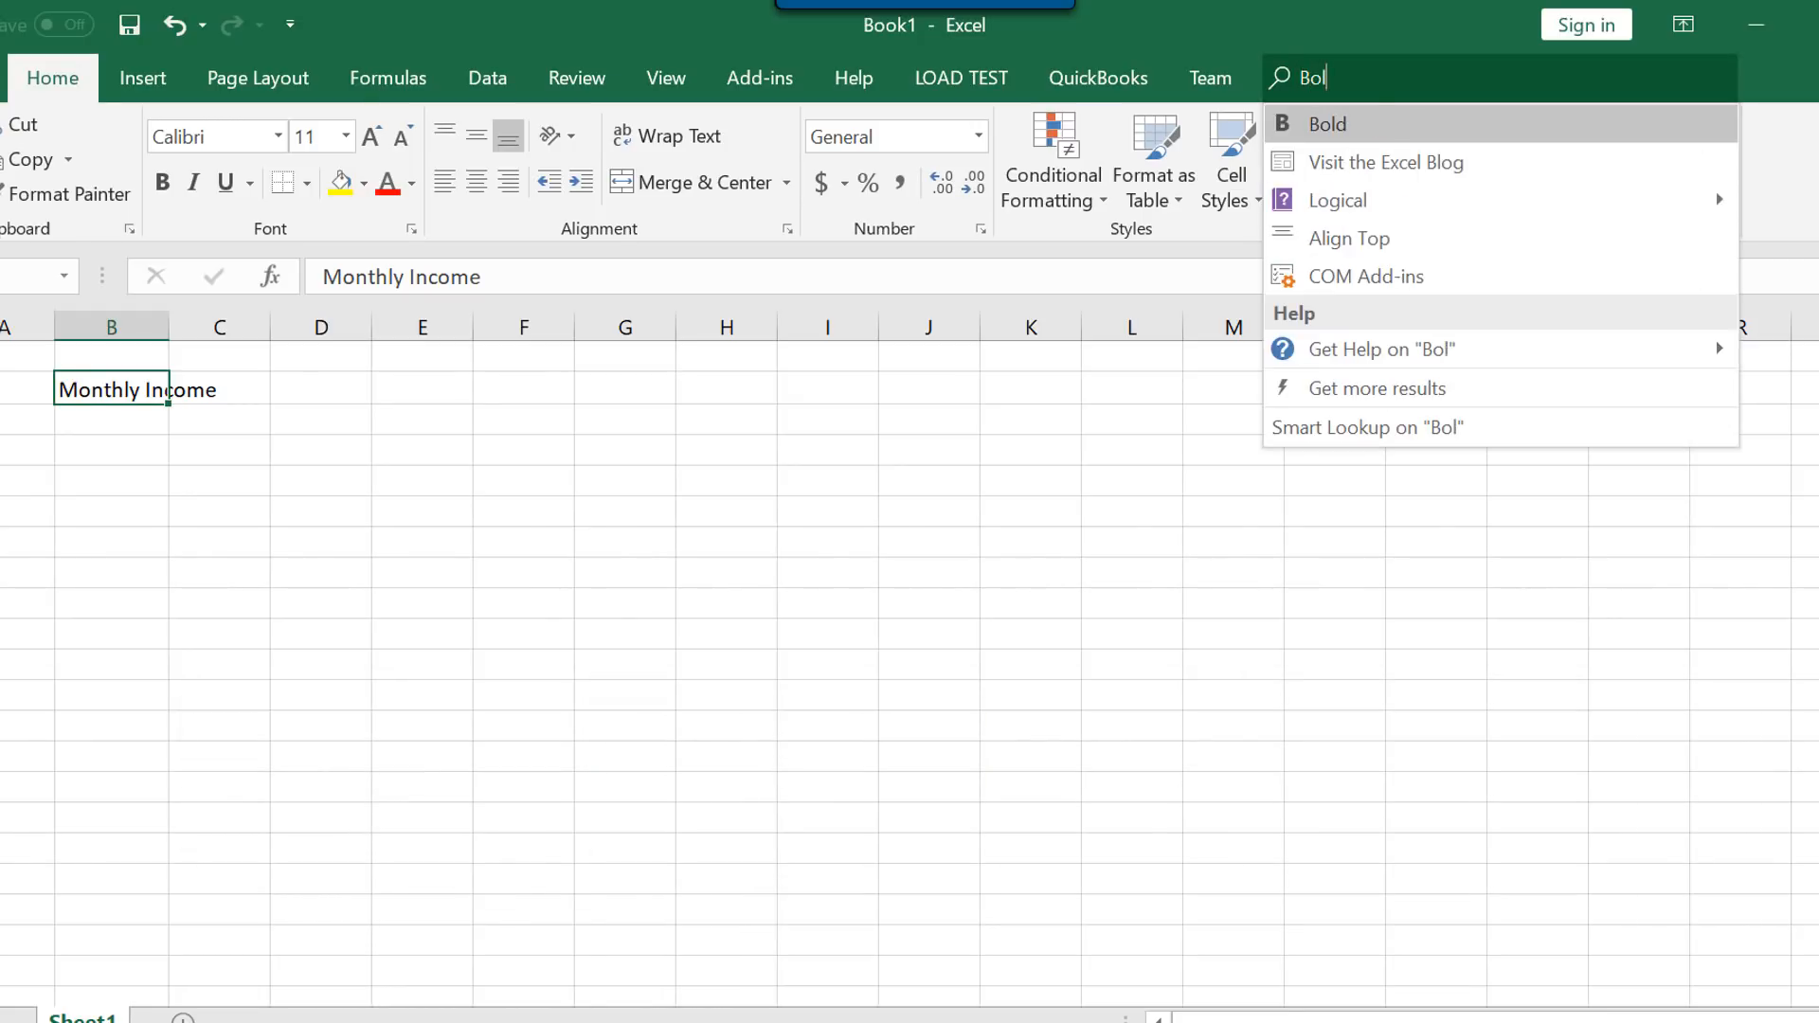
{"action": "left_click", "coordinate": [1325, 125]}
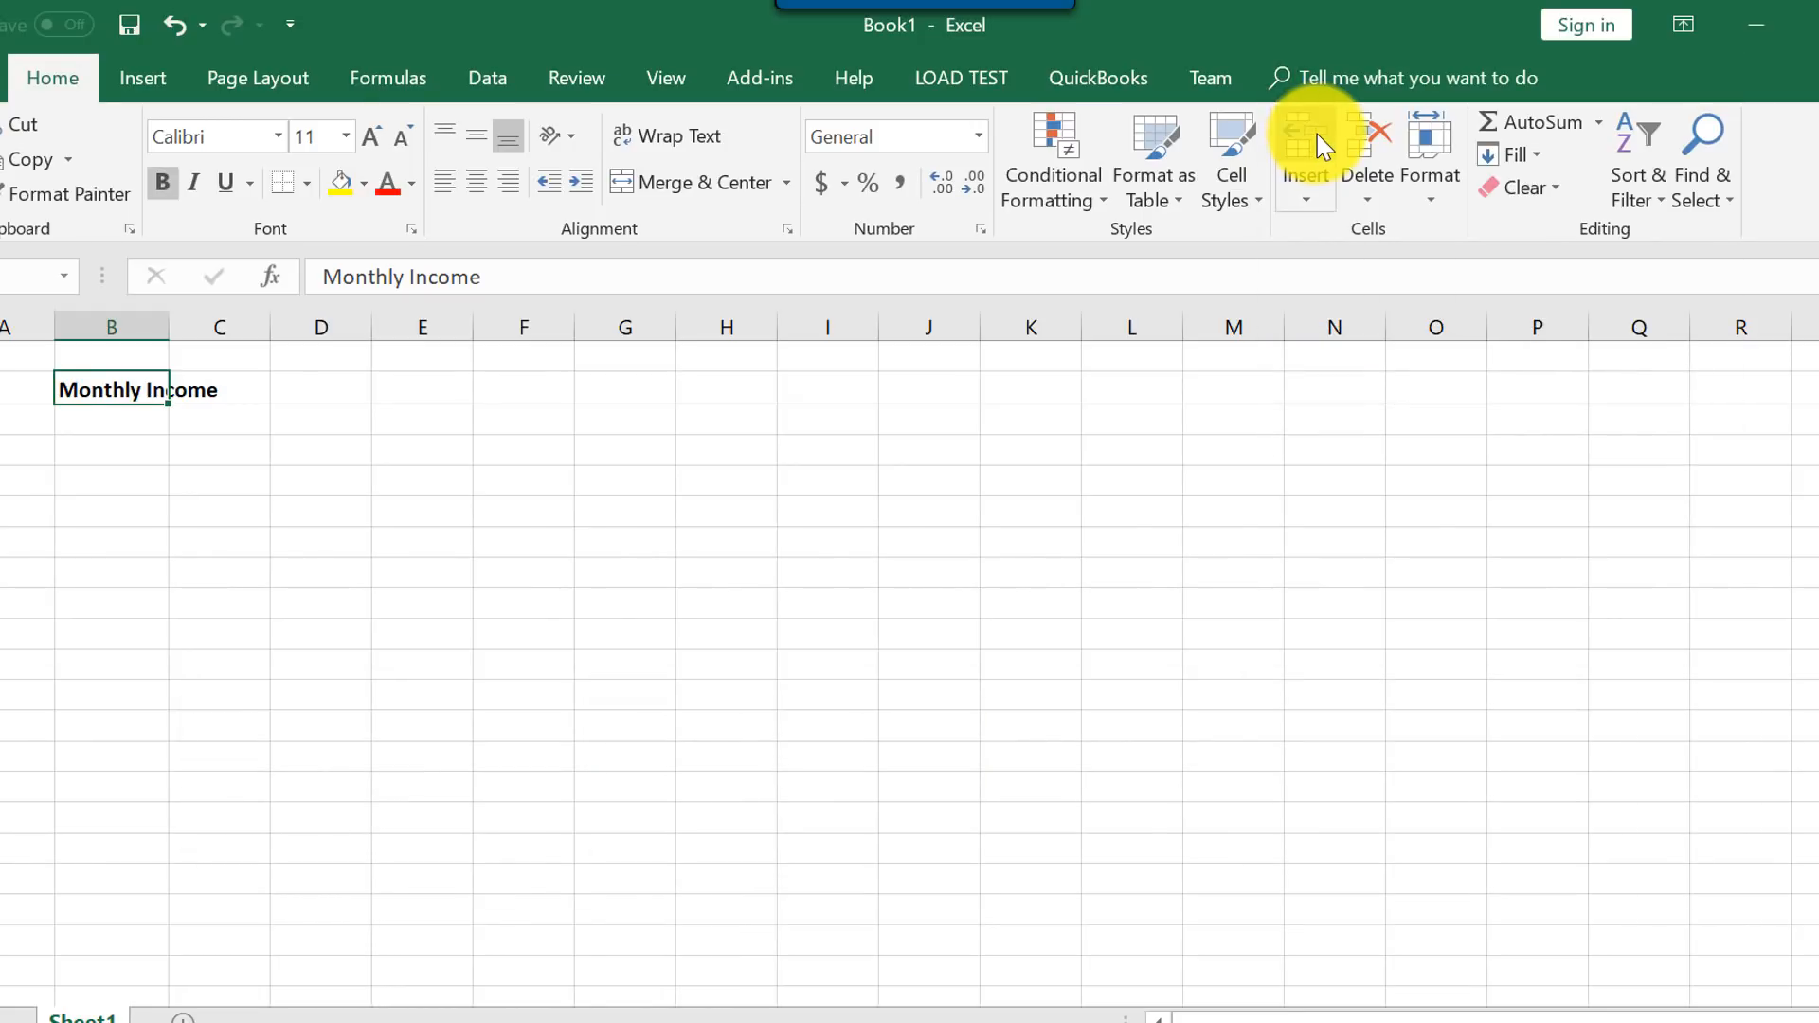
{"action": "left_click", "coordinate": [1393, 78]}
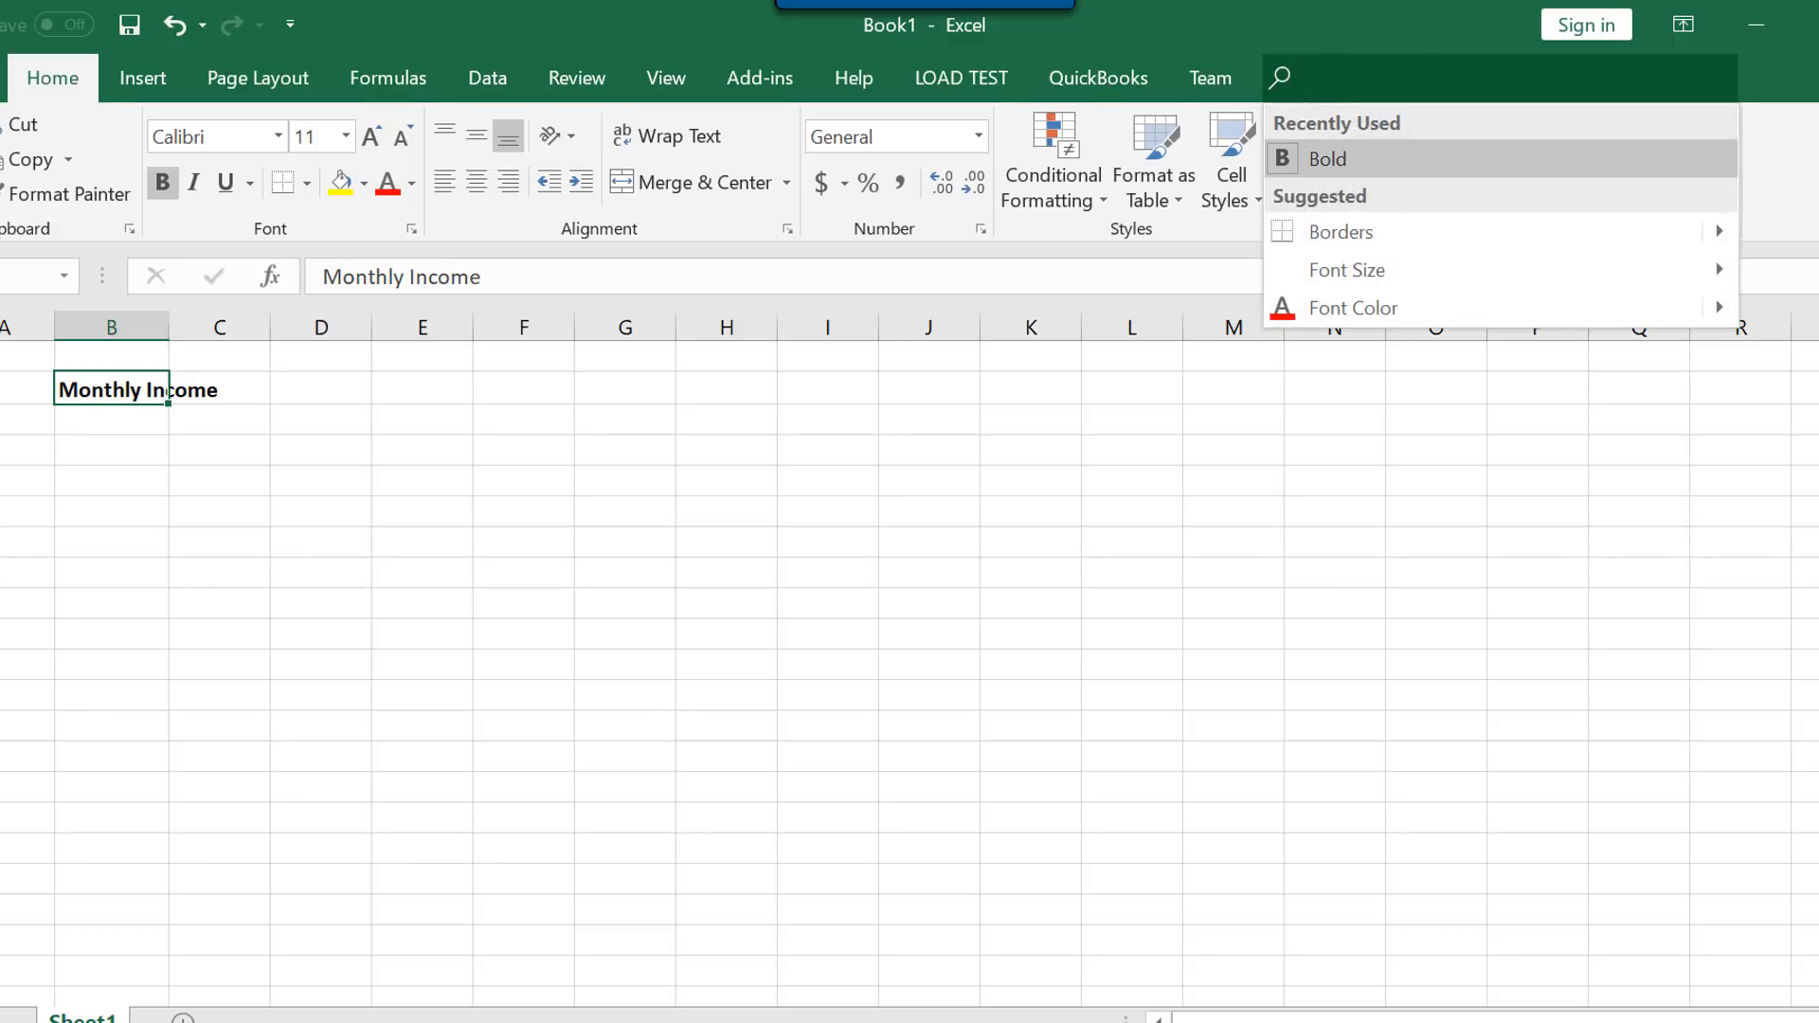
{"action": "type", "text": "i"}
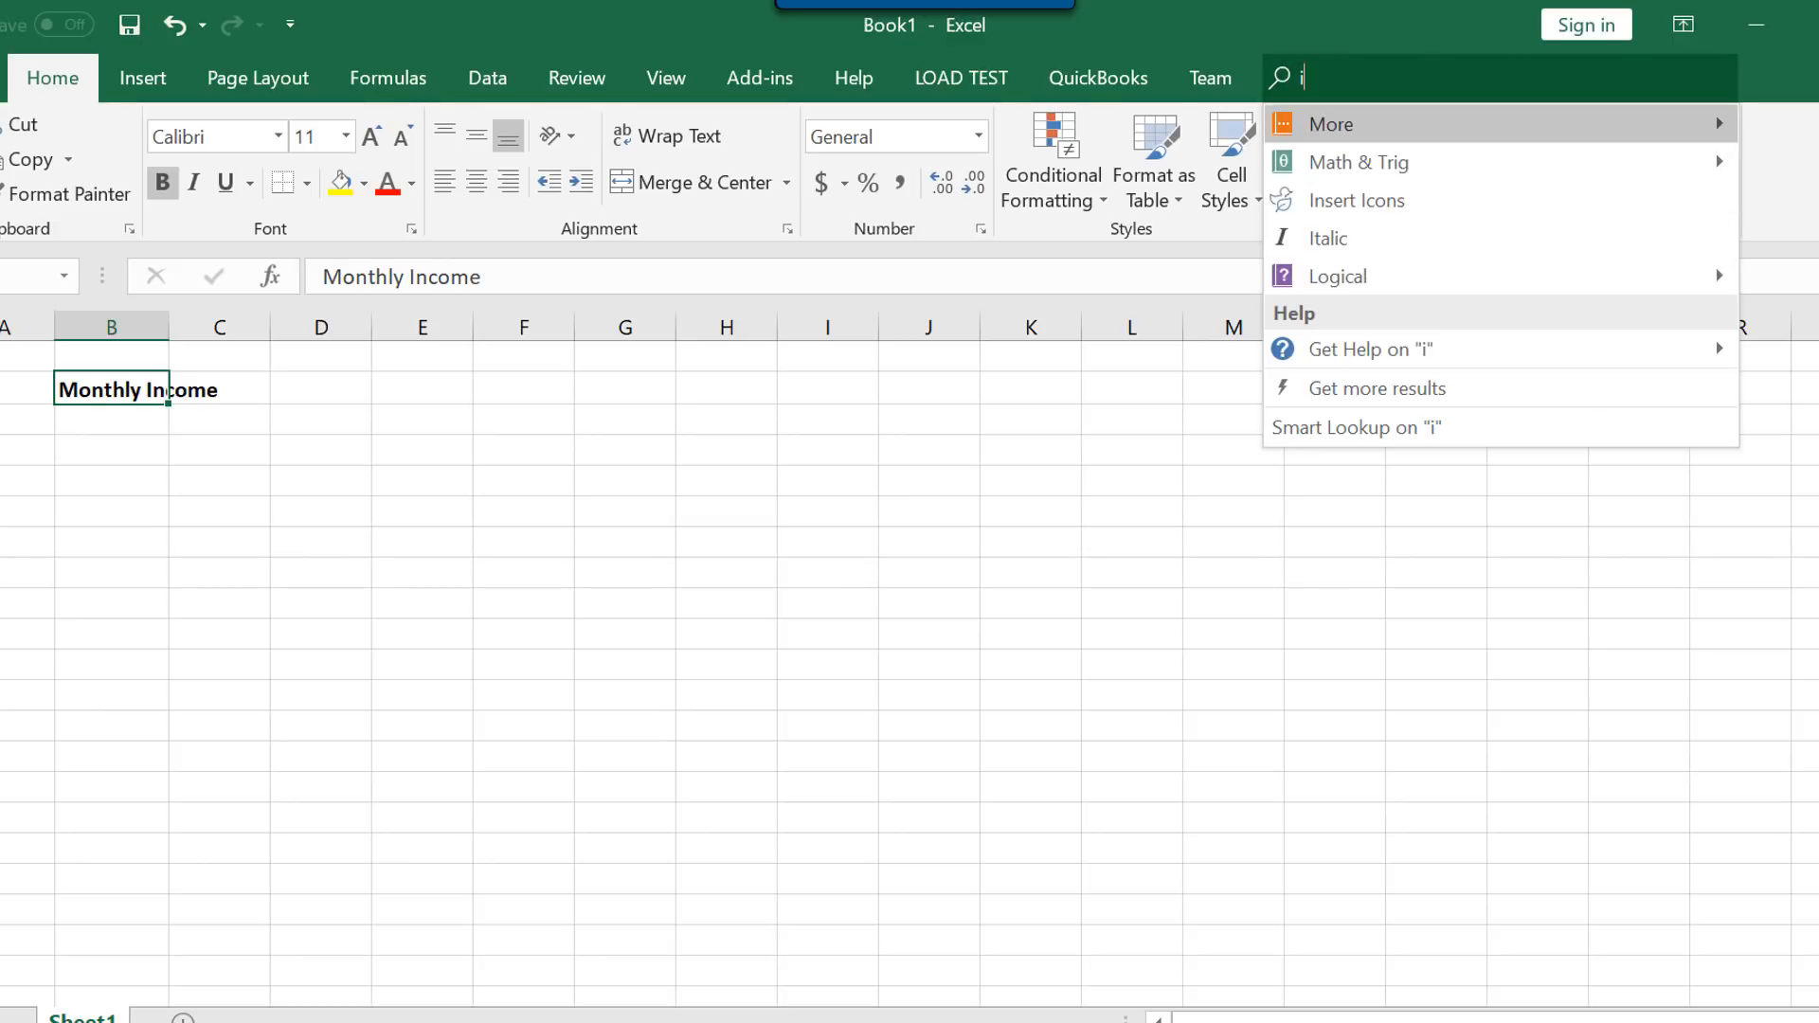
{"action": "type", "text": "talic"}
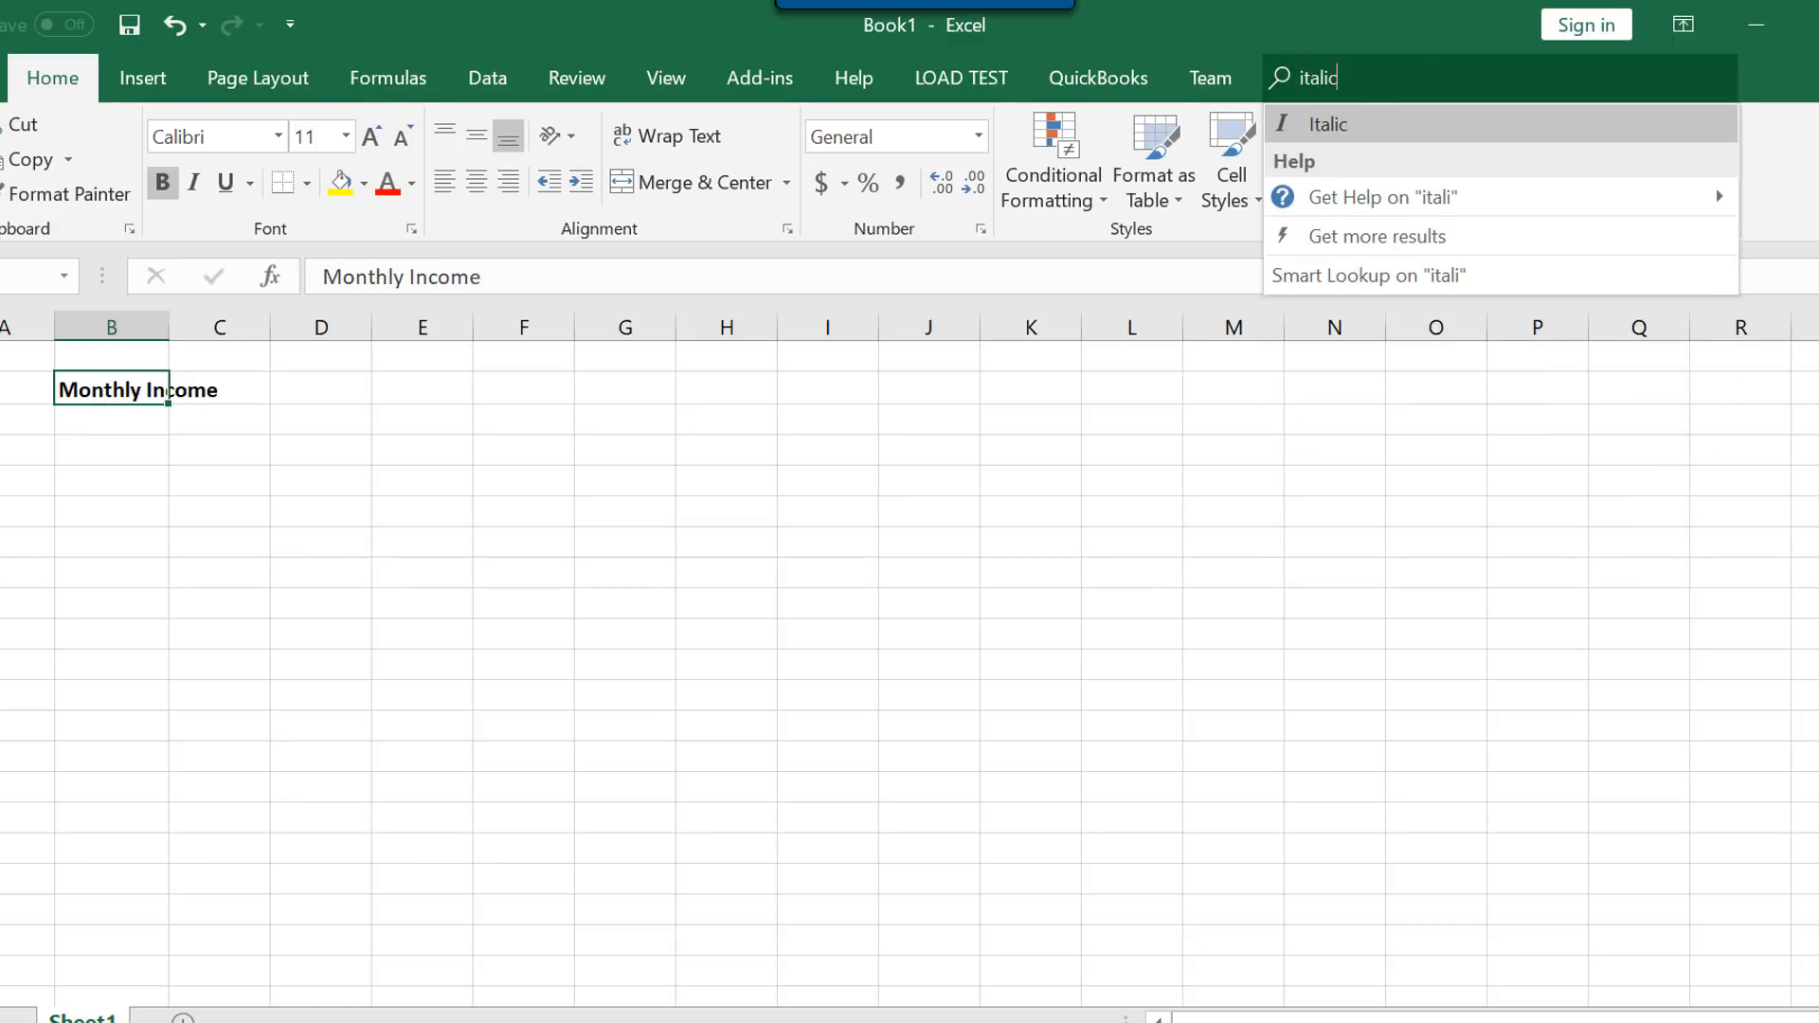
{"action": "left_click", "coordinate": [1324, 125]}
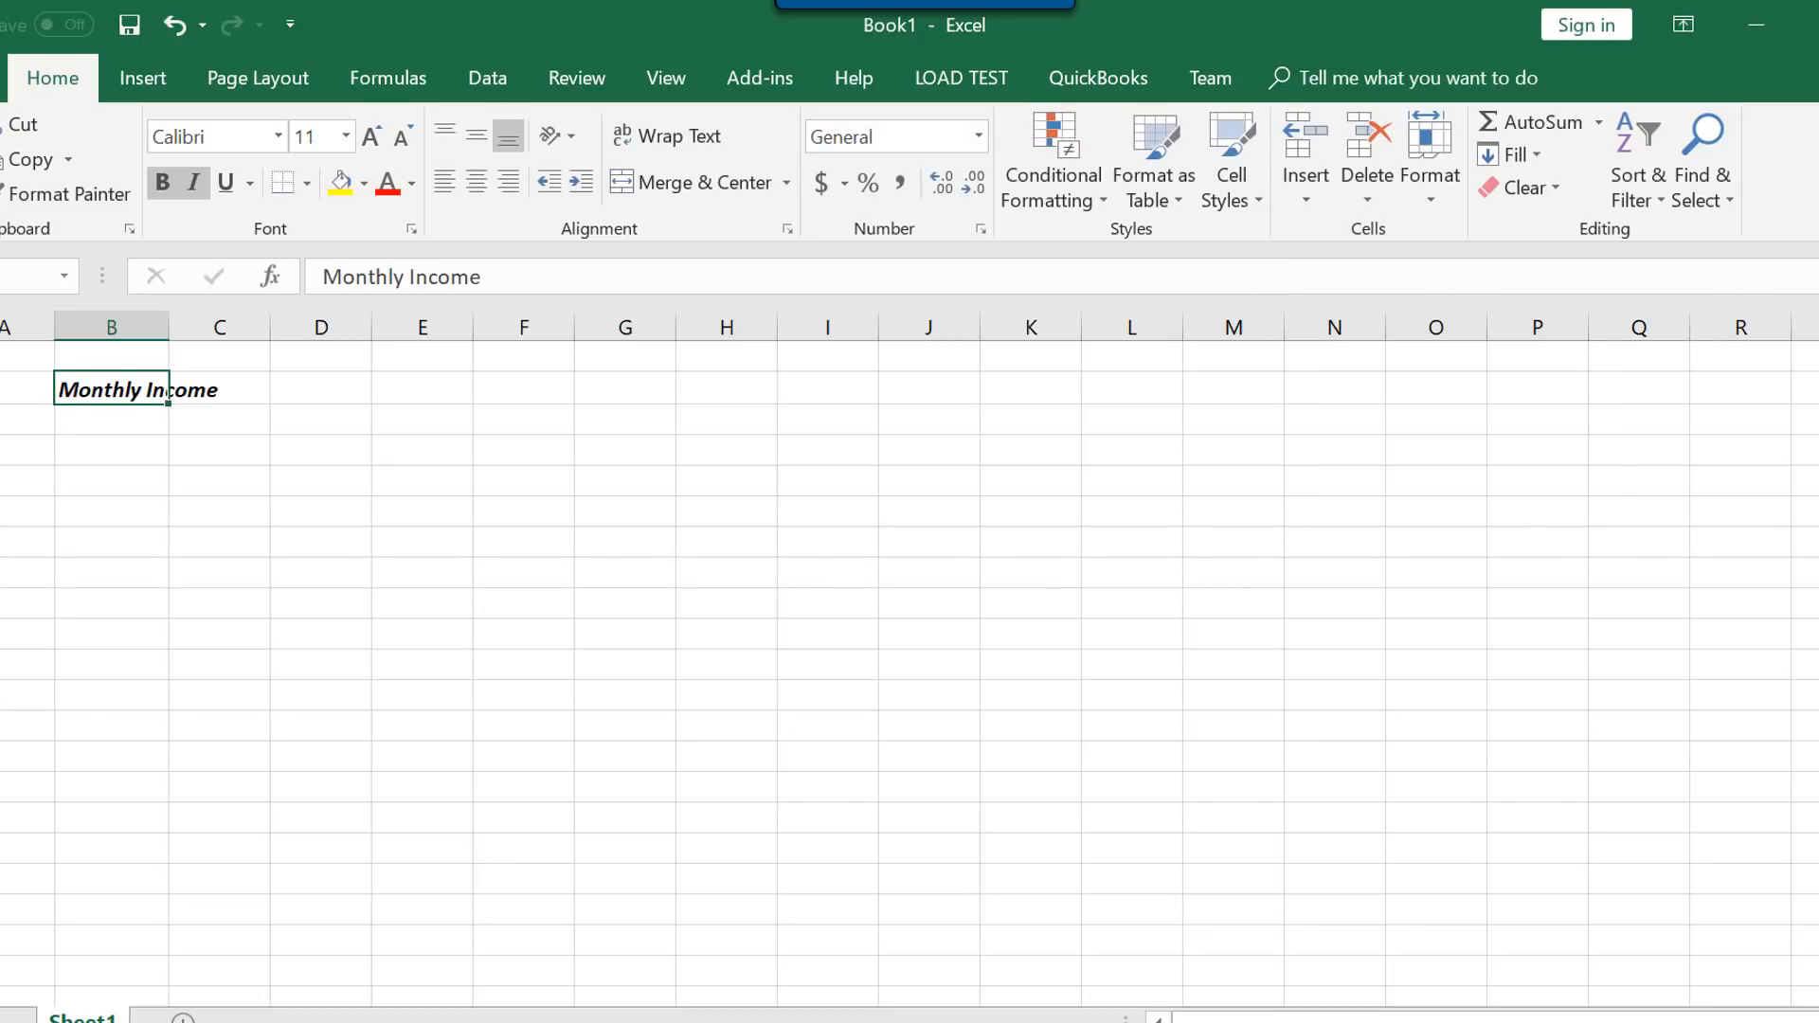
{"action": "mouse_move", "coordinate": [1398, 77]}
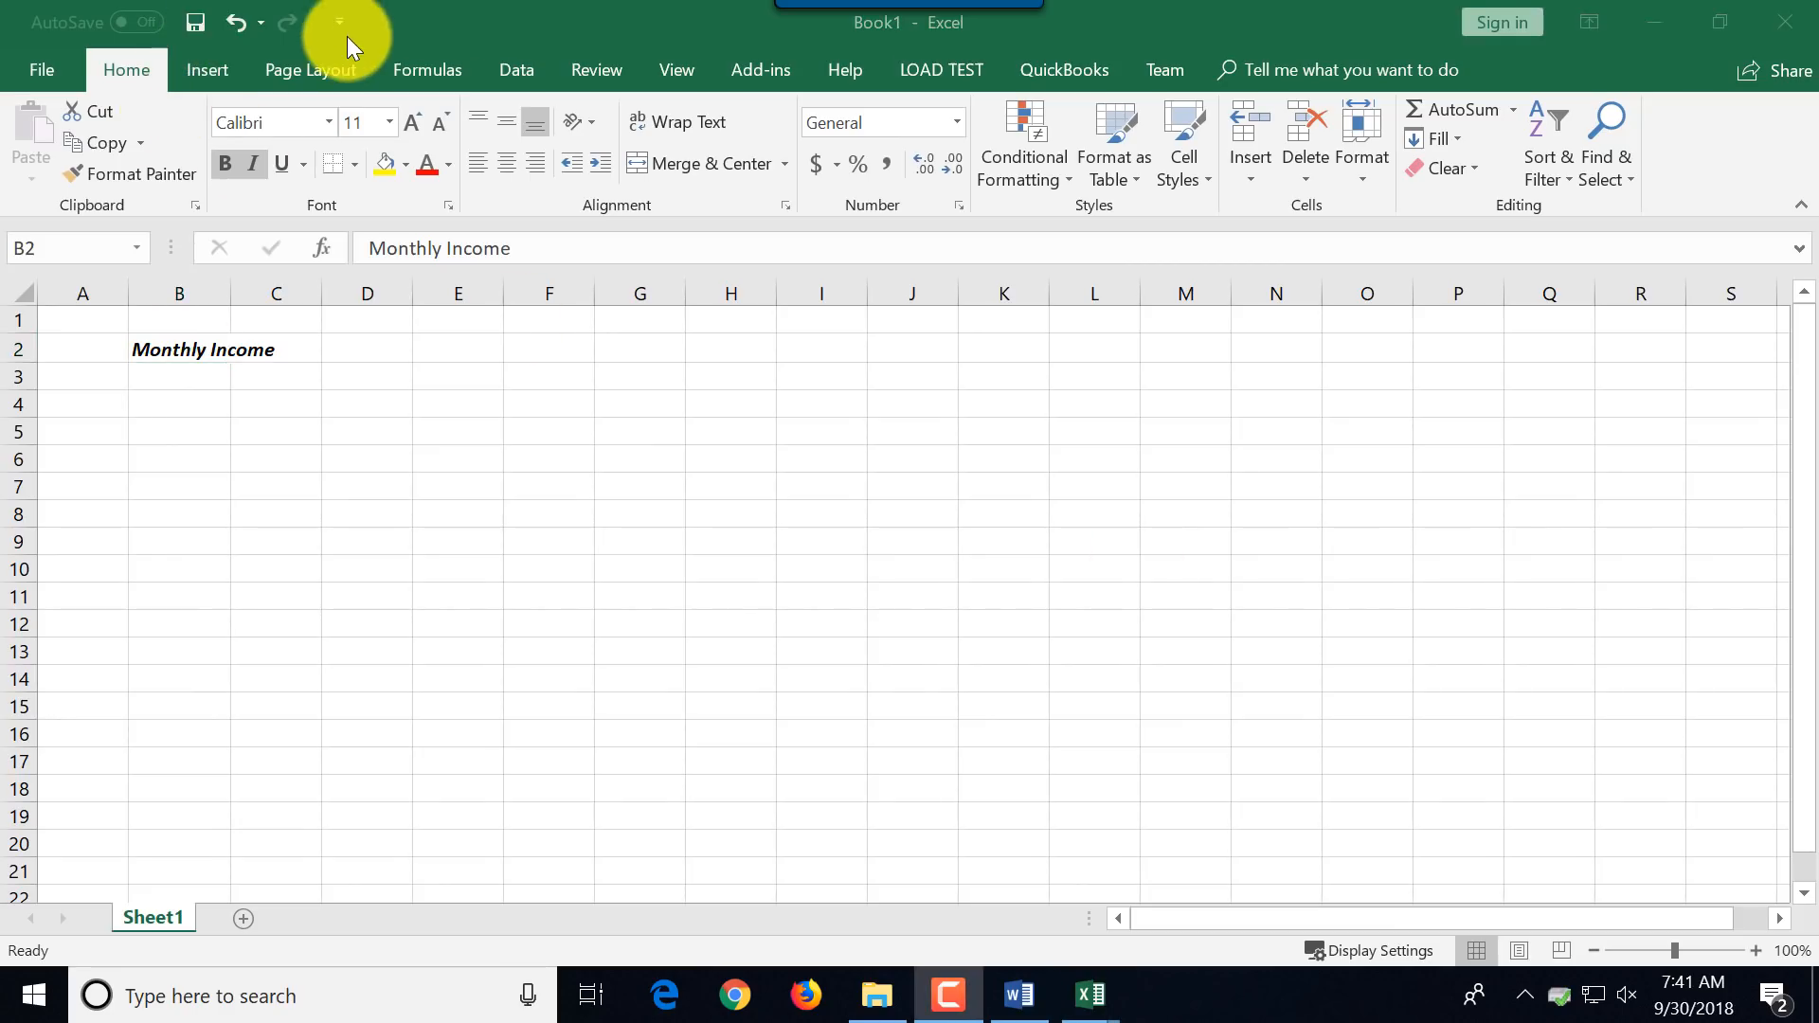
{"action": "mouse_move", "coordinate": [340, 23]}
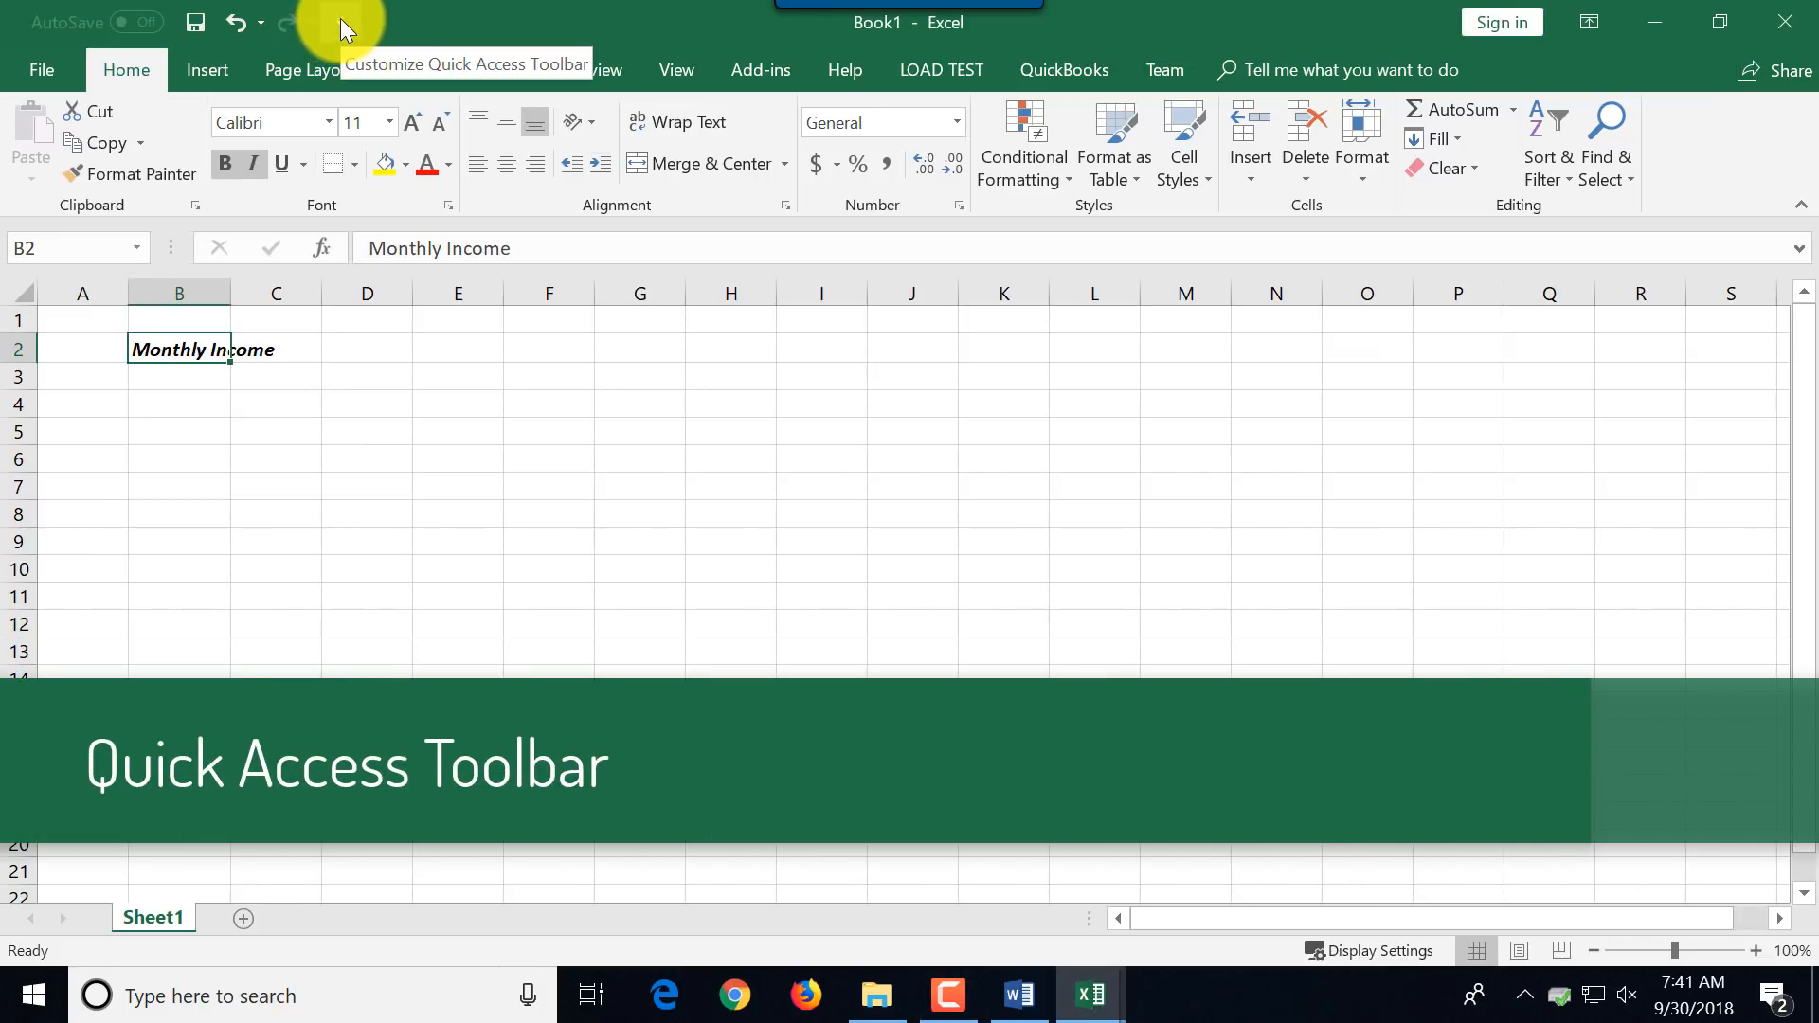
{"action": "left_click", "coordinate": [337, 23]}
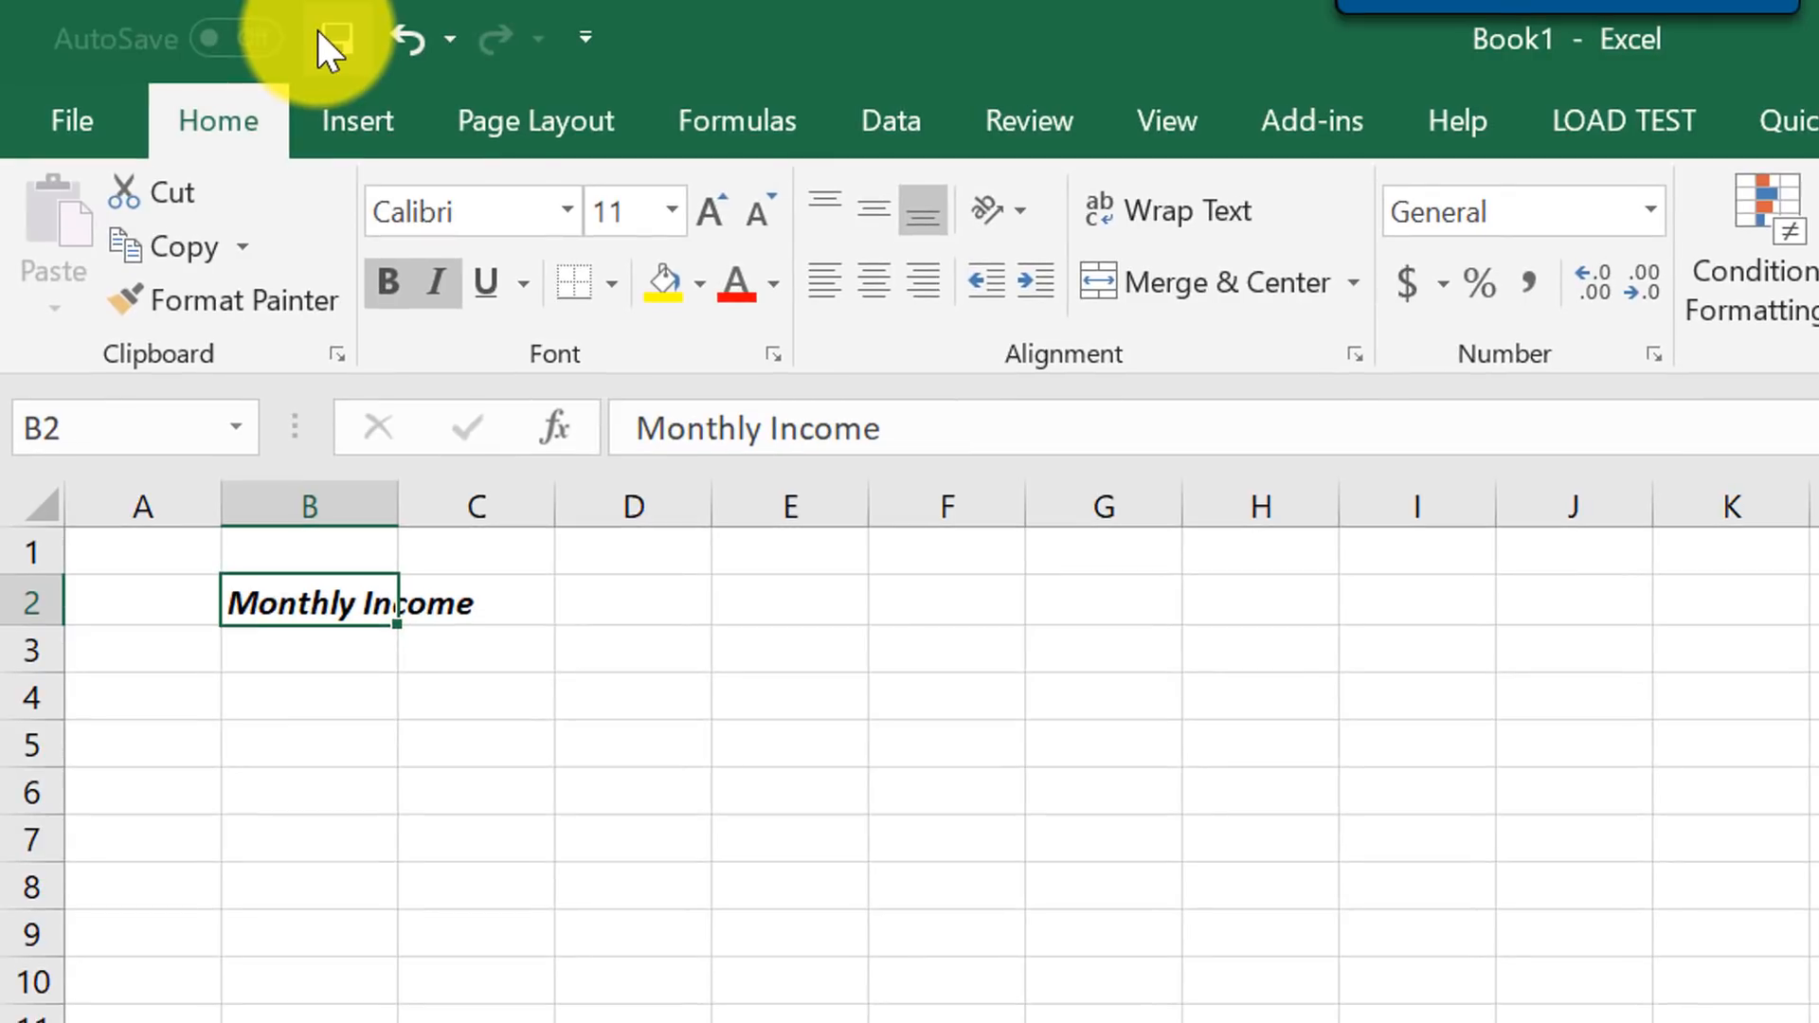
{"action": "mouse_move", "coordinate": [337, 38]}
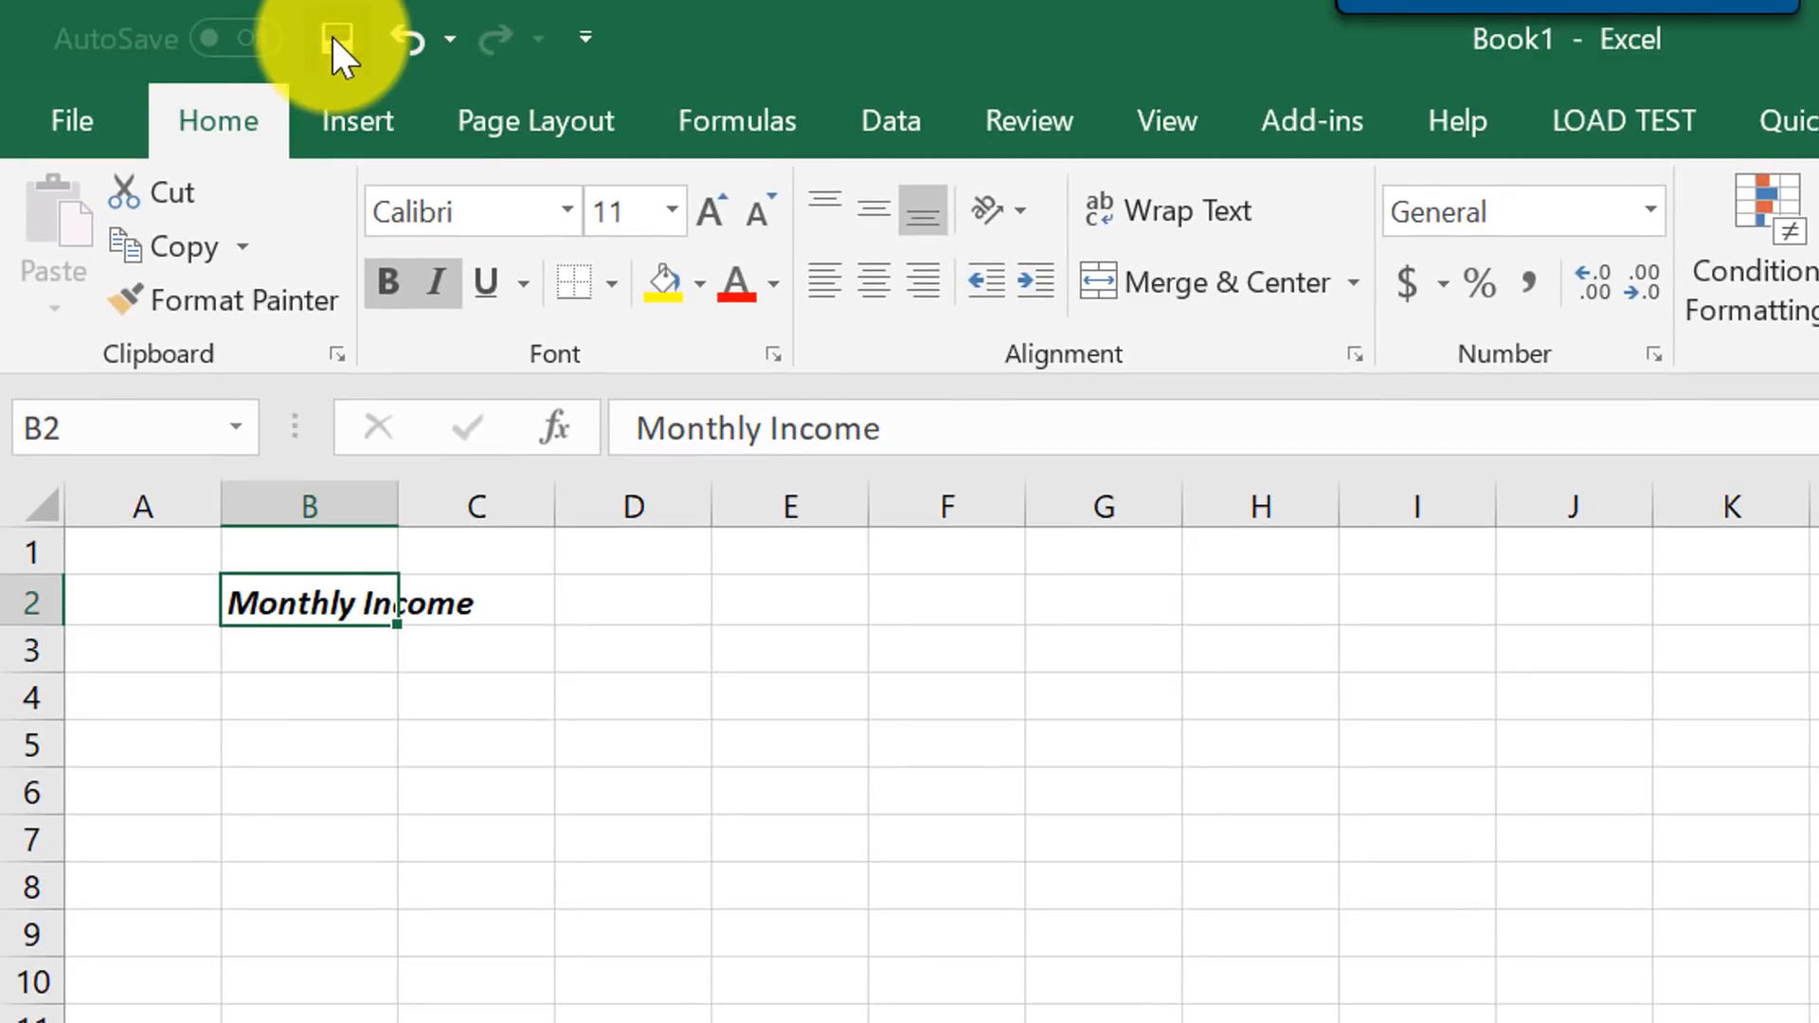
Start saving the workbook and browse to the Documents folder via the Save As dialog.
{"action": "left_click", "coordinate": [337, 37]}
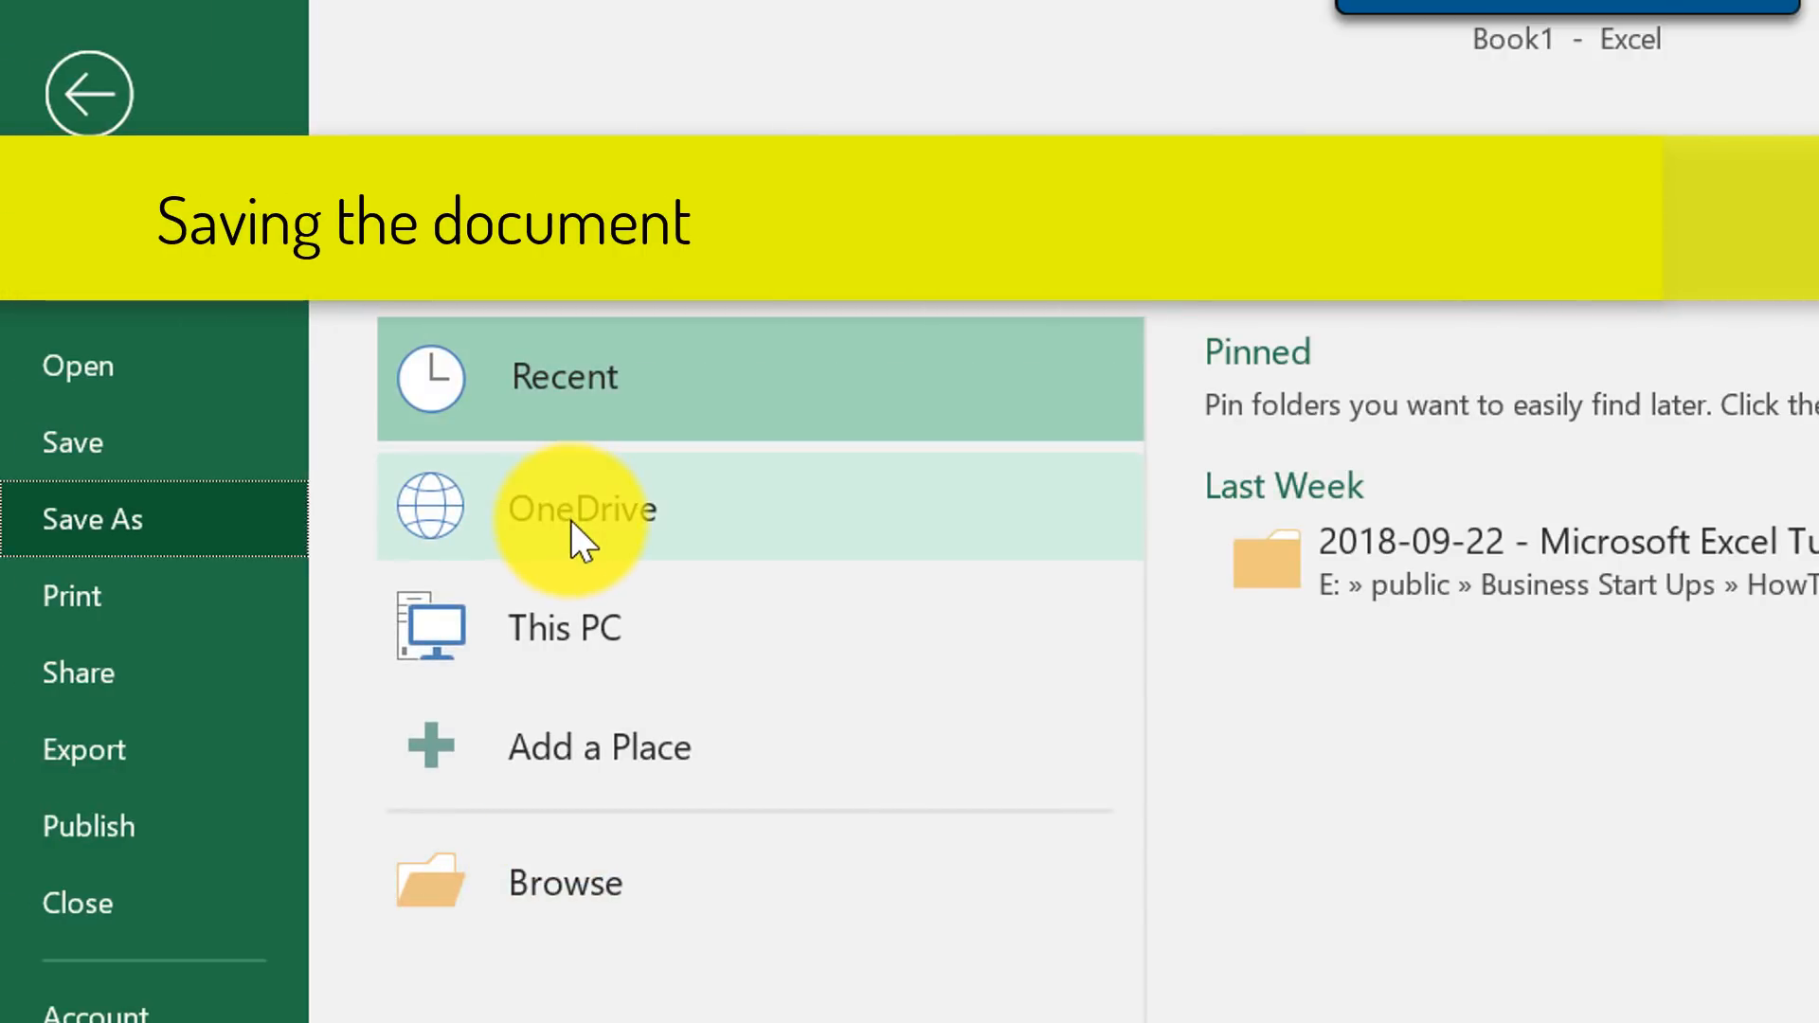
{"action": "mouse_move", "coordinate": [627, 875]}
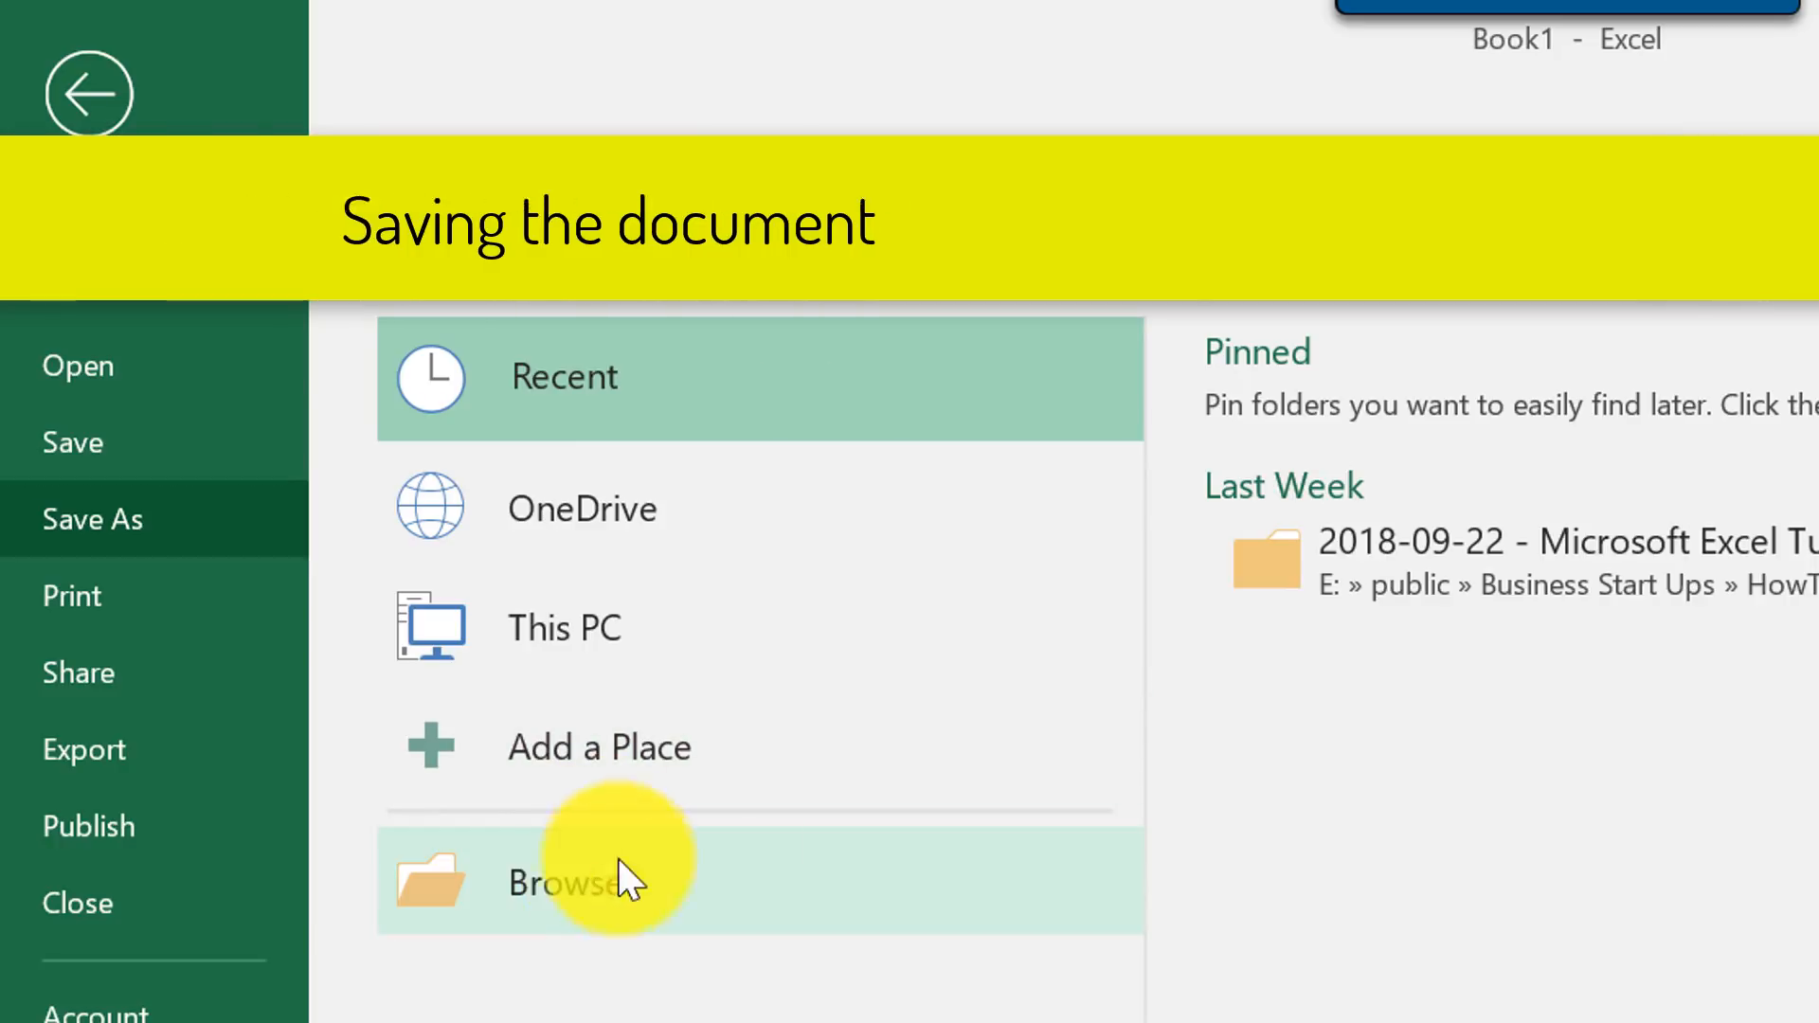
{"action": "left_click", "coordinate": [567, 881]}
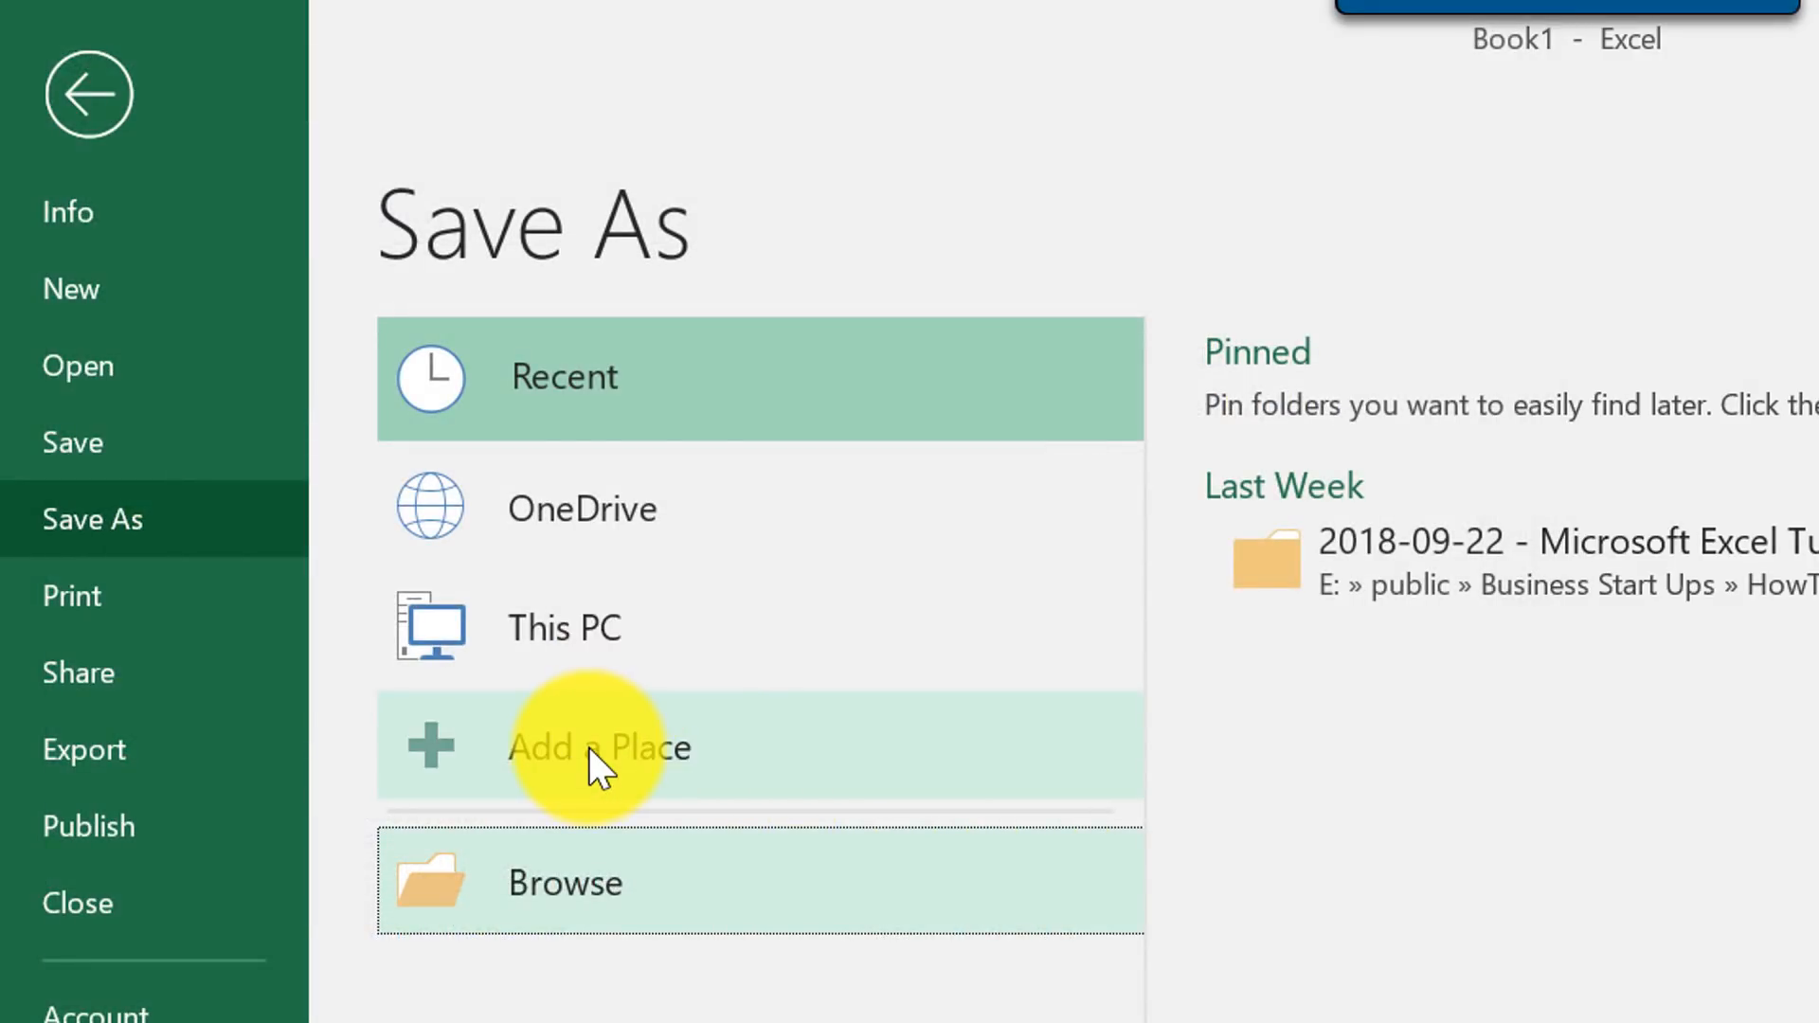
{"action": "left_click", "coordinate": [597, 746]}
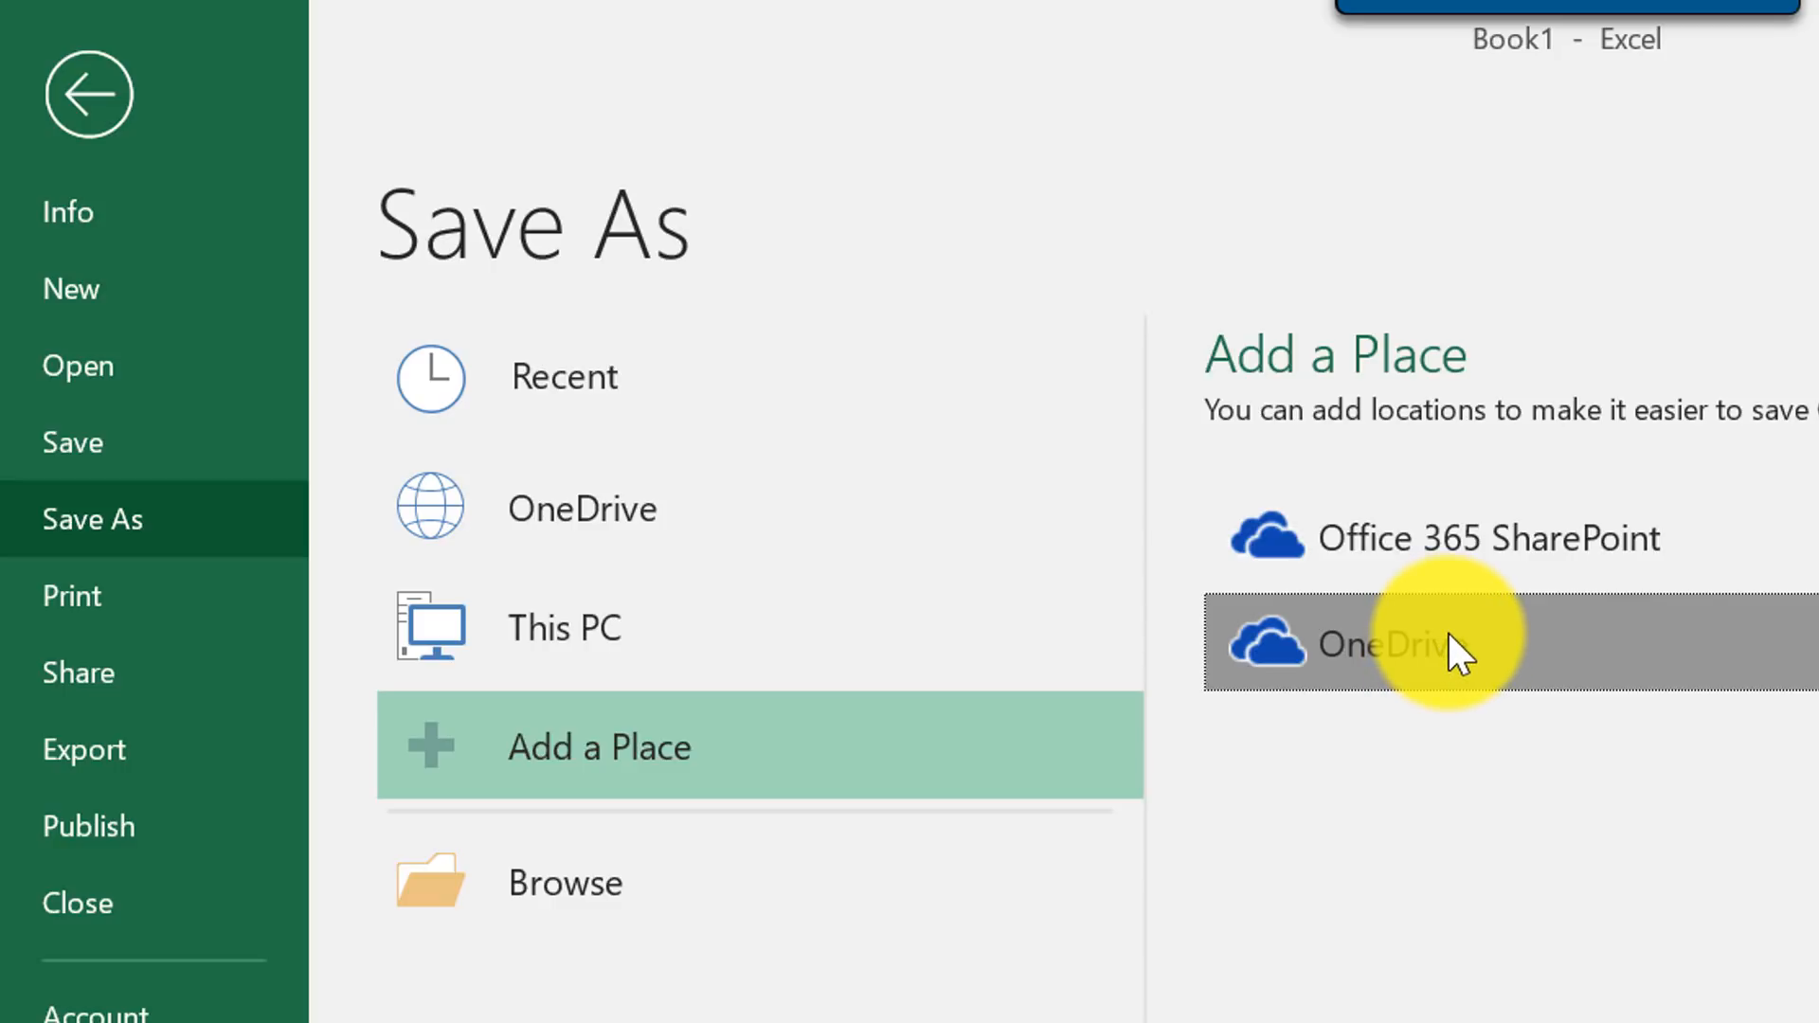
{"action": "mouse_move", "coordinate": [1584, 536]}
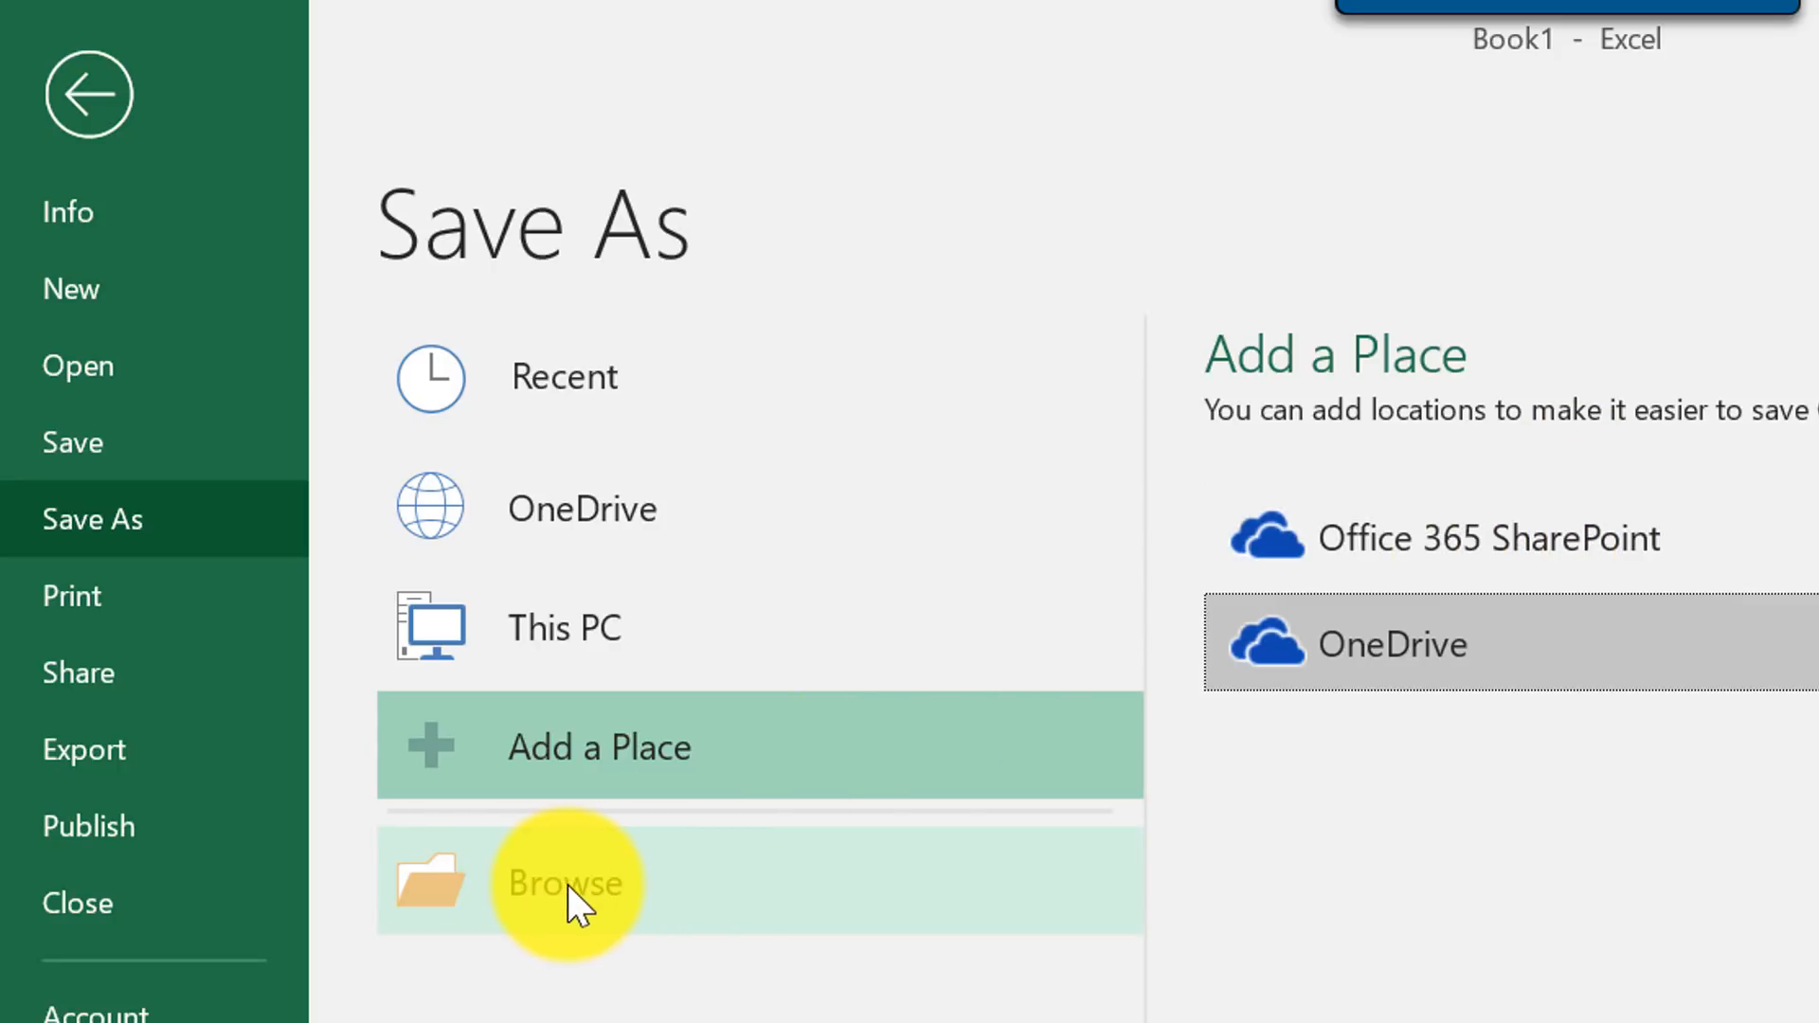
{"action": "left_click", "coordinate": [565, 881]}
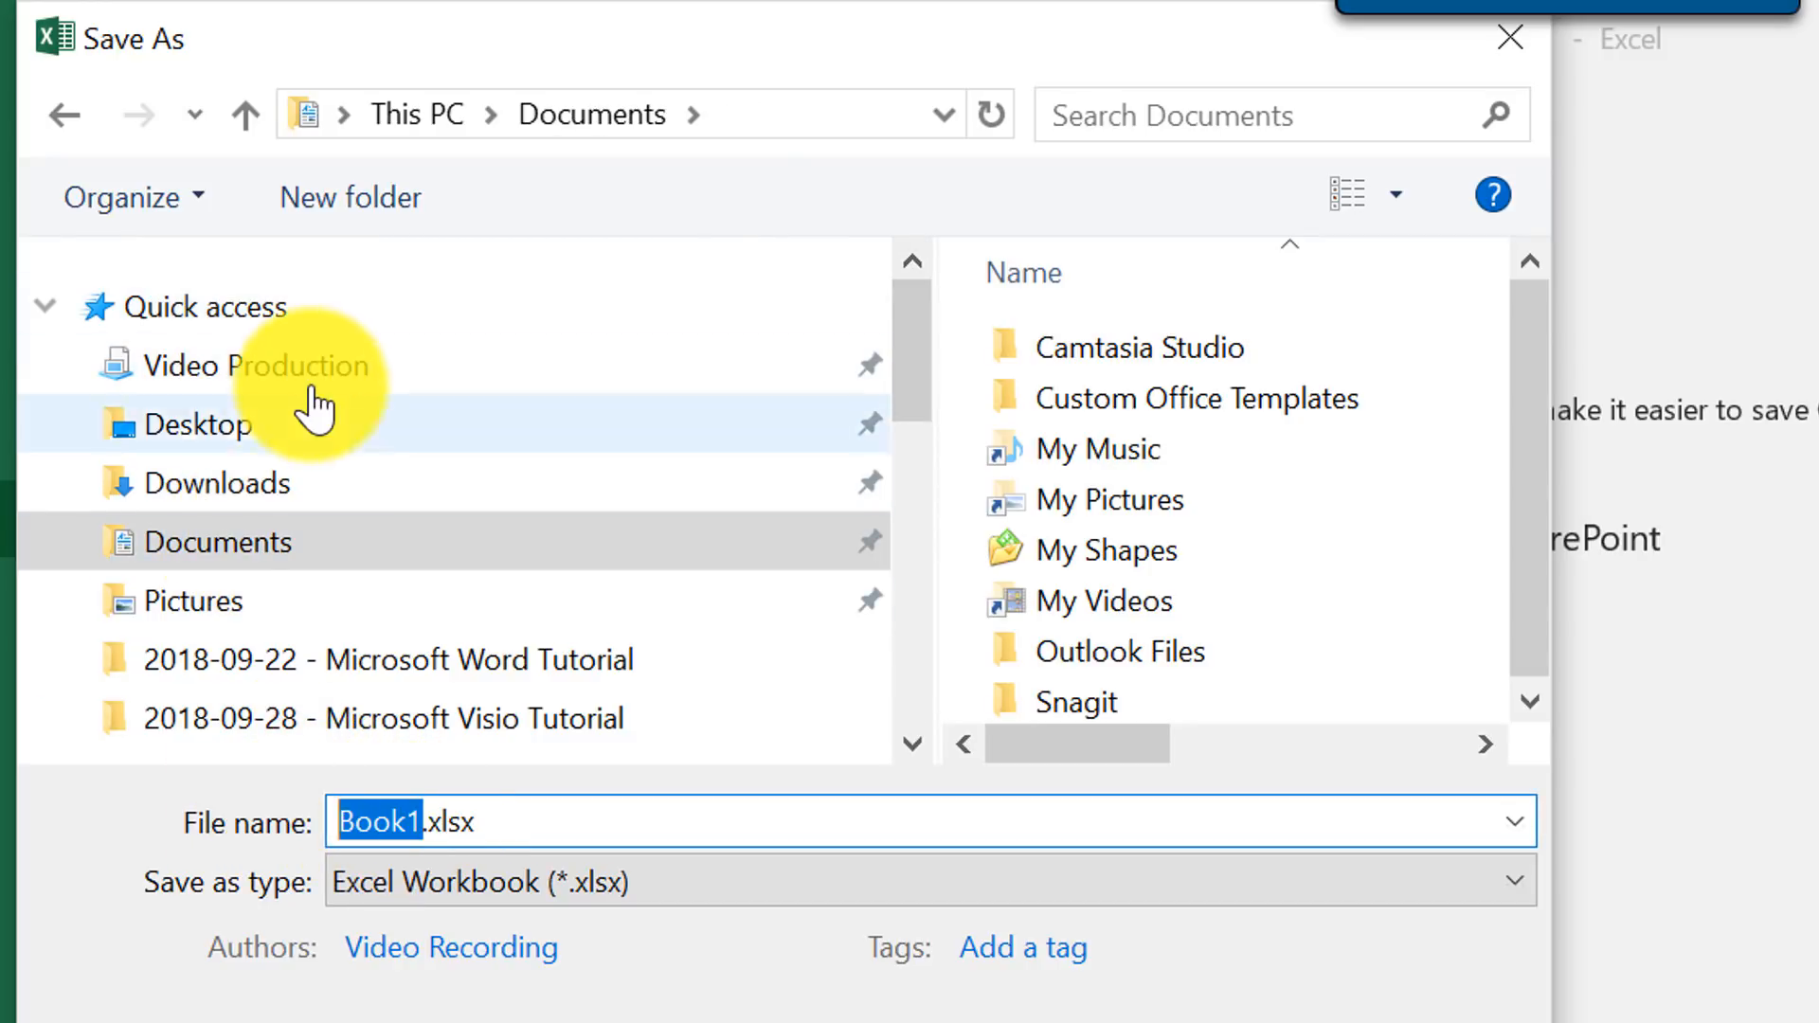
{"action": "mouse_move", "coordinate": [313, 366]}
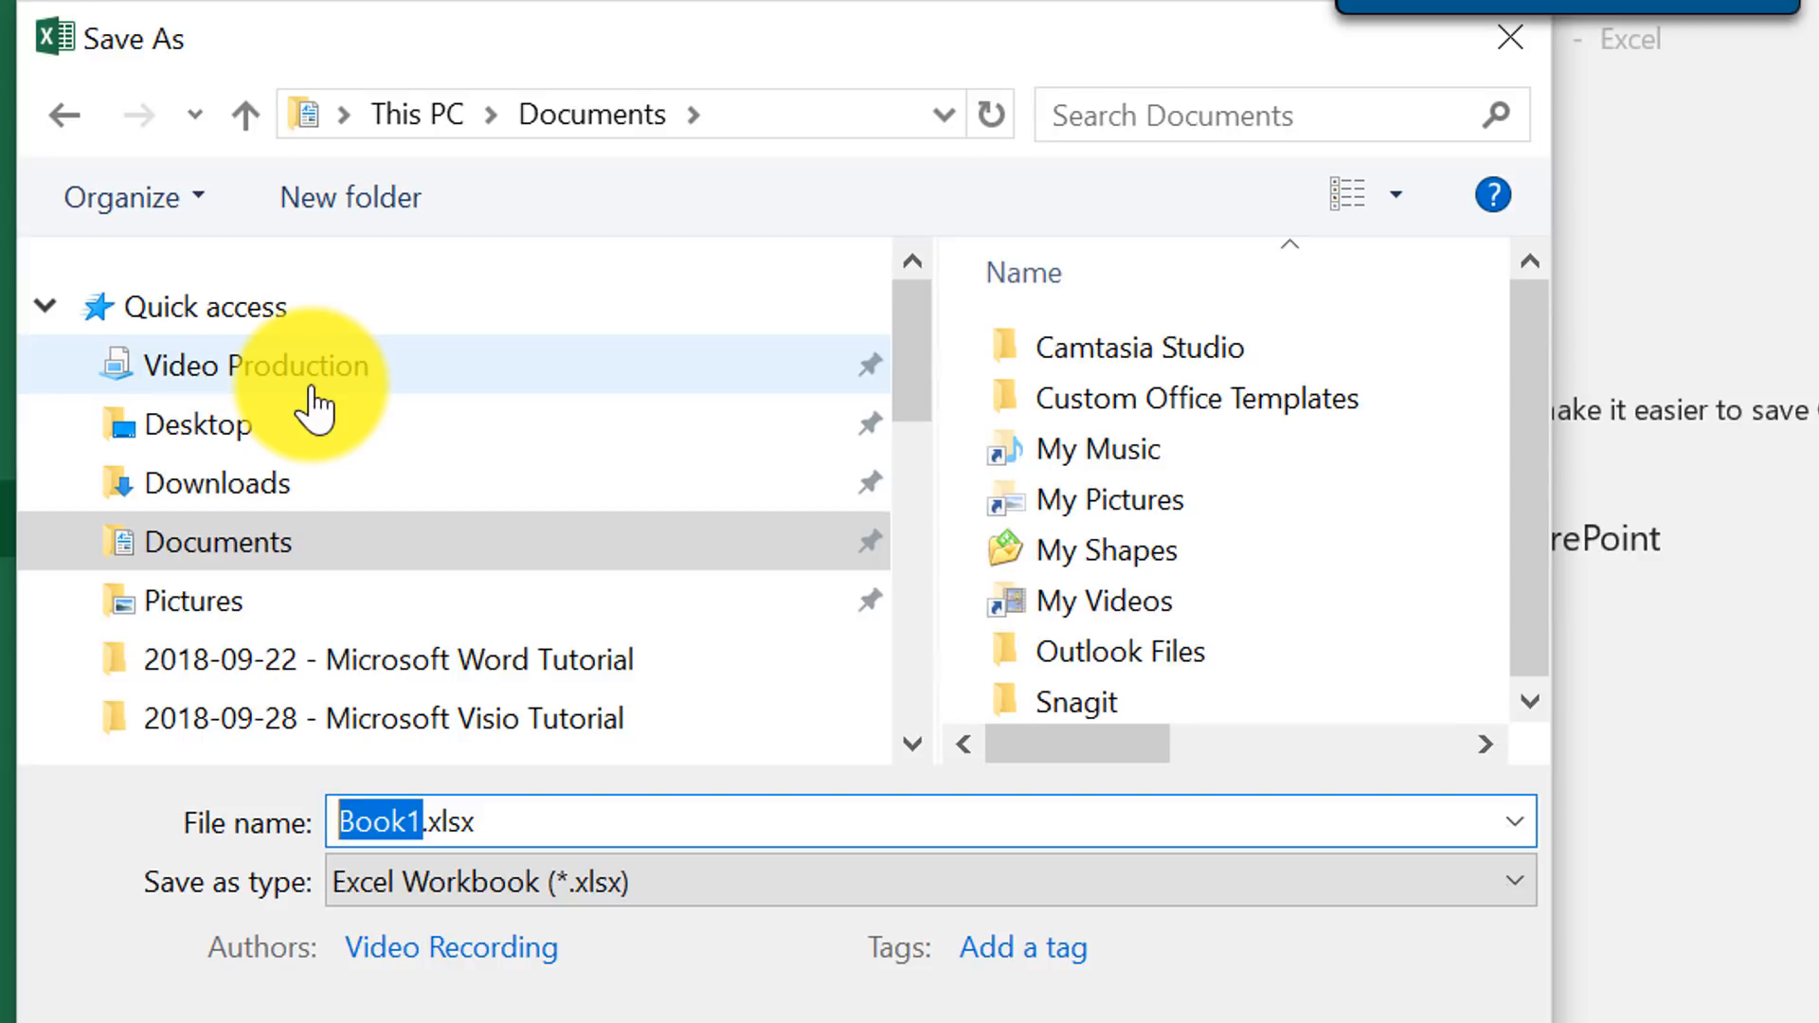
Name the file Student.Budget.Planner.xlsx and save it.
{"action": "type", "text": "Stude"}
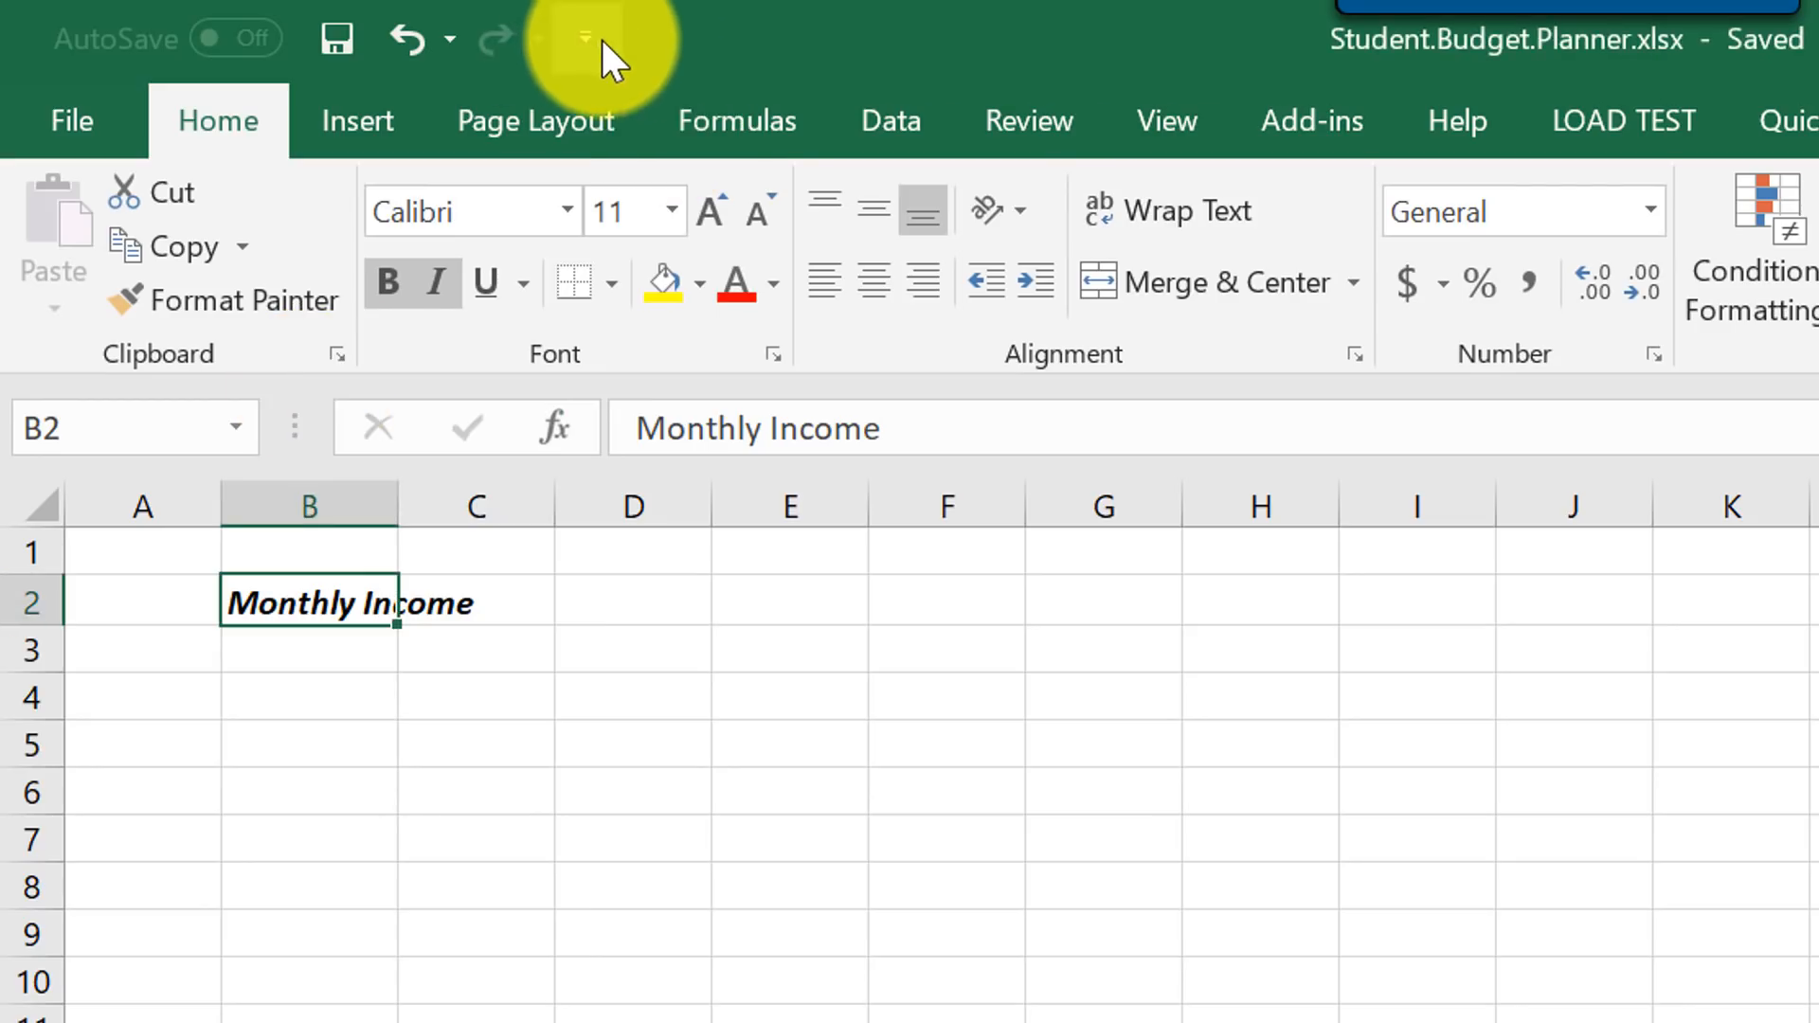
{"action": "left_click", "coordinate": [586, 38]}
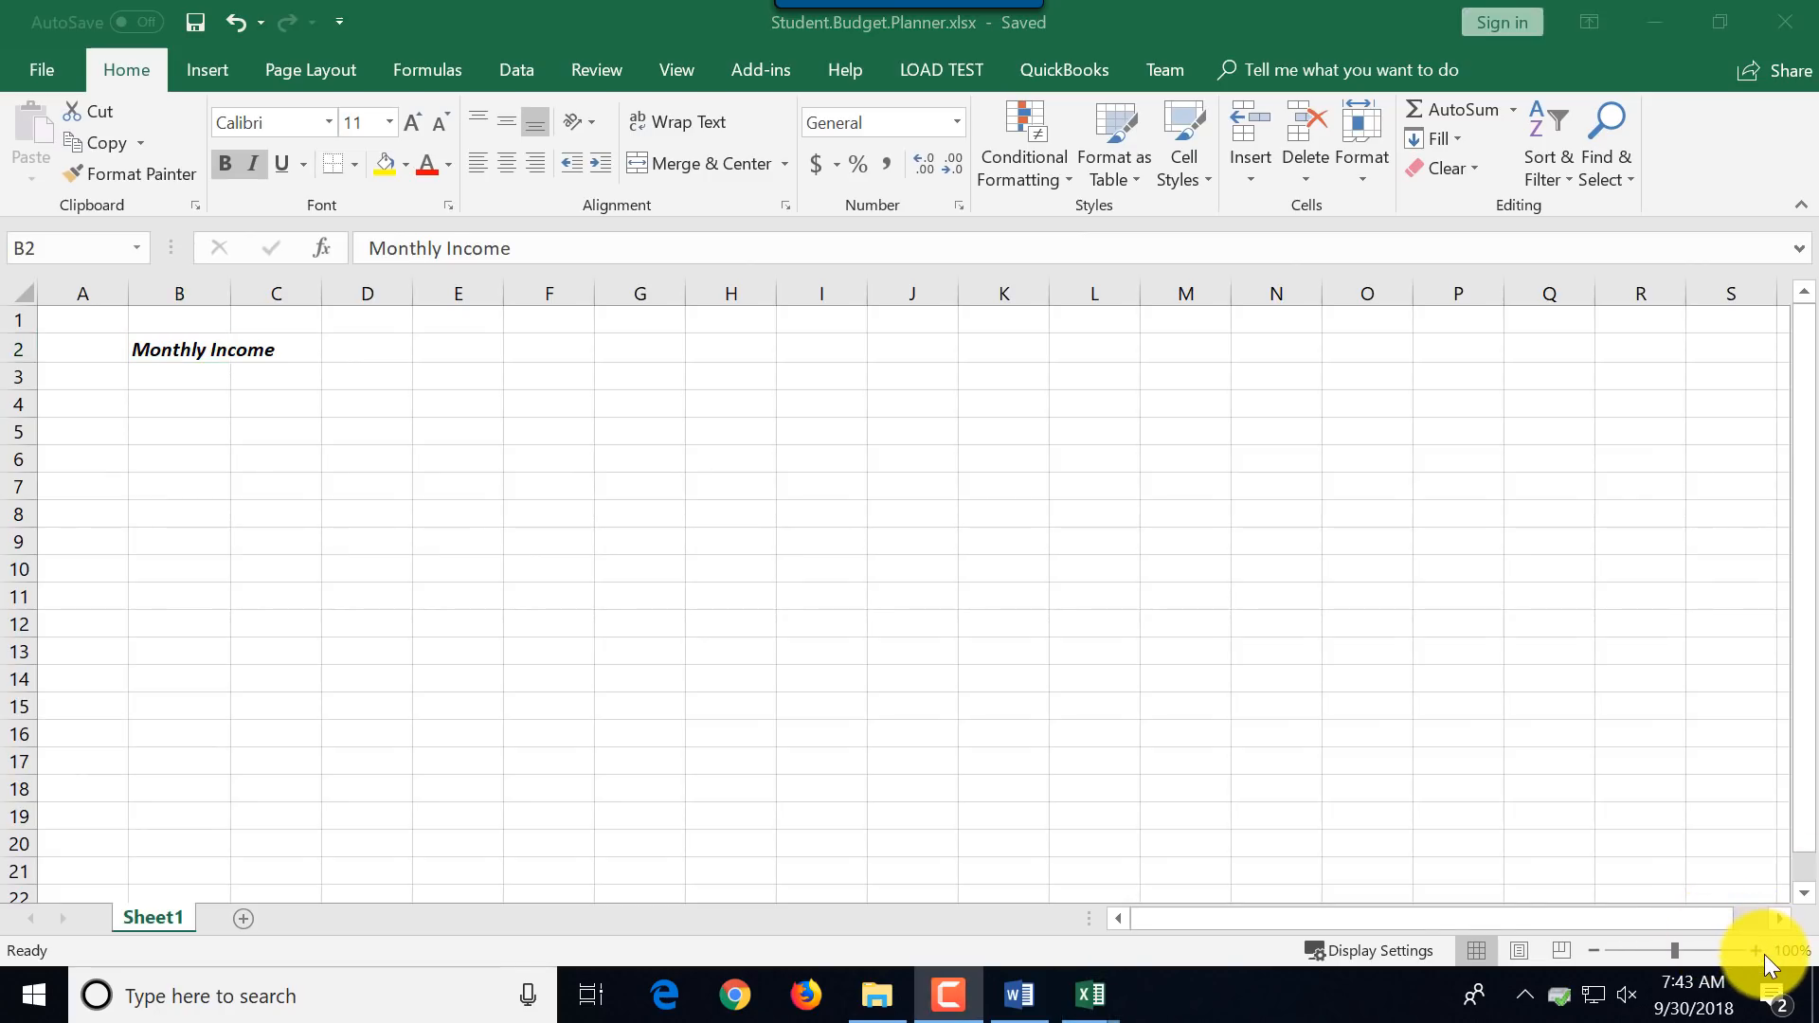
Try zooming in and out, cancel the Zoom dialog and return the sheet to 100%.
{"action": "left_click", "coordinate": [1764, 949]}
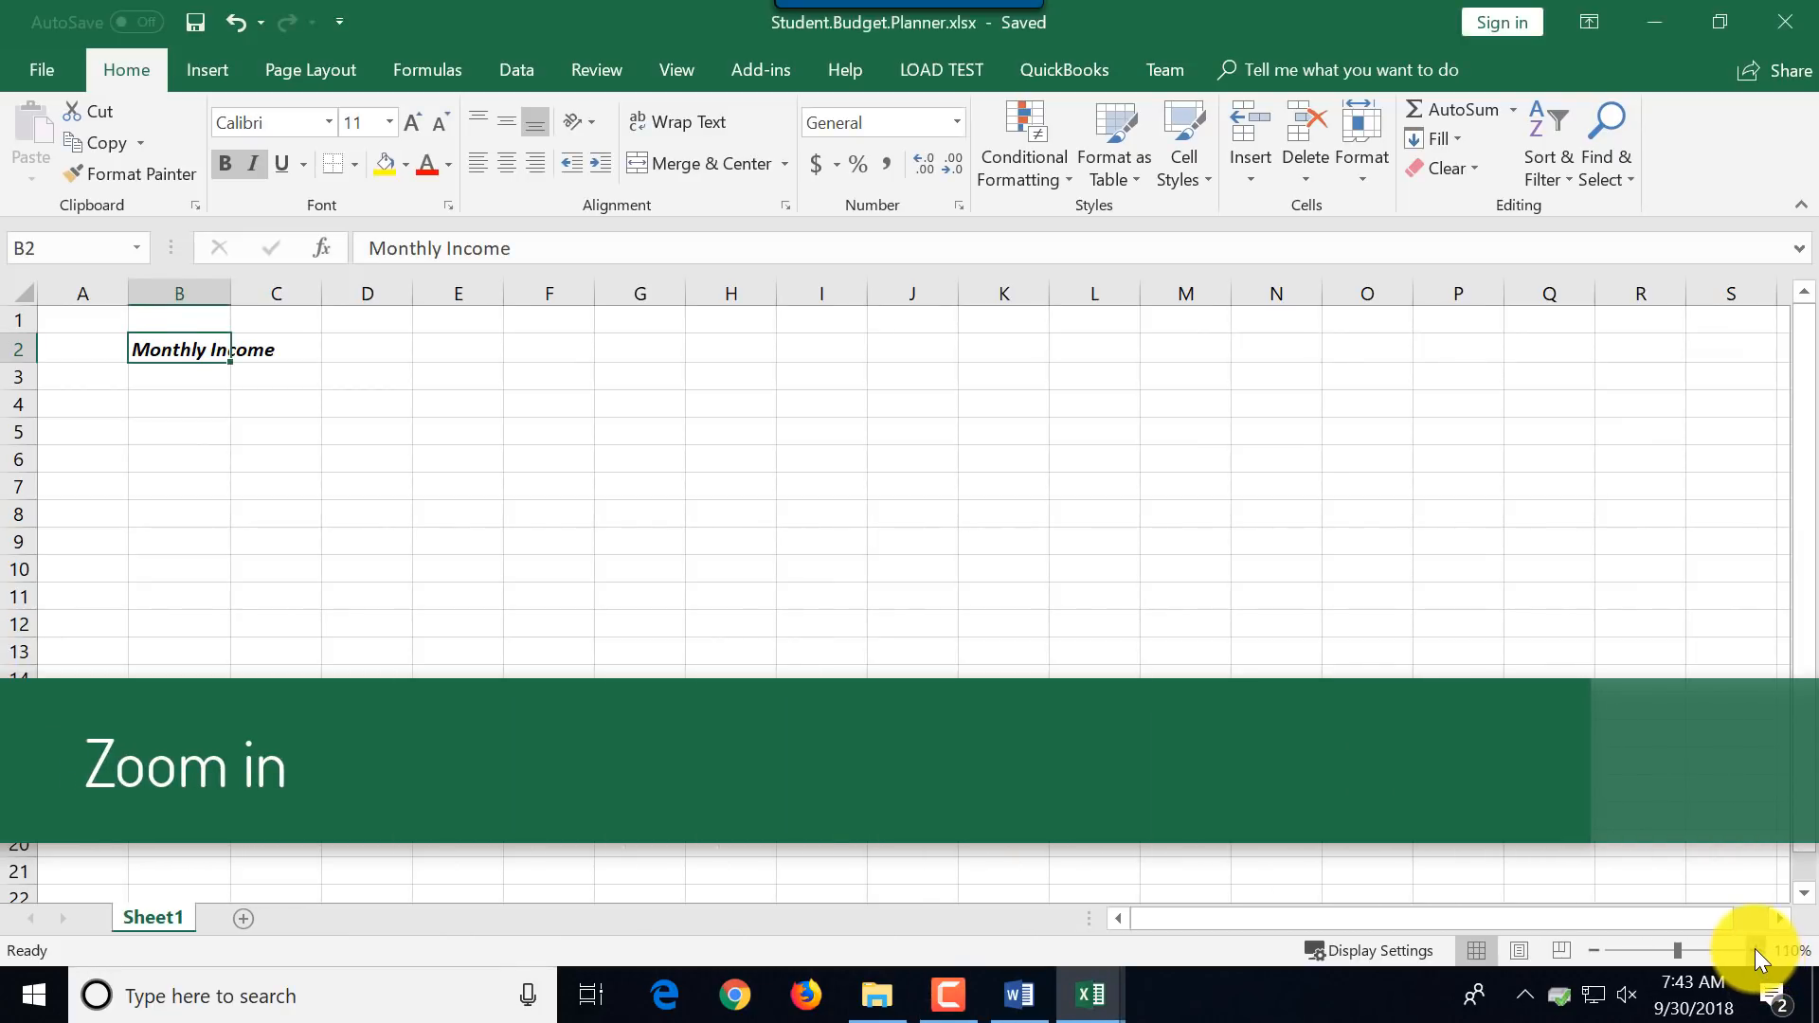
{"action": "left_click", "coordinate": [1728, 951]}
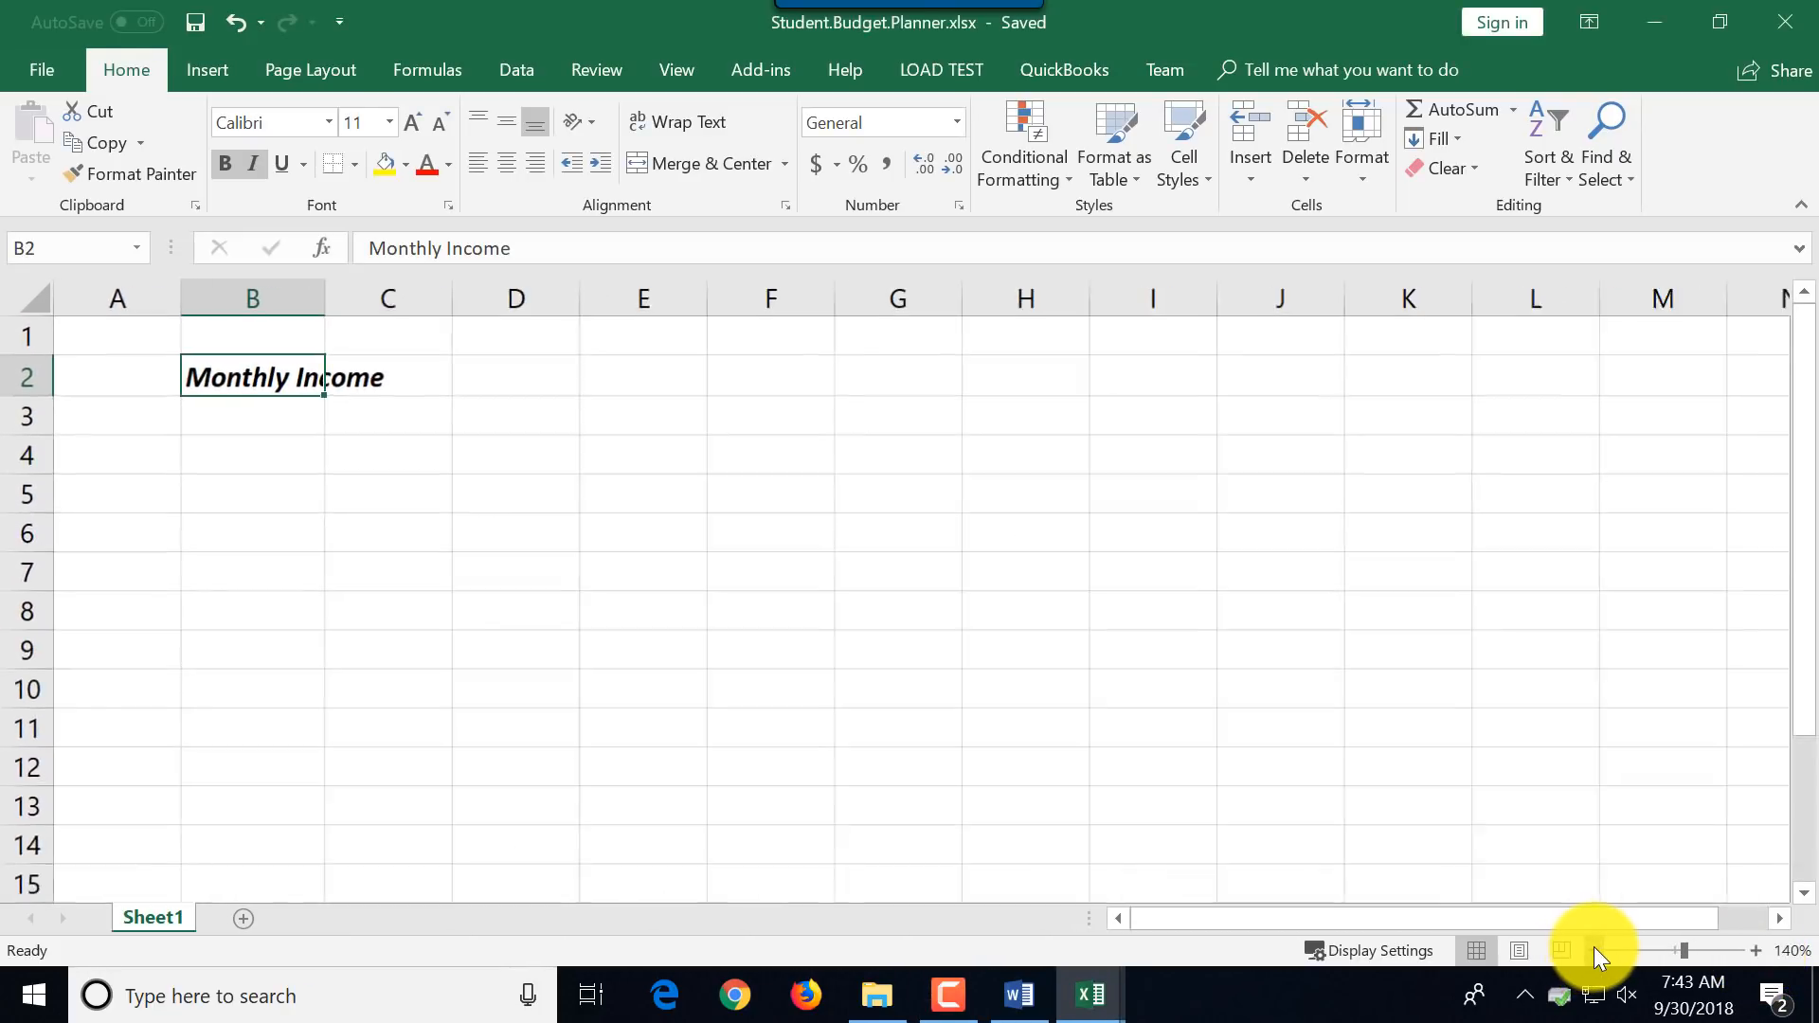
{"action": "left_click", "coordinate": [675, 70]}
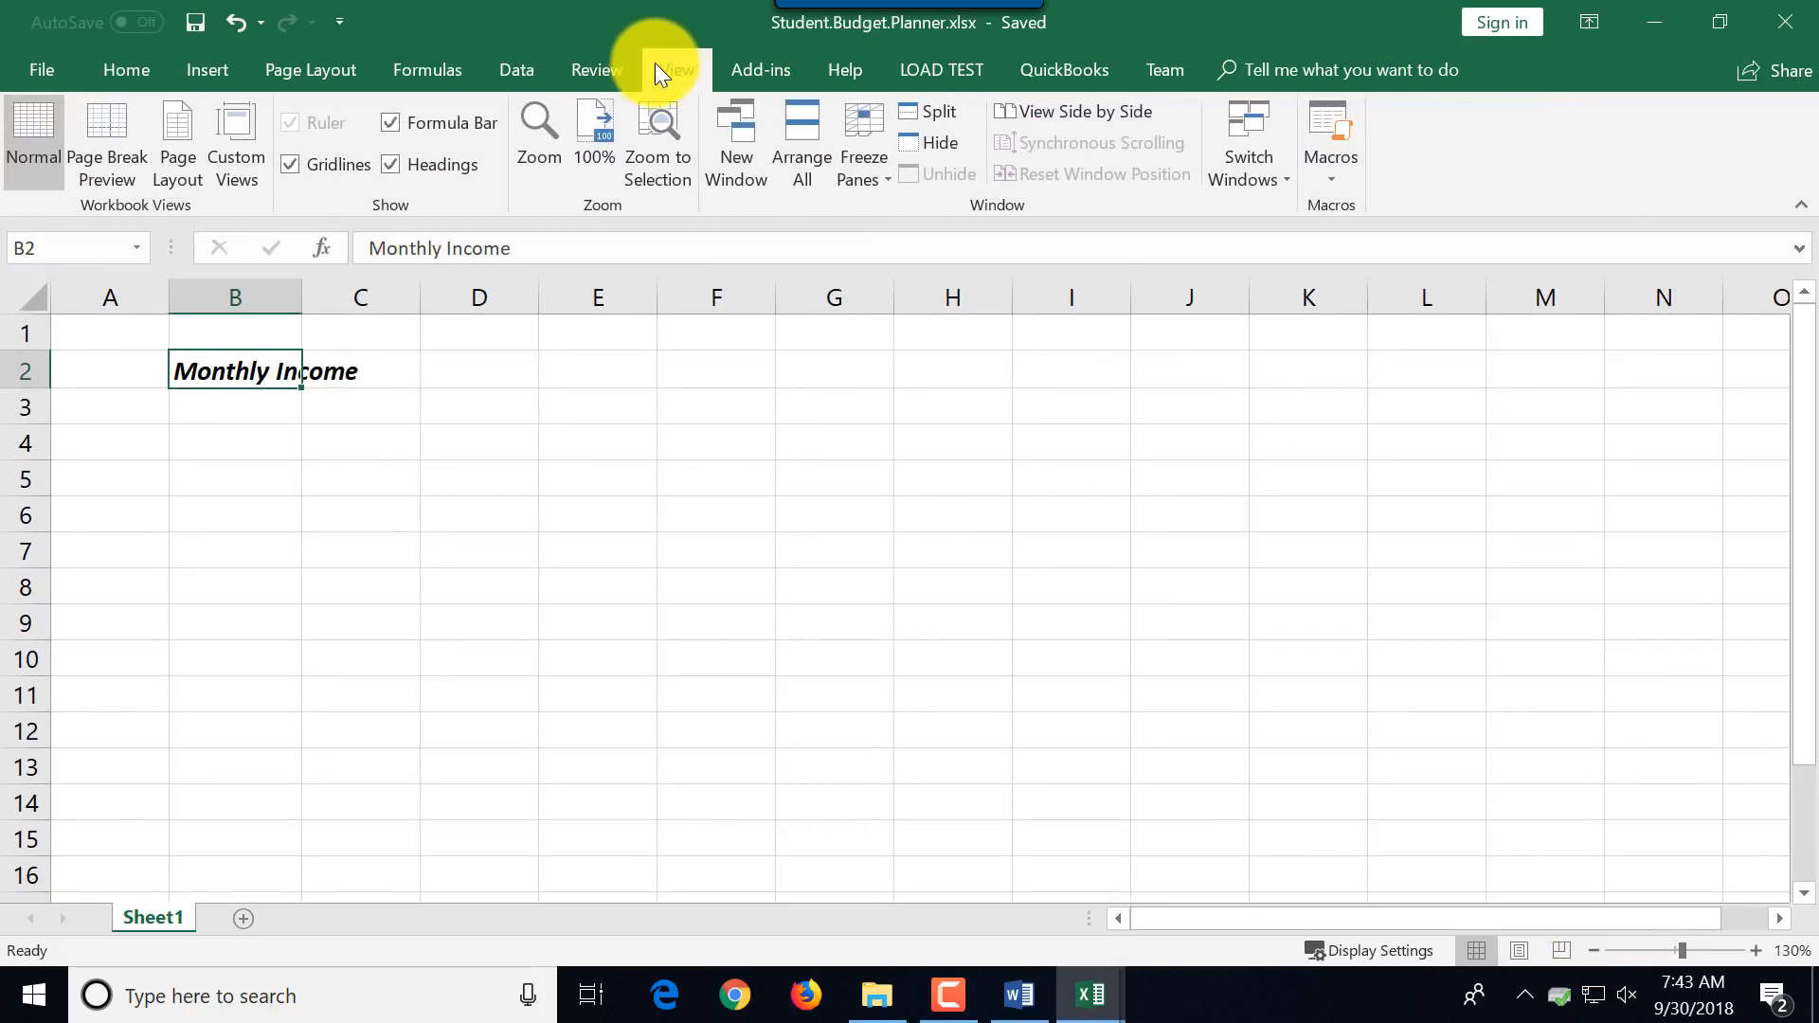
{"action": "left_click", "coordinate": [537, 137]}
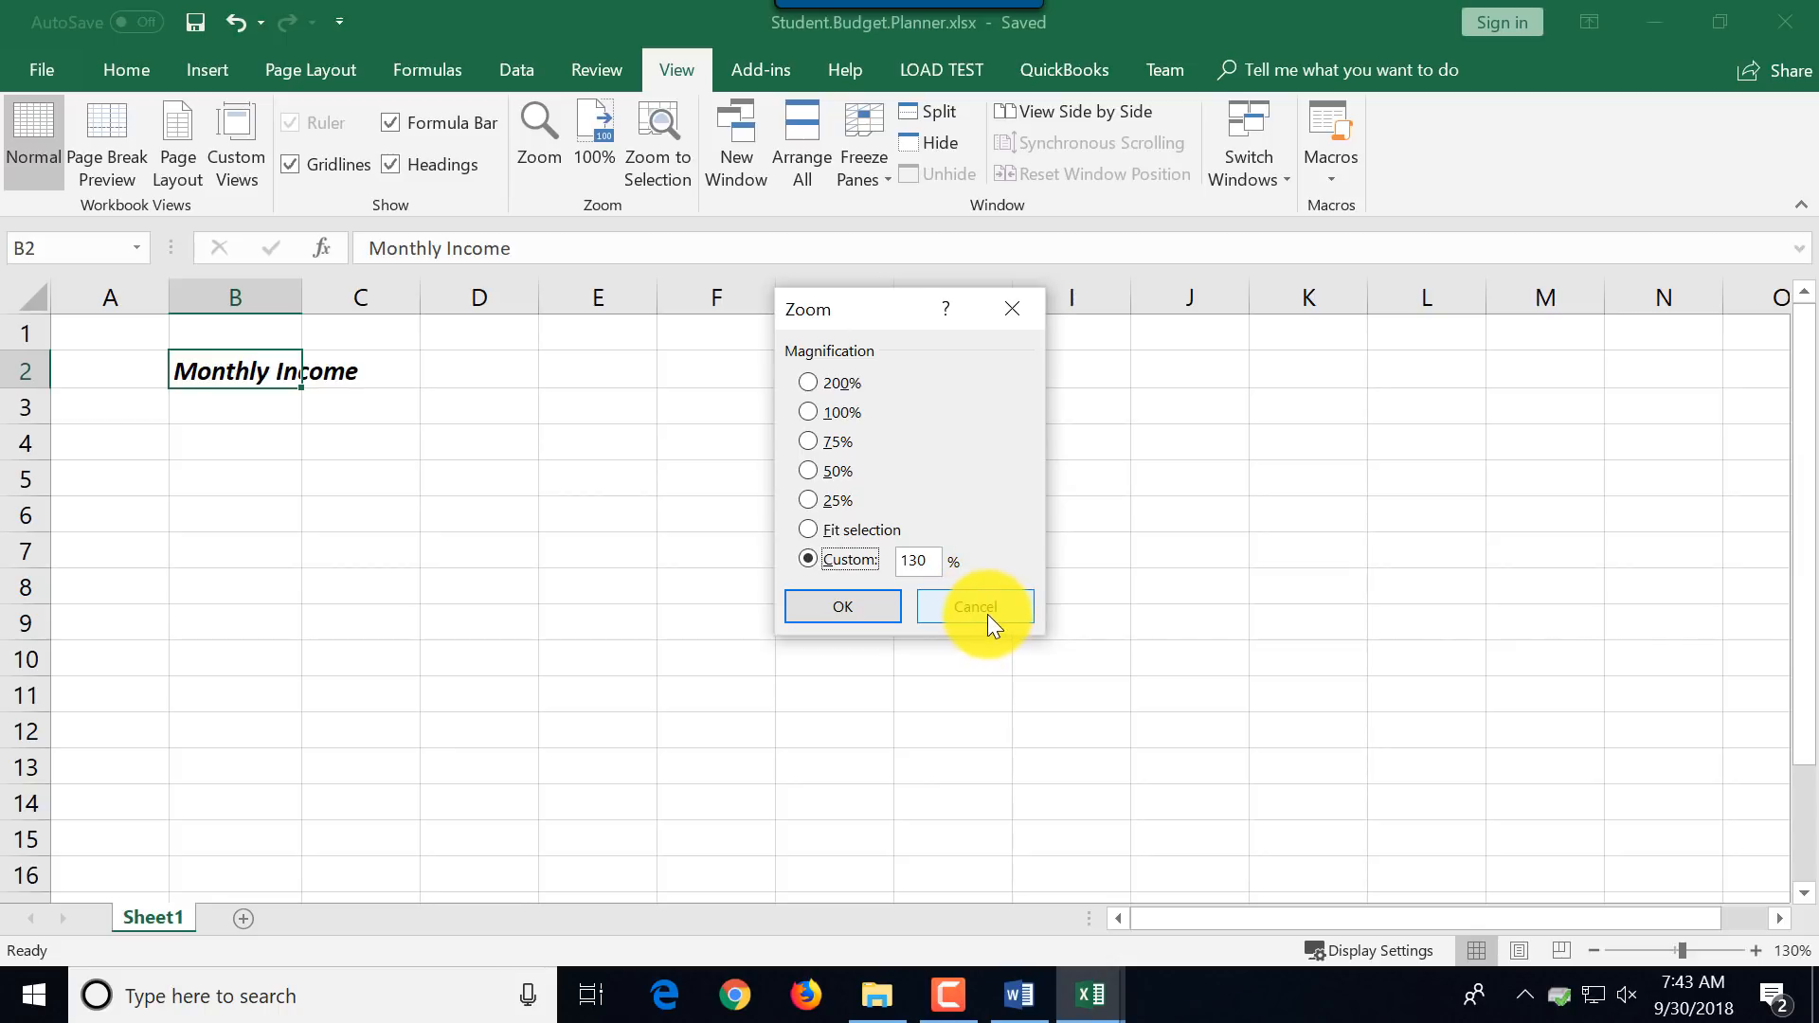
{"action": "left_click", "coordinate": [974, 607]}
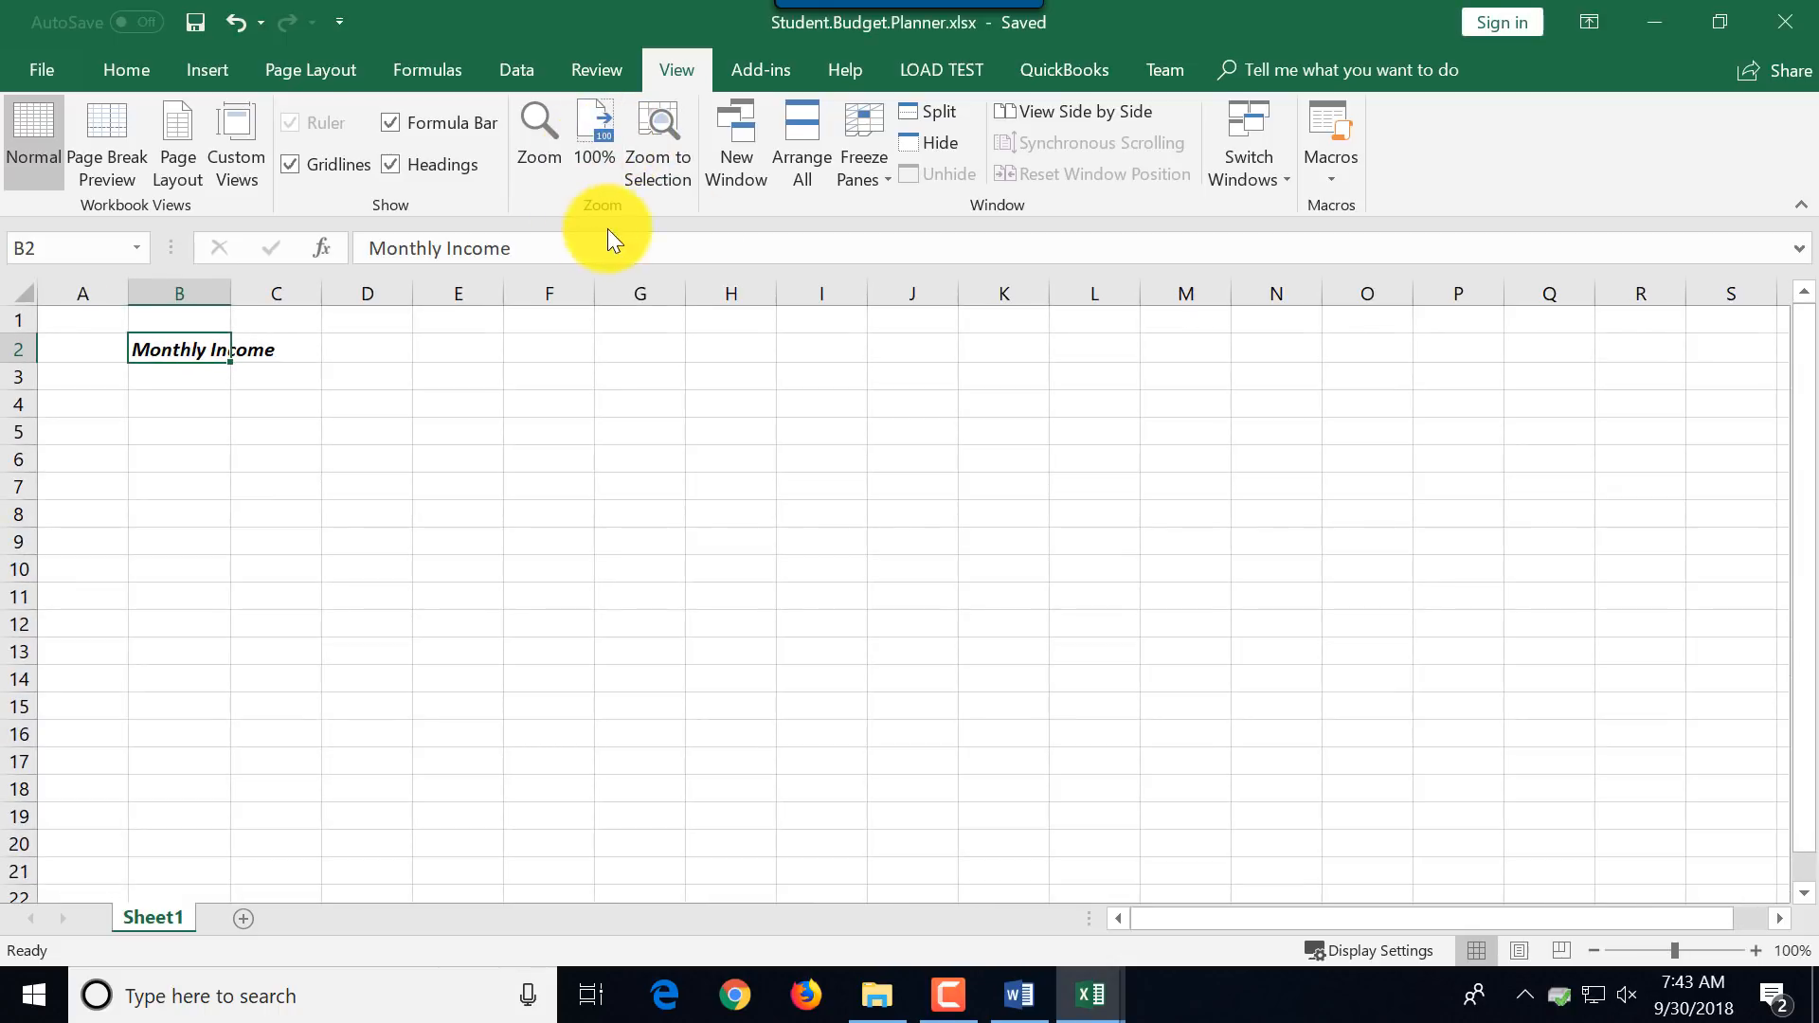
{"action": "left_click", "coordinate": [657, 142]}
{"action": "type", "text": "Assumption"}
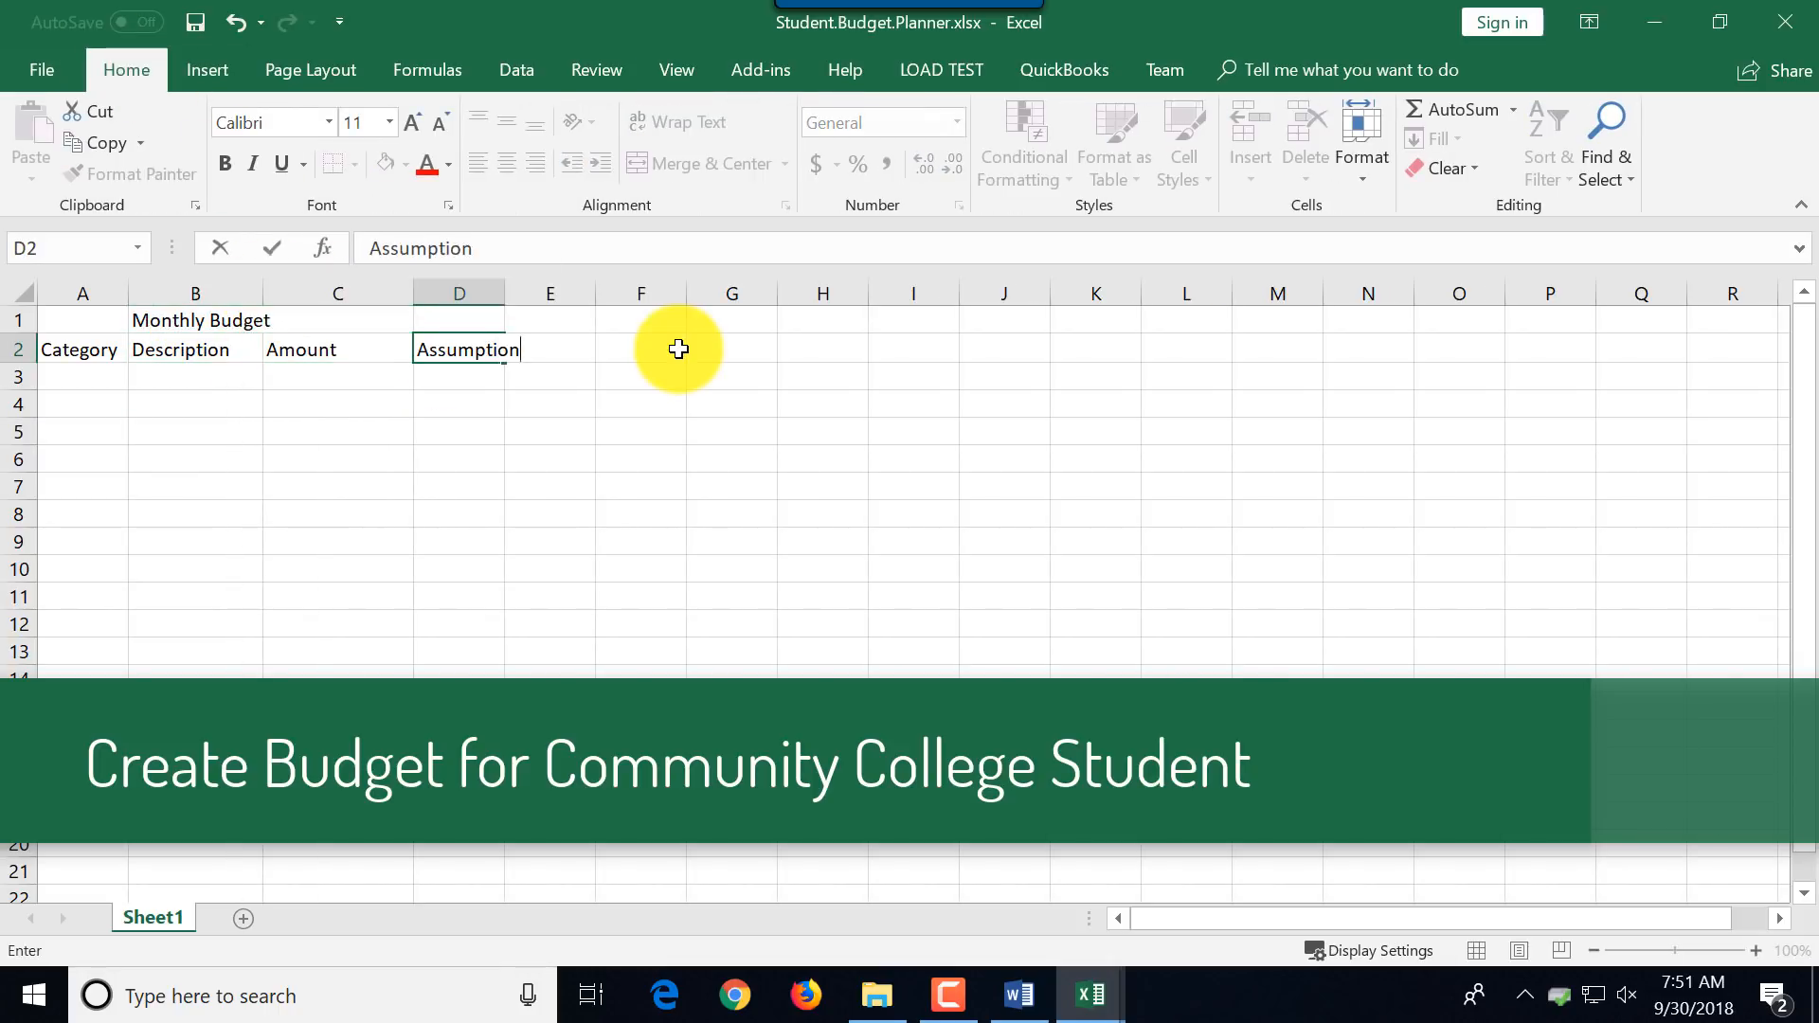
Enter income rows: Wages 1200 at 30 hours/week $10.00/hour, and Financial Aid grant up to $5500.00.
{"action": "type", "text": "1200"}
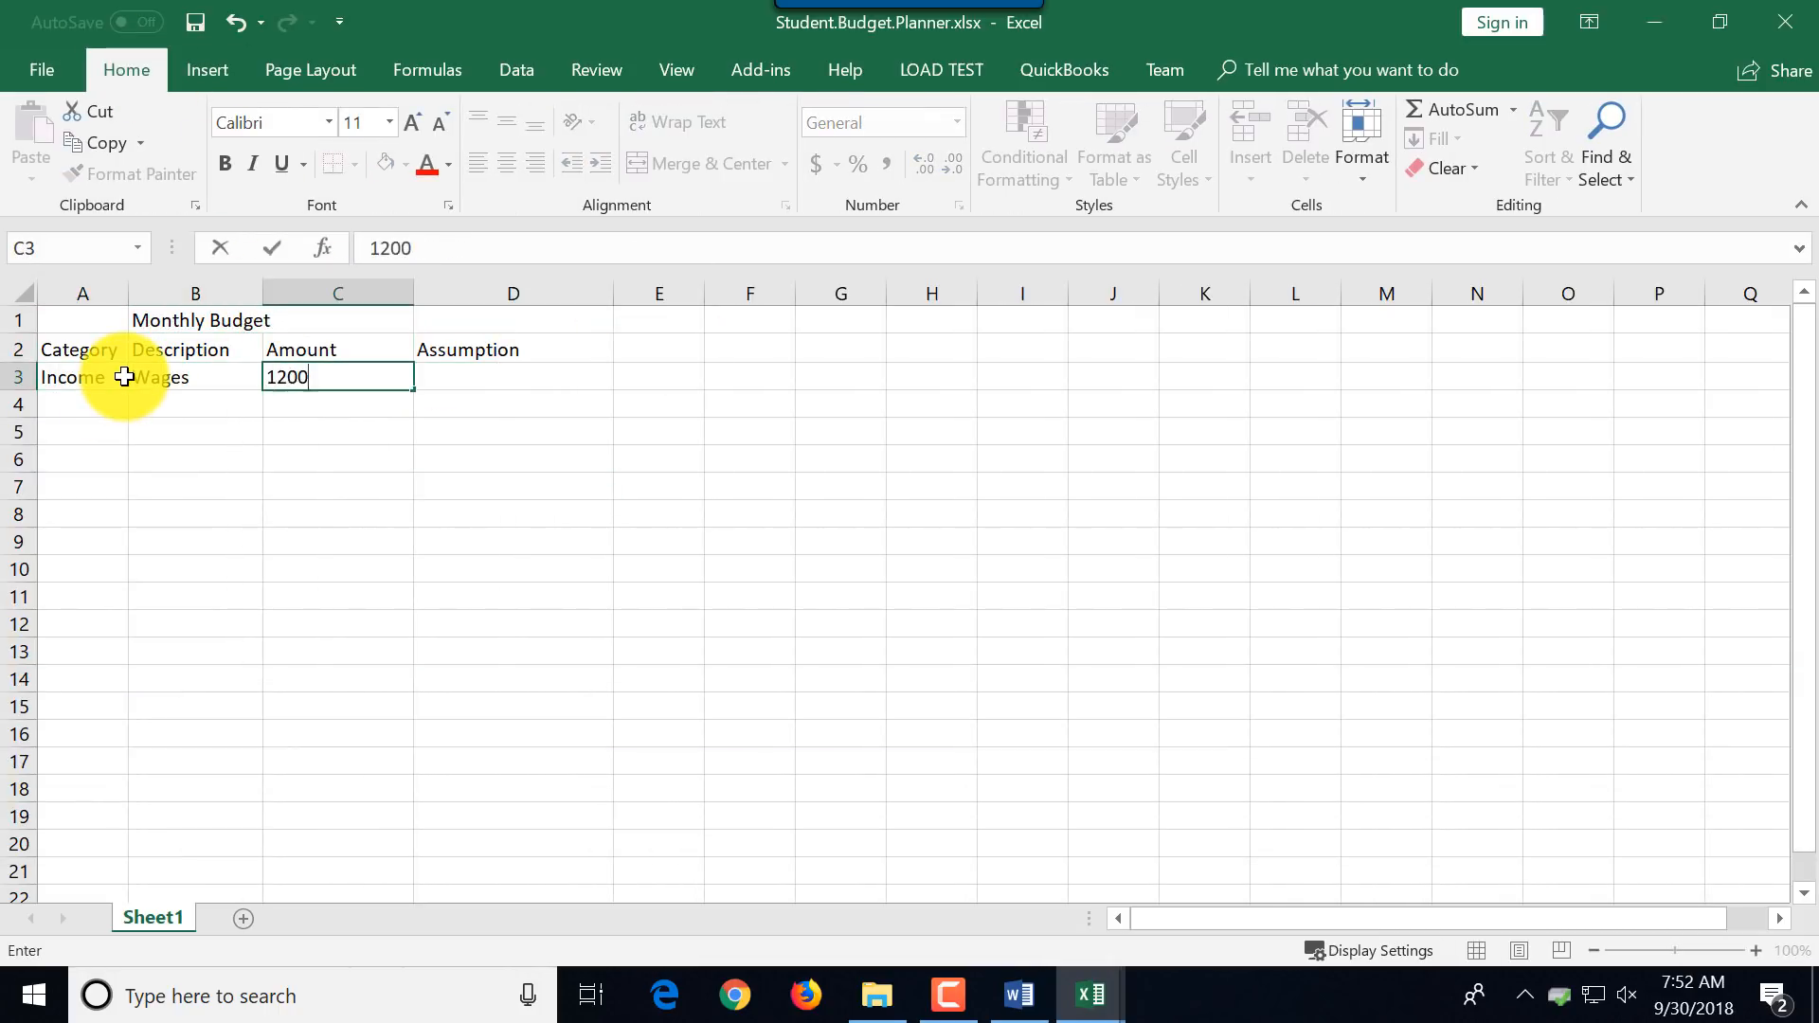
{"action": "type", "text": "30 hours per week. $10.00/hour"}
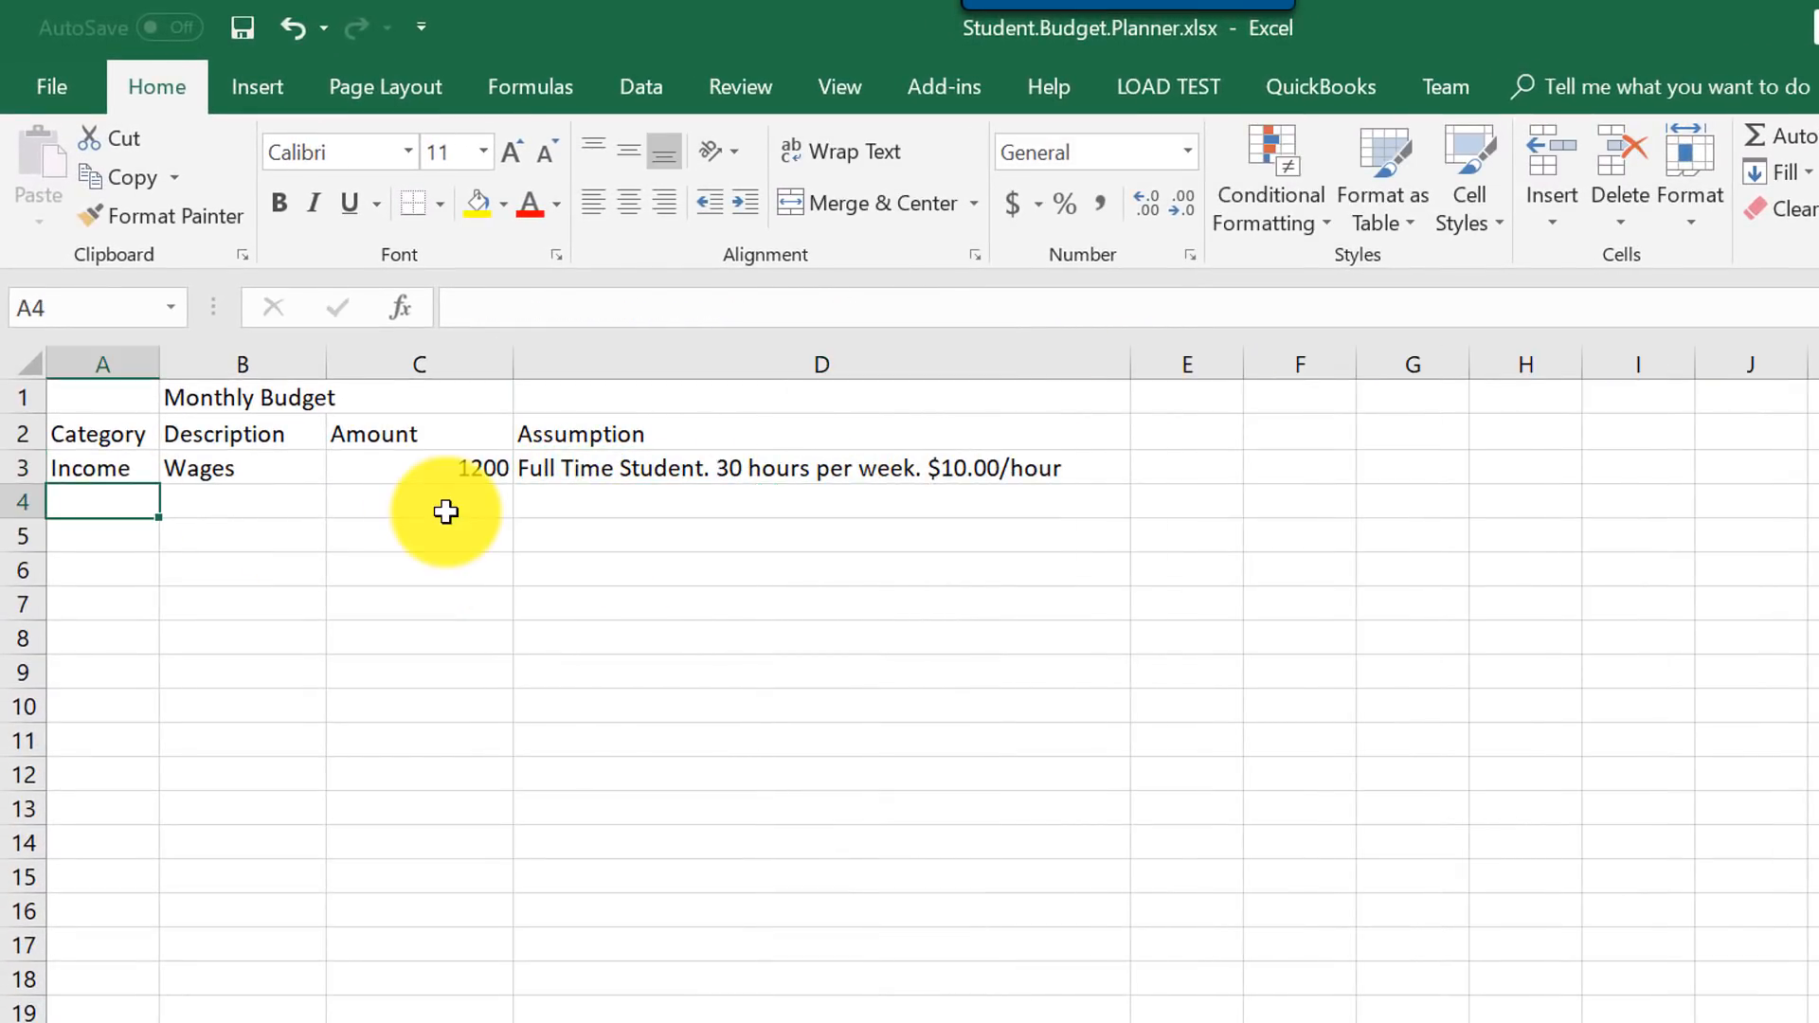
{"action": "type", "text": "Financial Aid"}
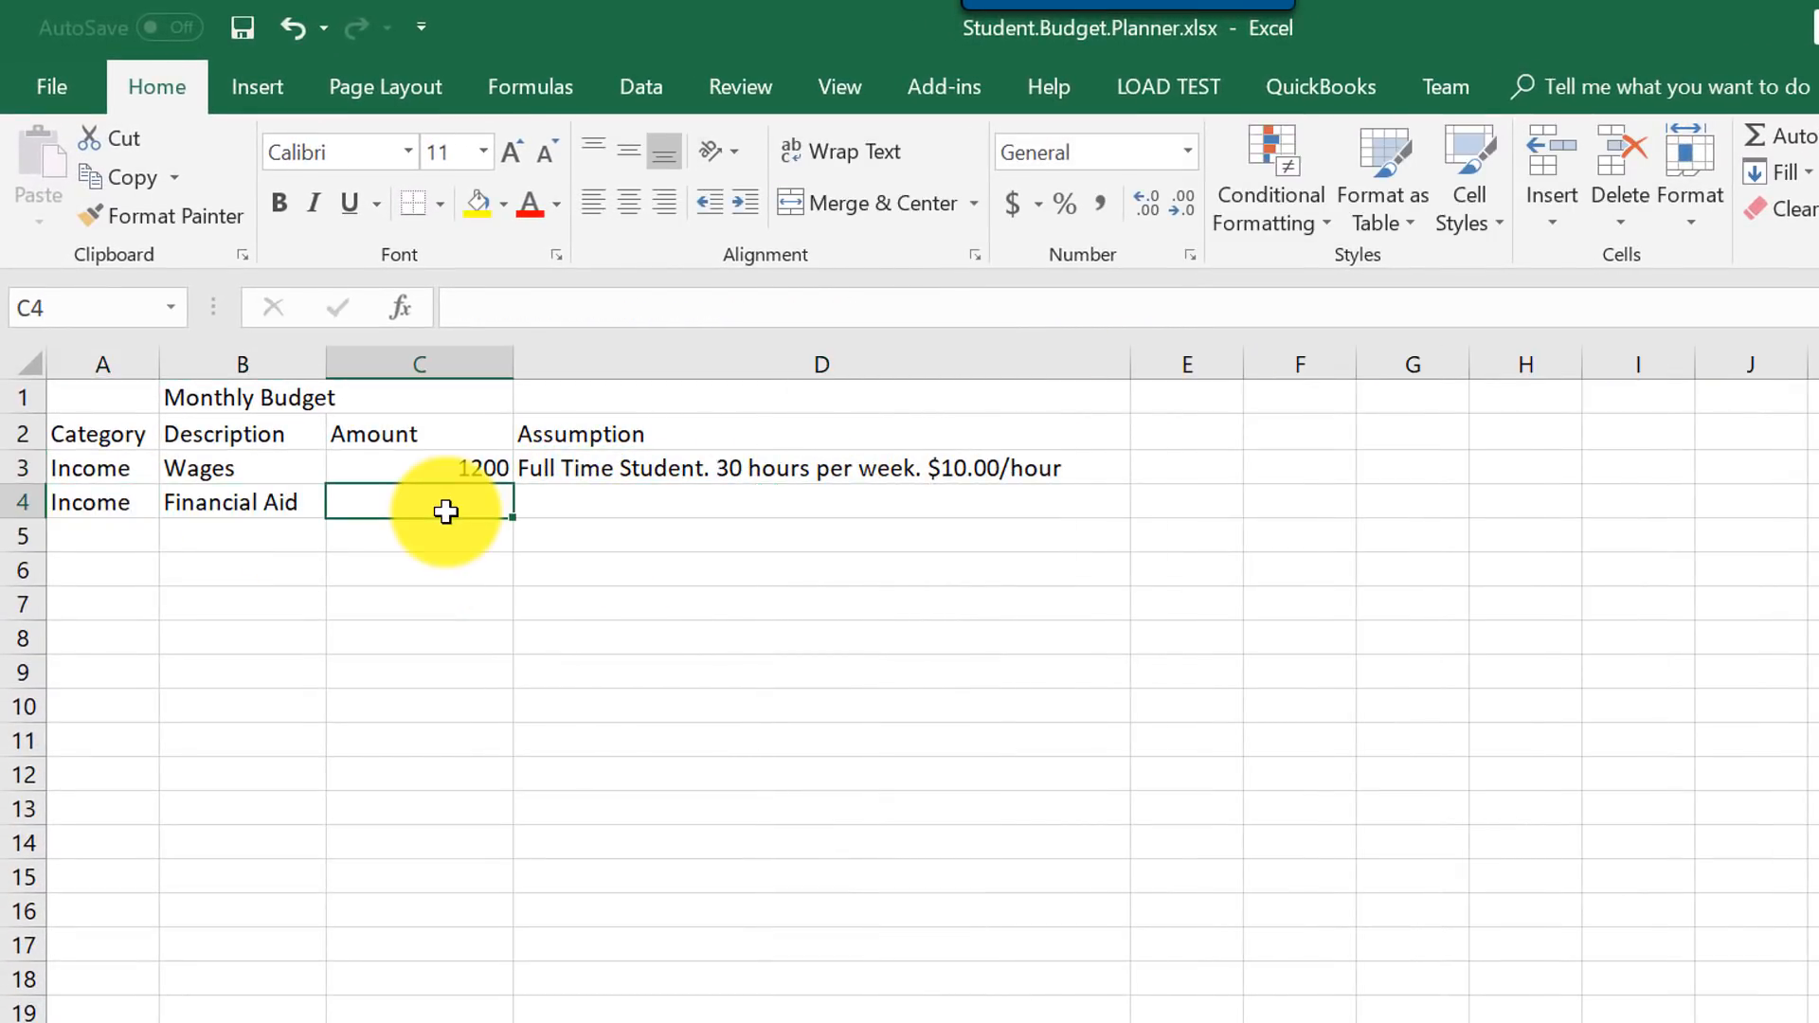
{"action": "type", "text": "Student can borrow"}
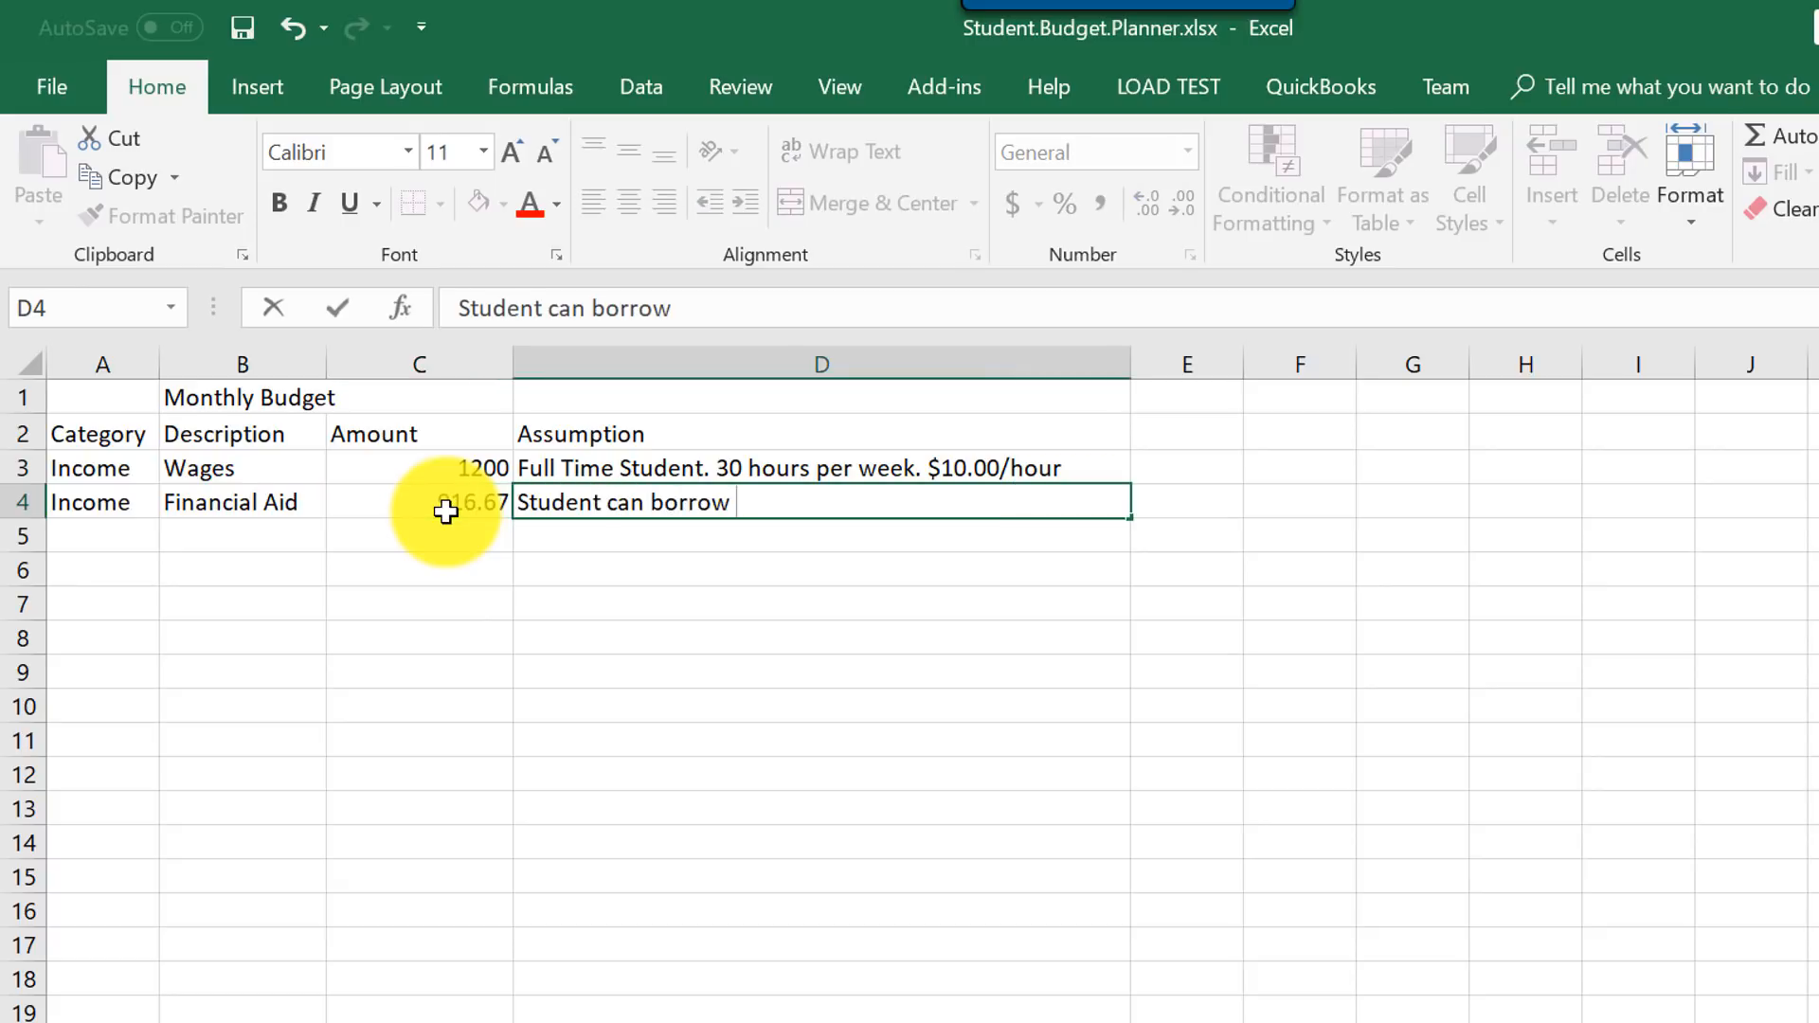
{"action": "type", "text": "or get grant up to $5500.00 per semester"}
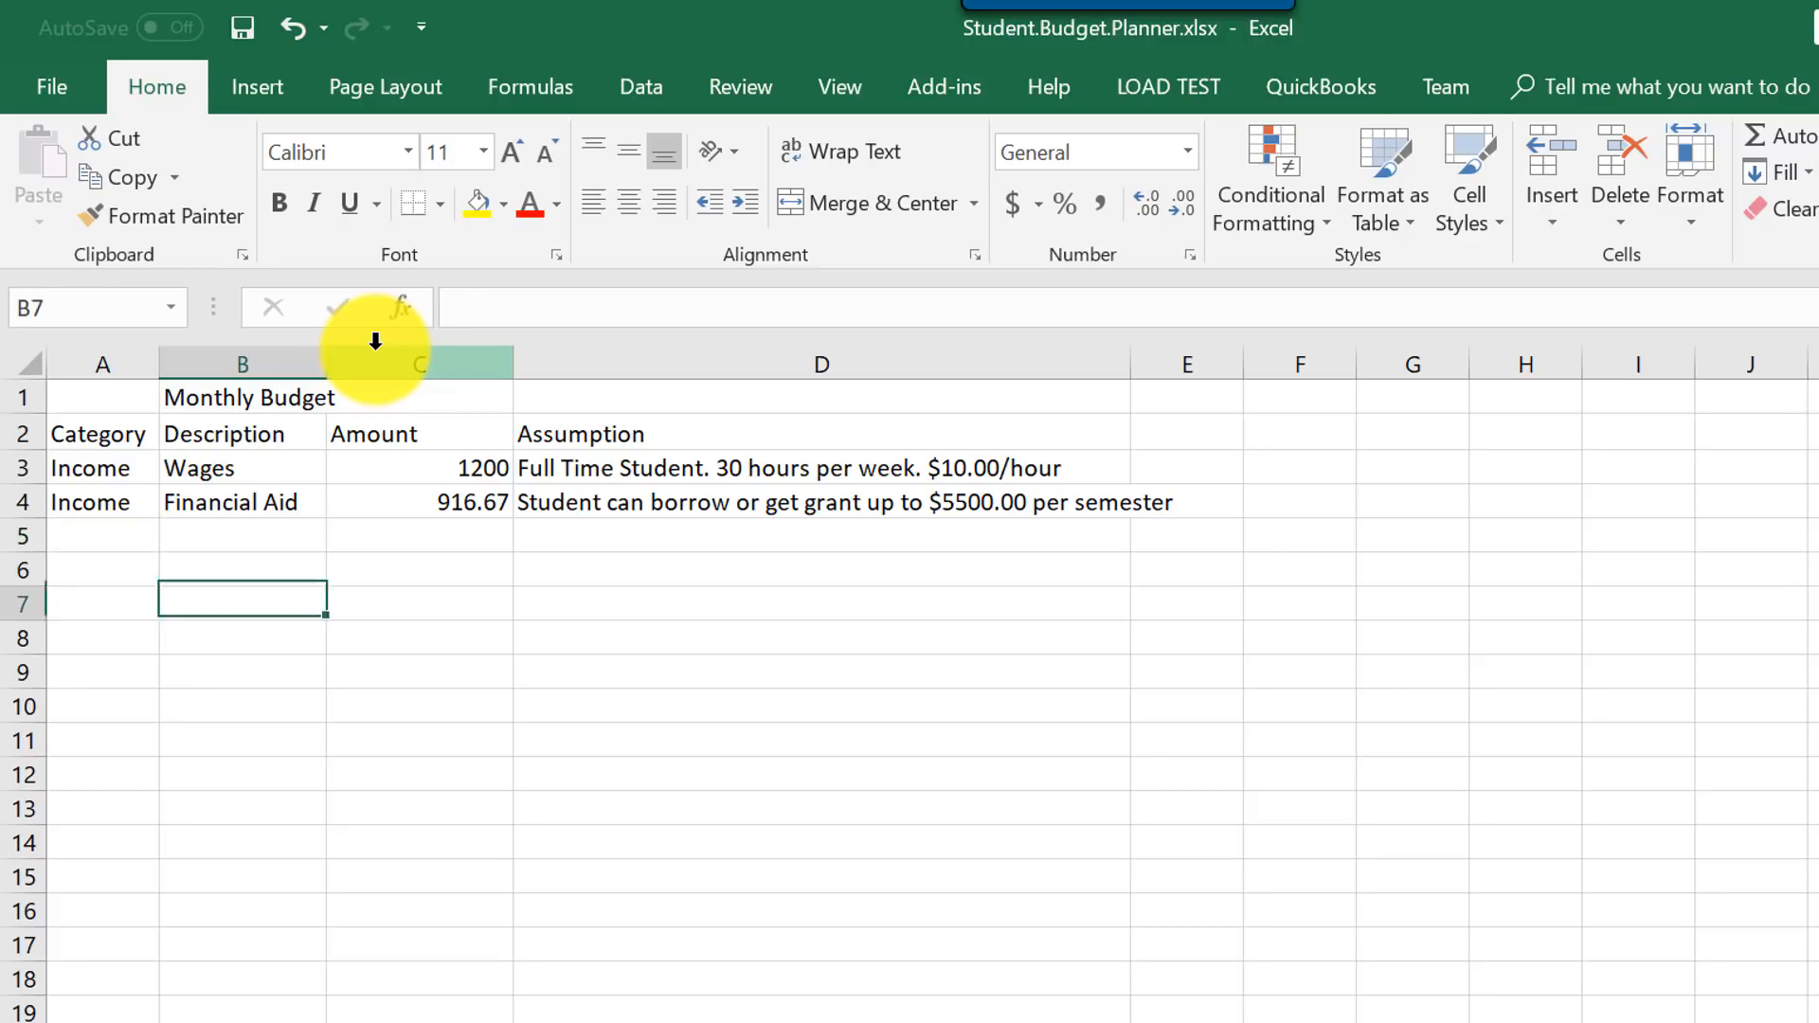
Enter expense rows: Housing 650, Transportation, Tuition for four 3-credit courses, and Books per semester.
{"action": "type", "text": "650"}
{"action": "type", "text": "Utilities"}
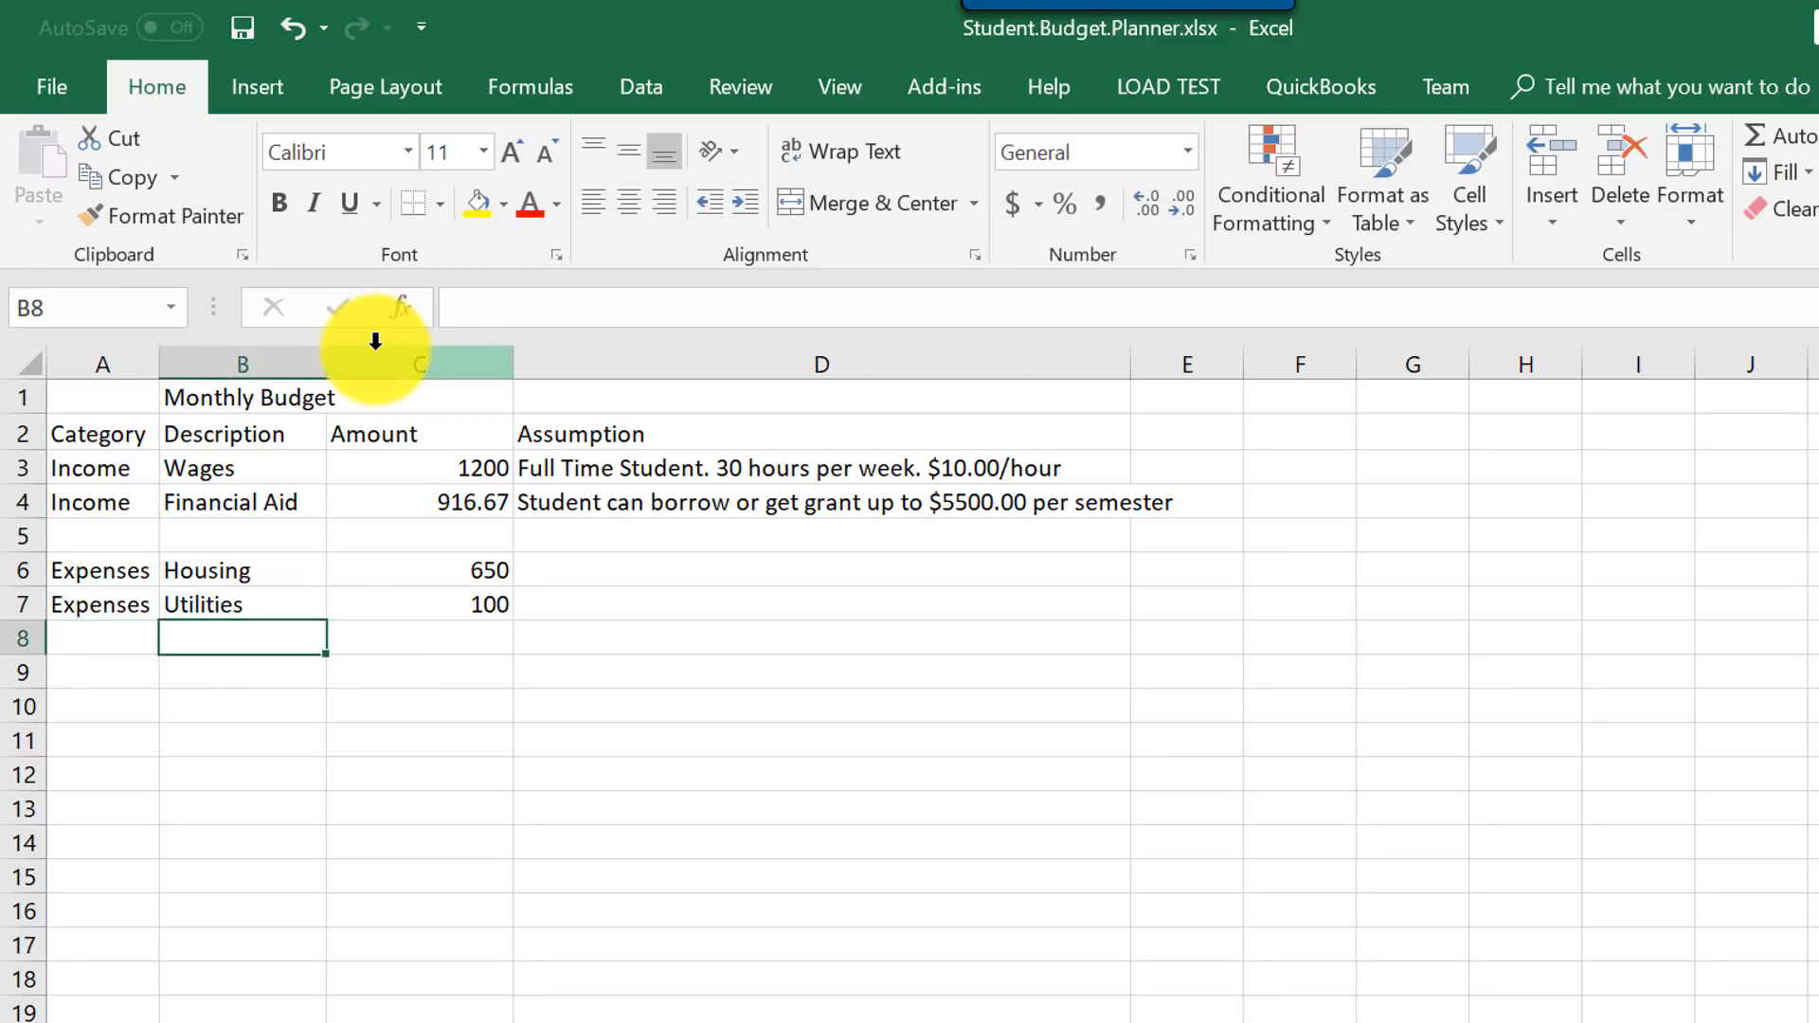
{"action": "type", "text": "Transpor"}
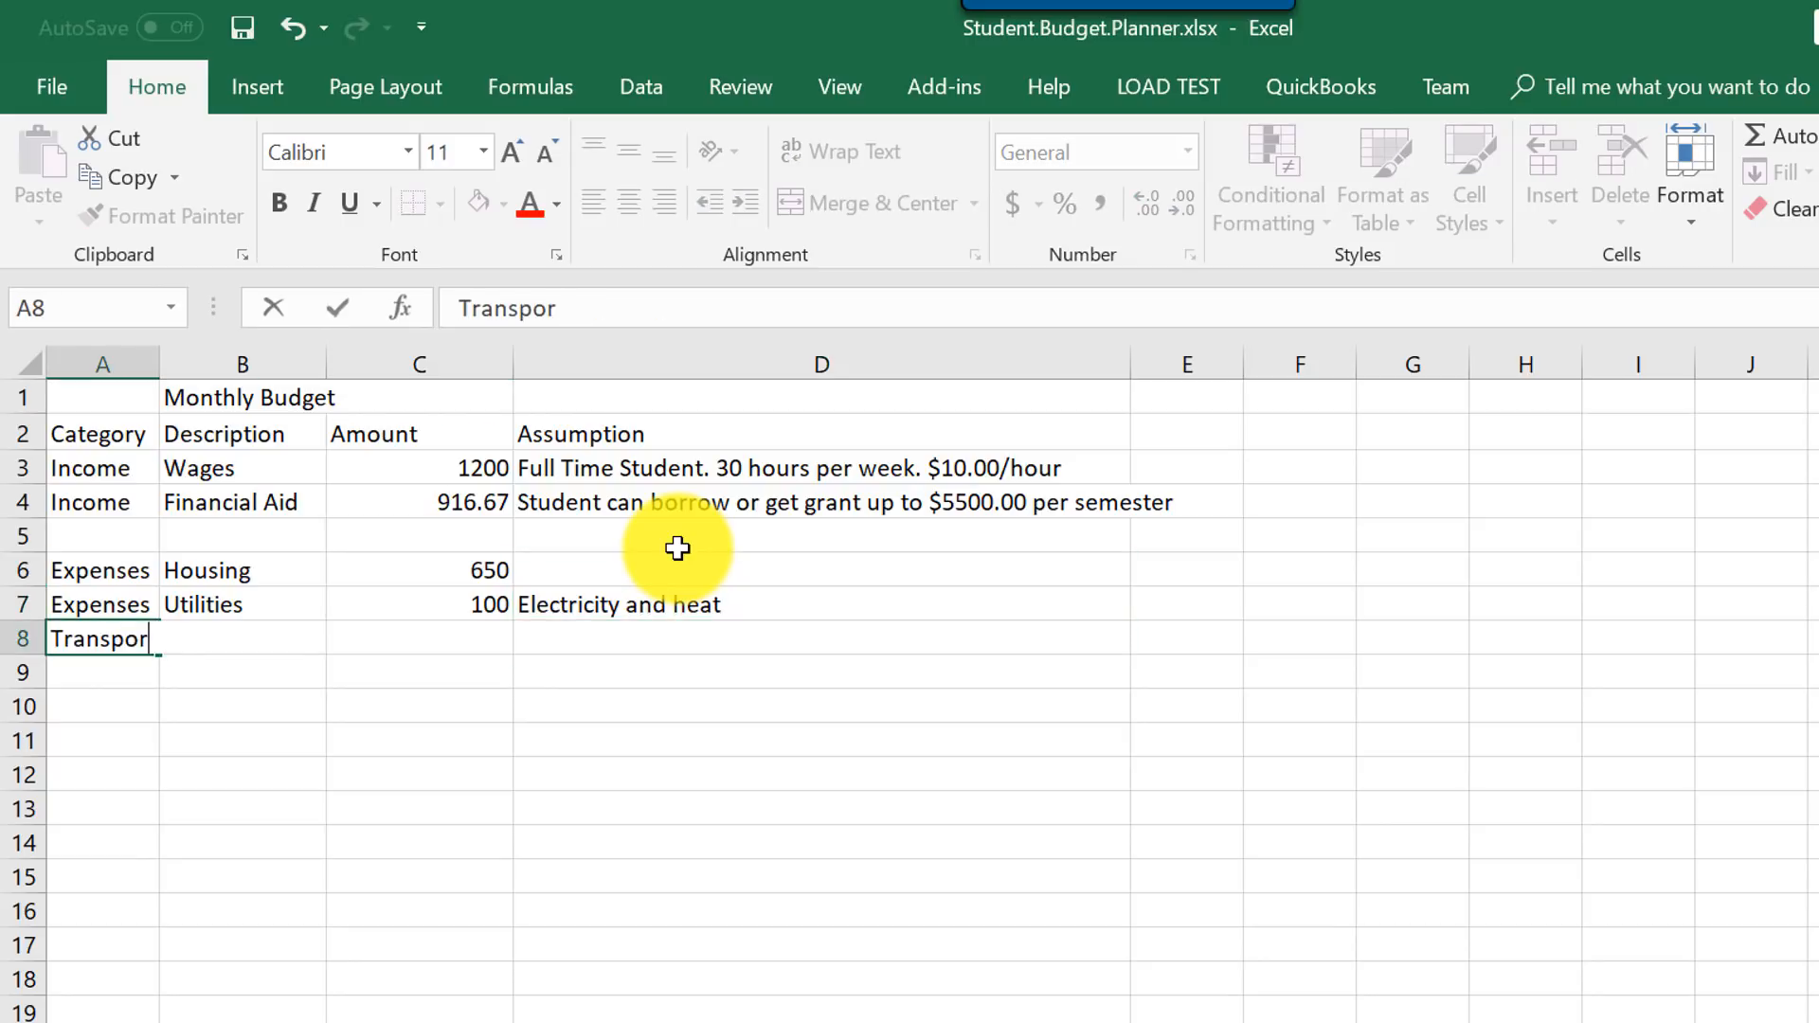
{"action": "type", "text": "100"}
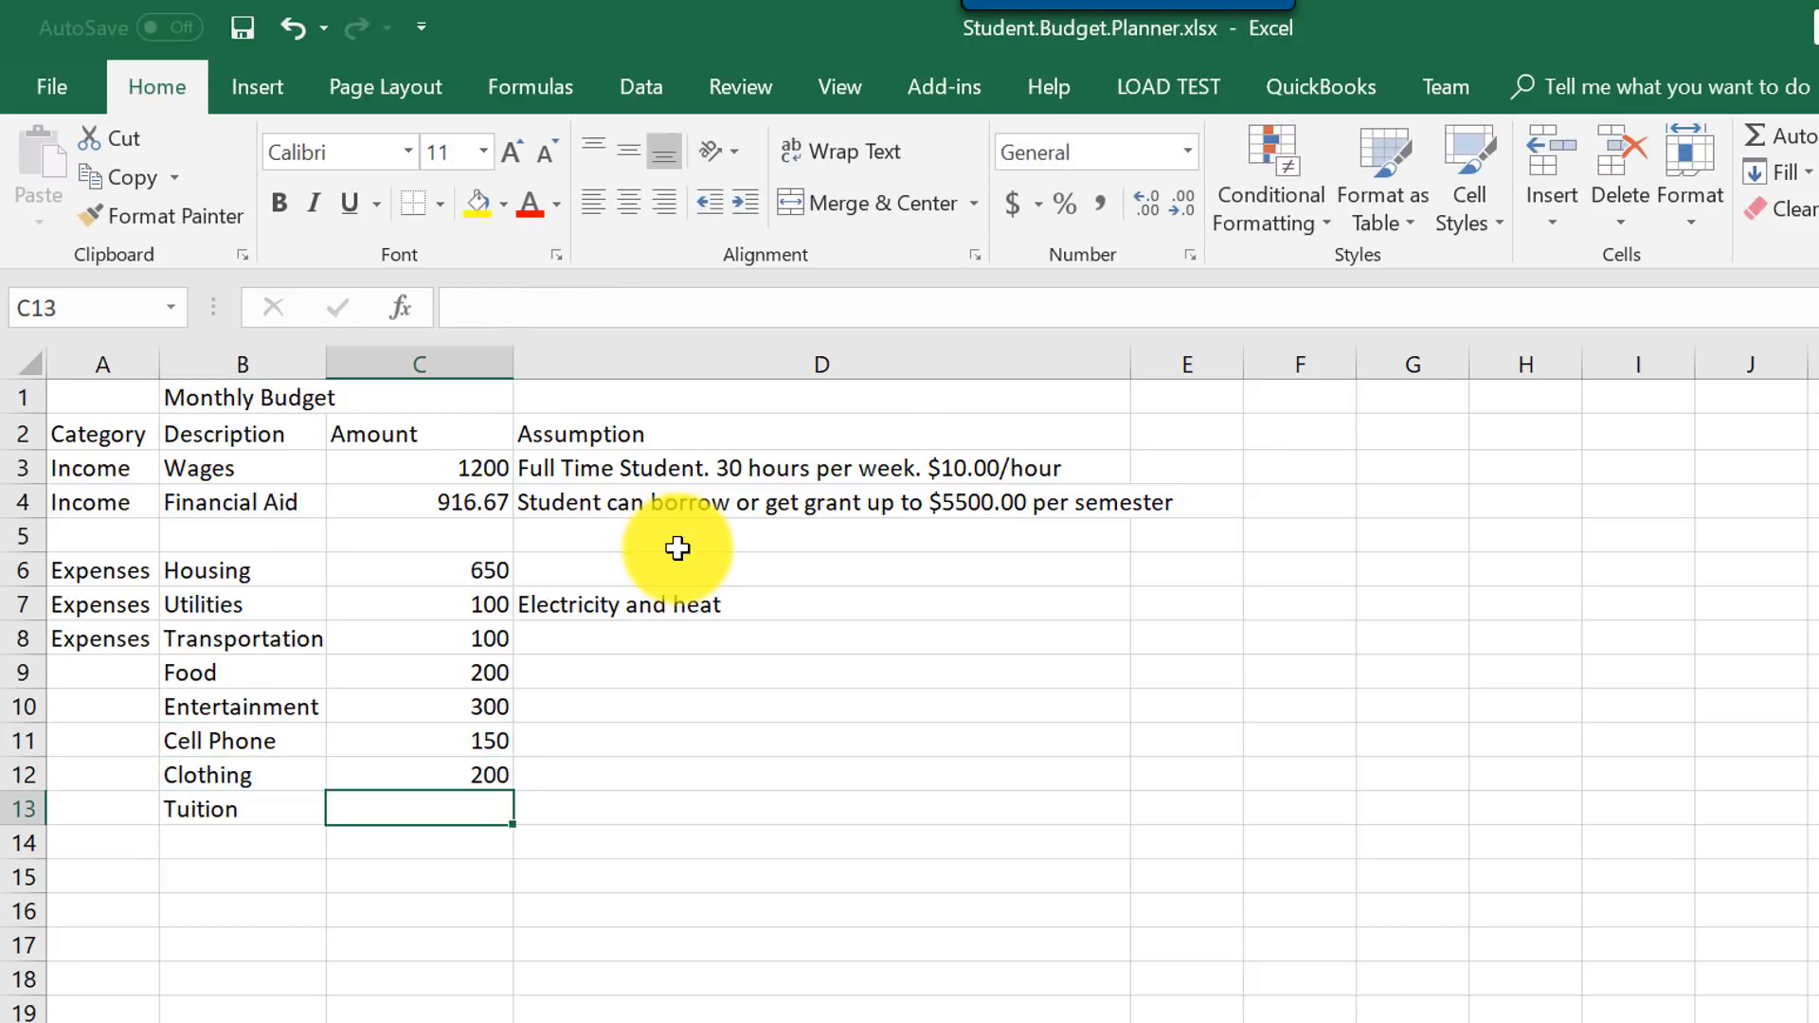
{"action": "type", "text": "Four 3 credit courses."}
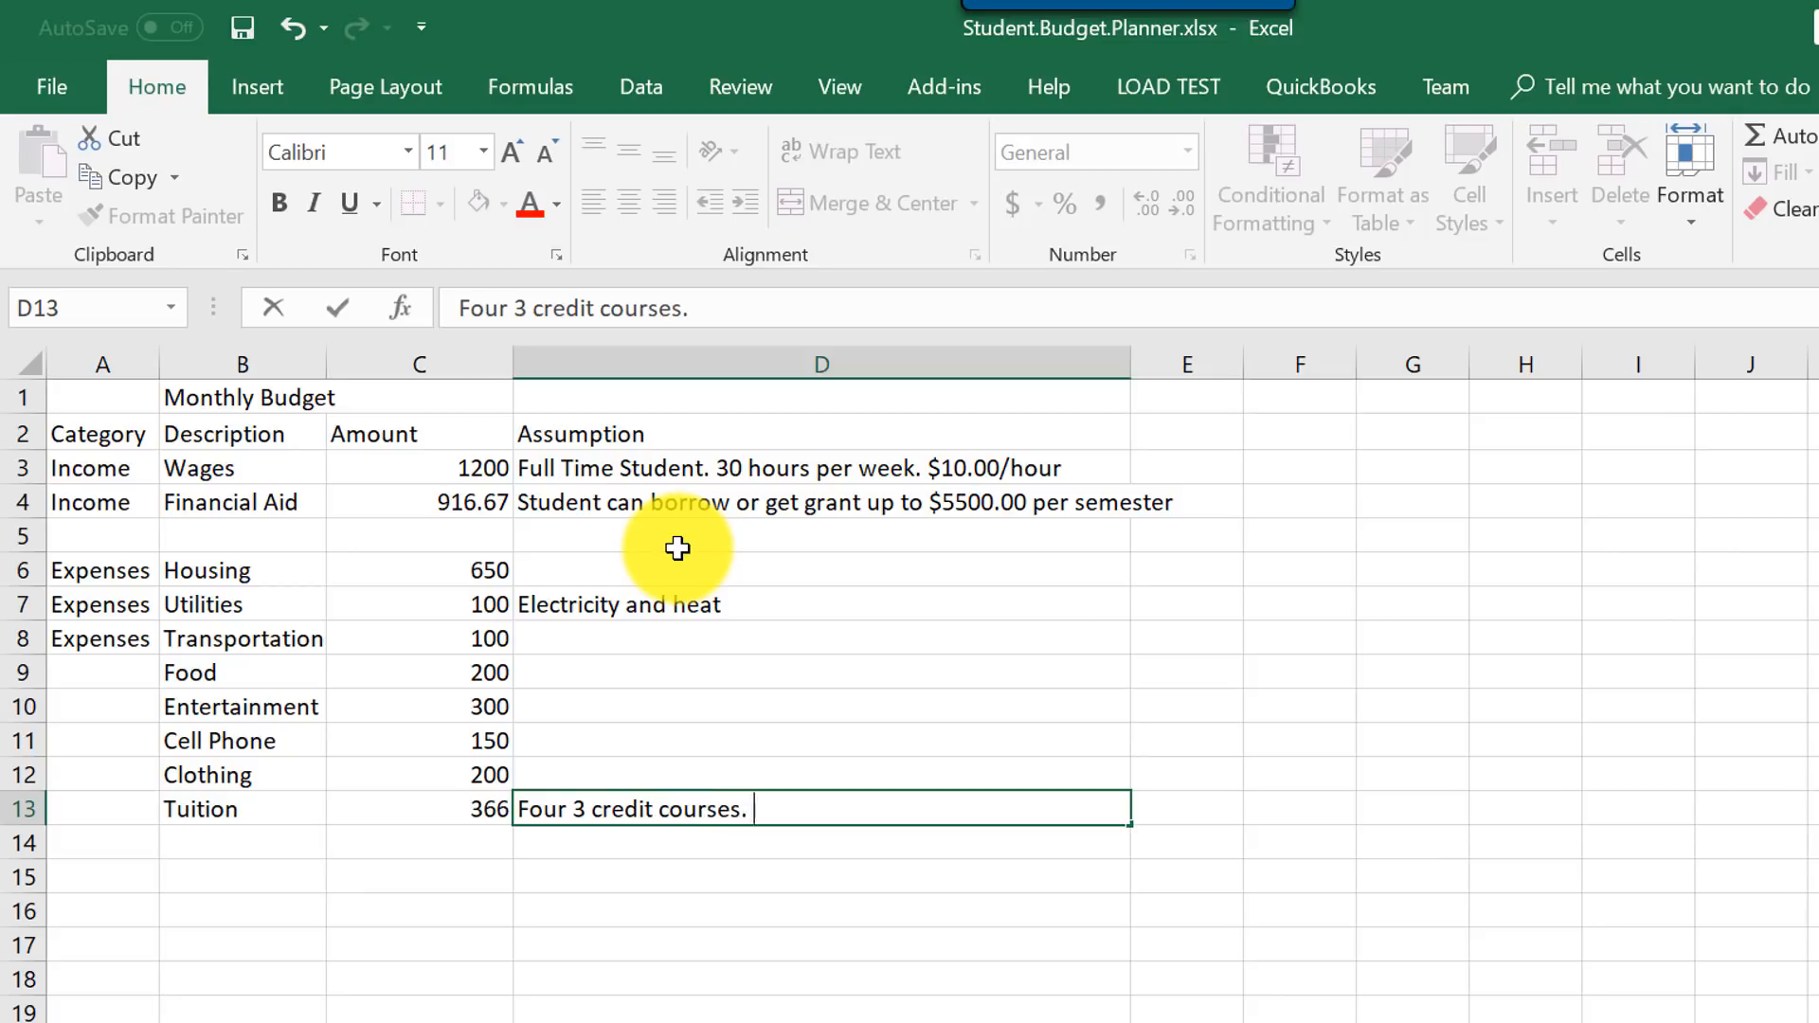
{"action": "type", "text": "Bo"}
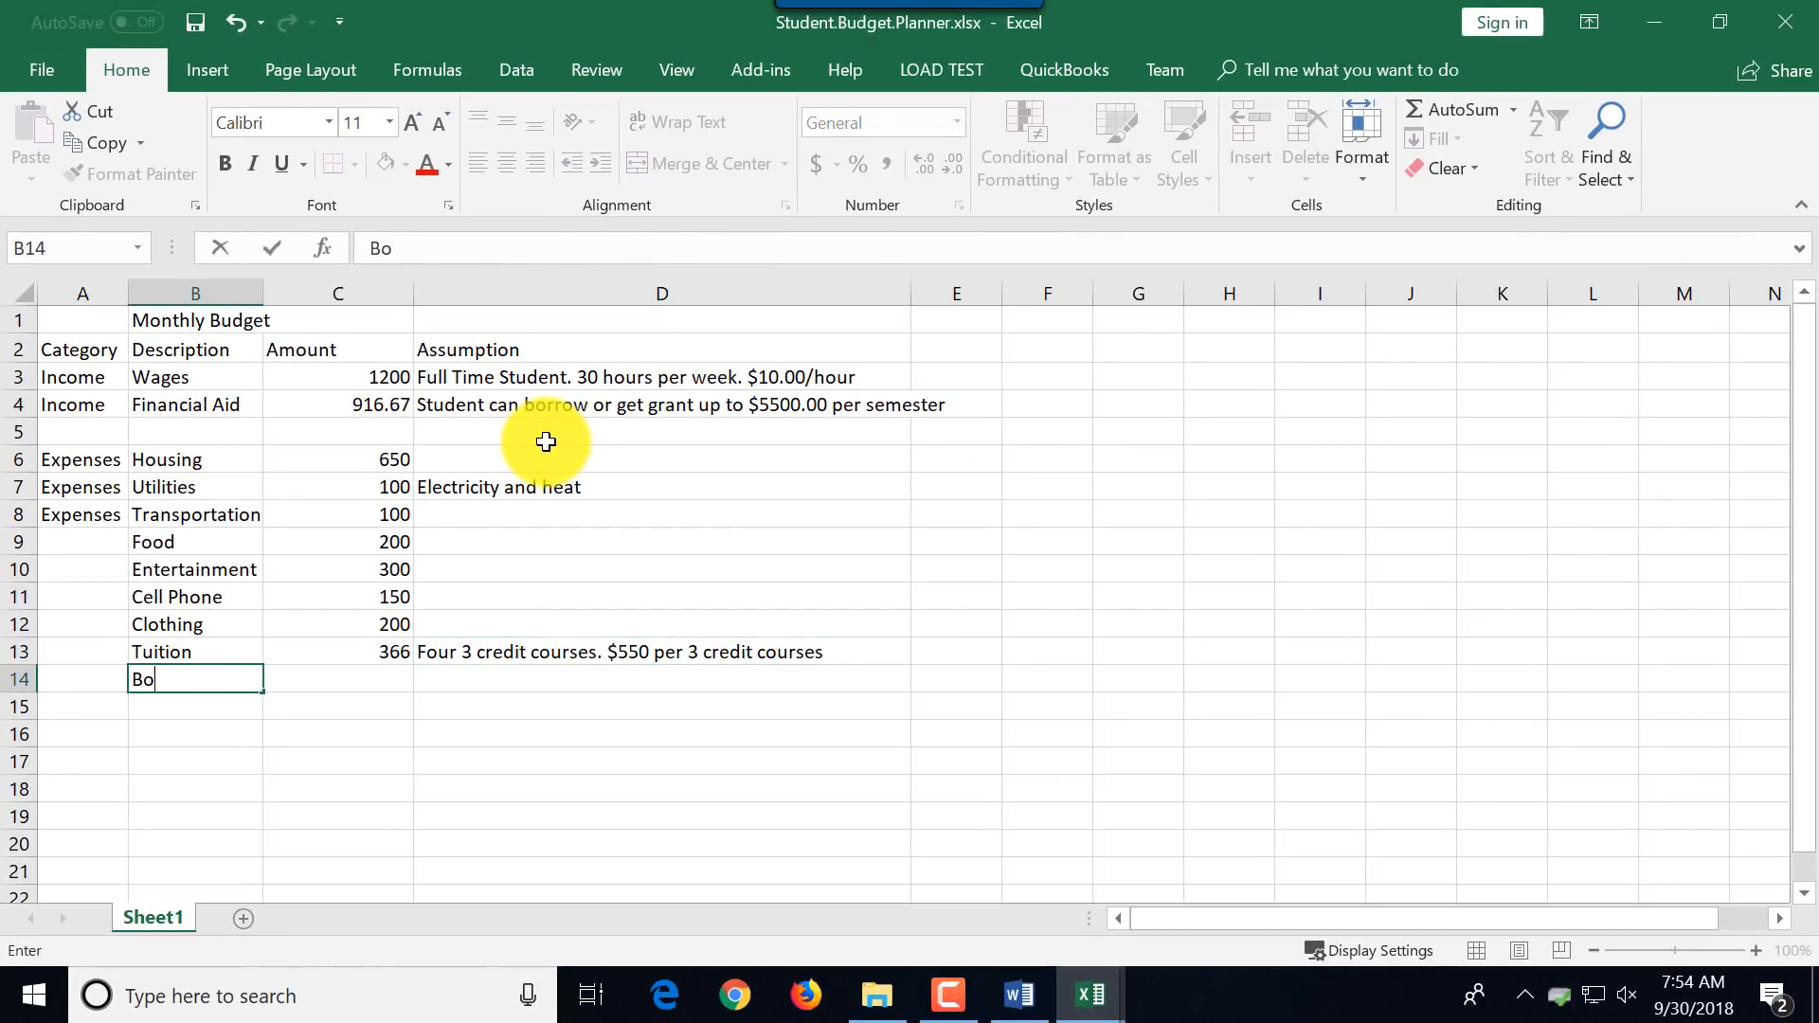
{"action": "type", "text": "4 books per semester. Each Book is $150"}
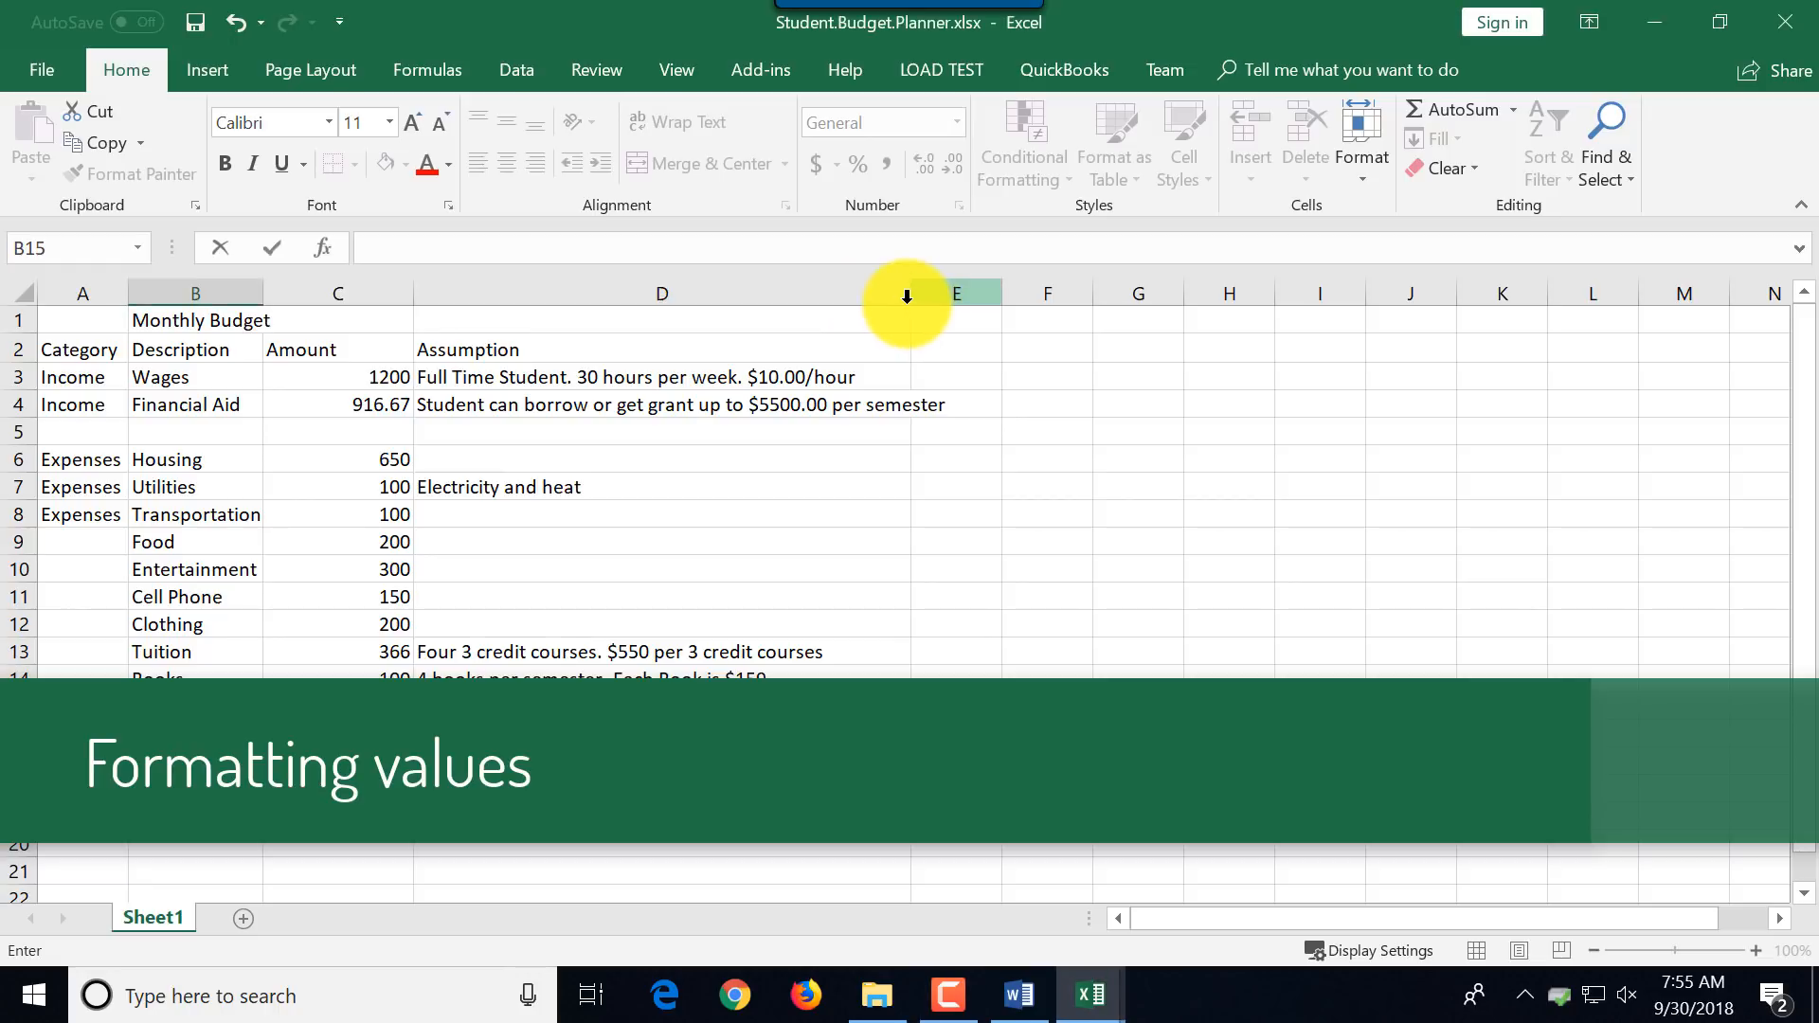
Widen the Assumption column D to fit its notes.
{"action": "left_click_drag", "start_coordinate": [957, 292], "coordinate": [994, 292]}
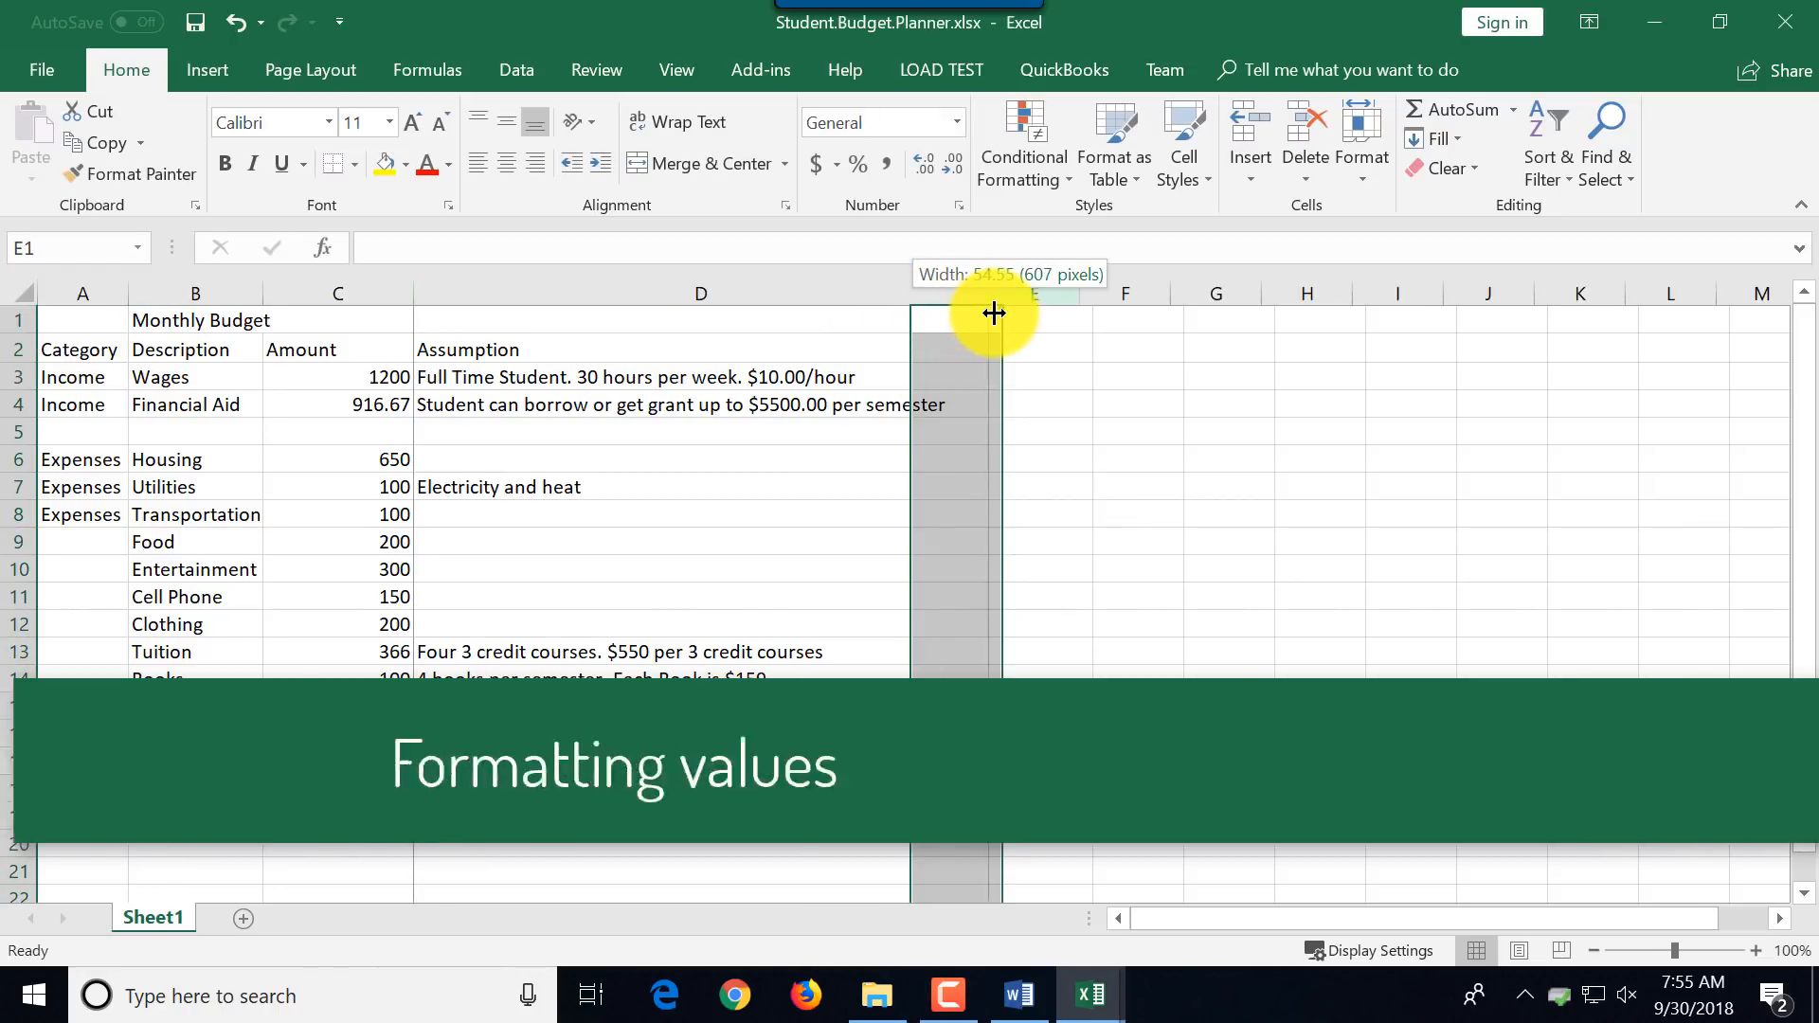